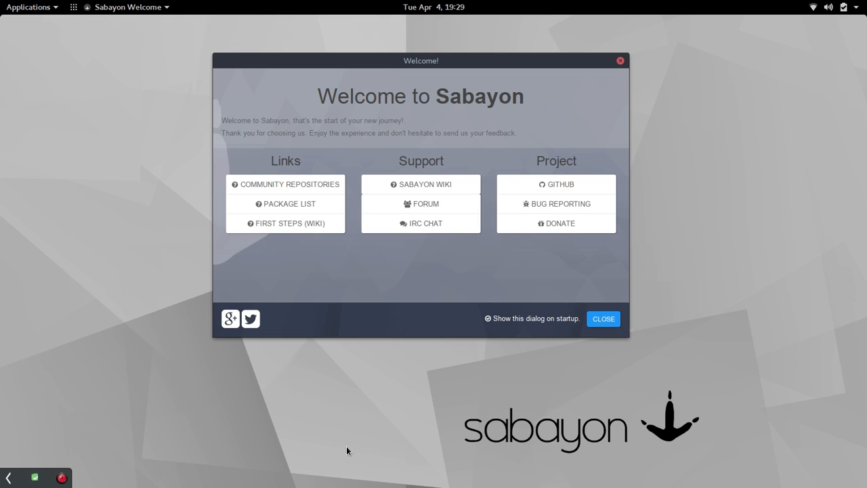
mouse_move(702, 156)
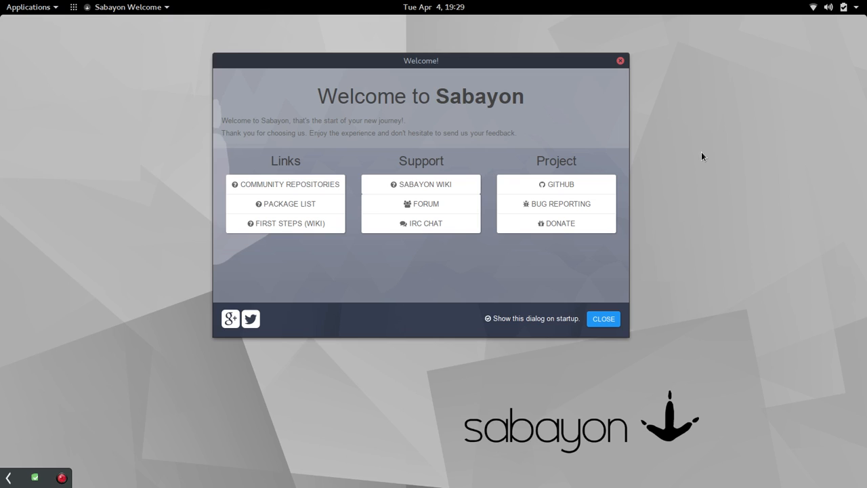
mouse_move(660, 252)
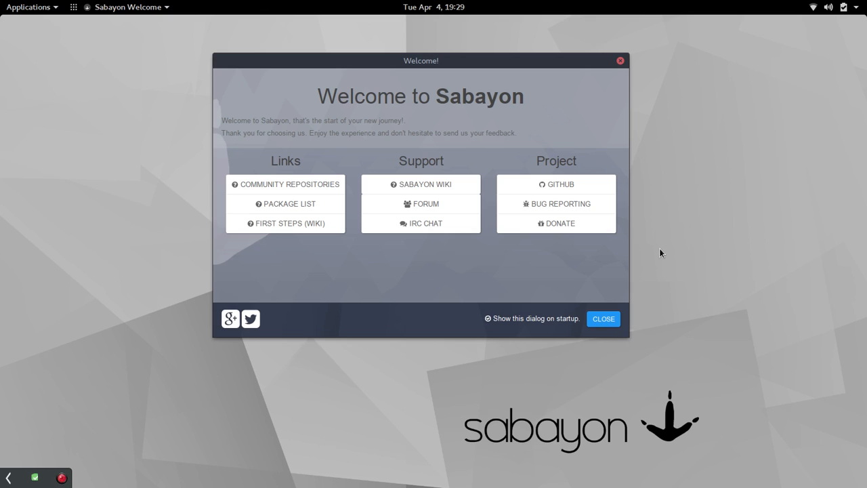
Move the welcome window slightly lower, then dismiss the welcome dialog
drag(421, 60, 424, 70)
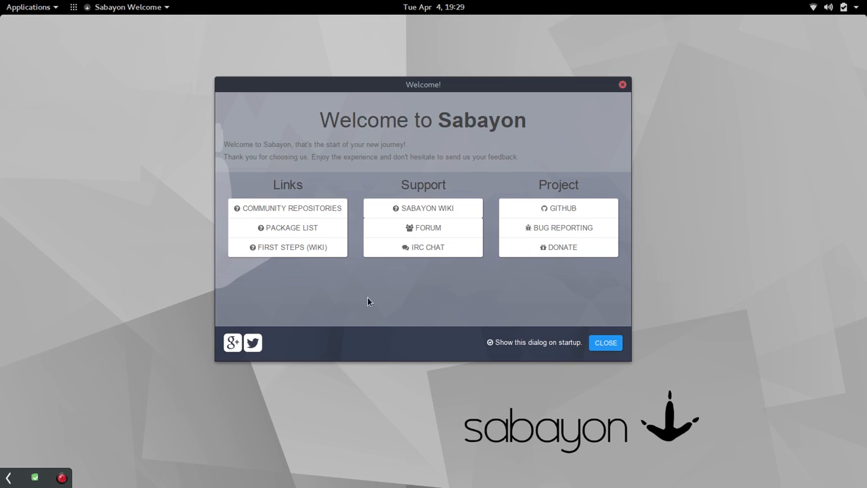
mouse_move(398, 290)
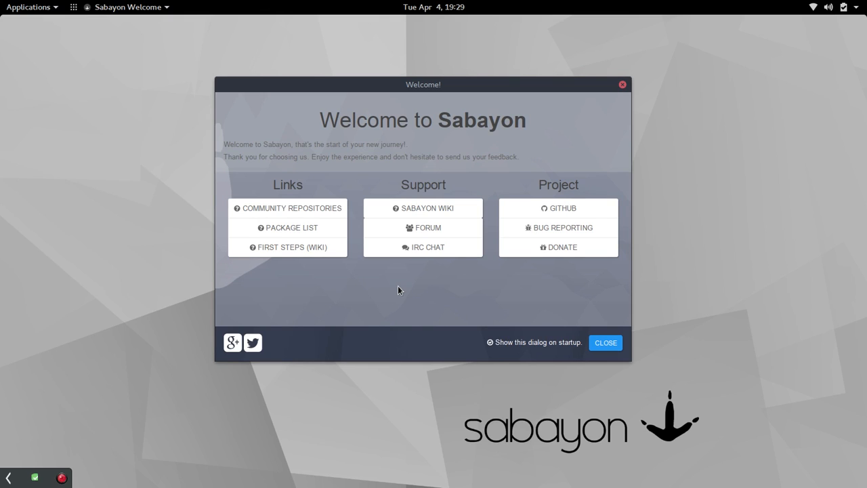
mouse_move(366, 295)
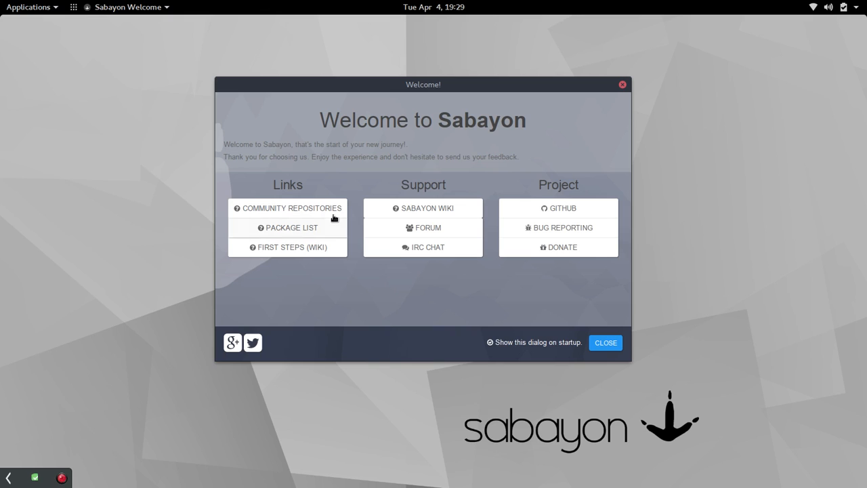
mouse_move(312, 226)
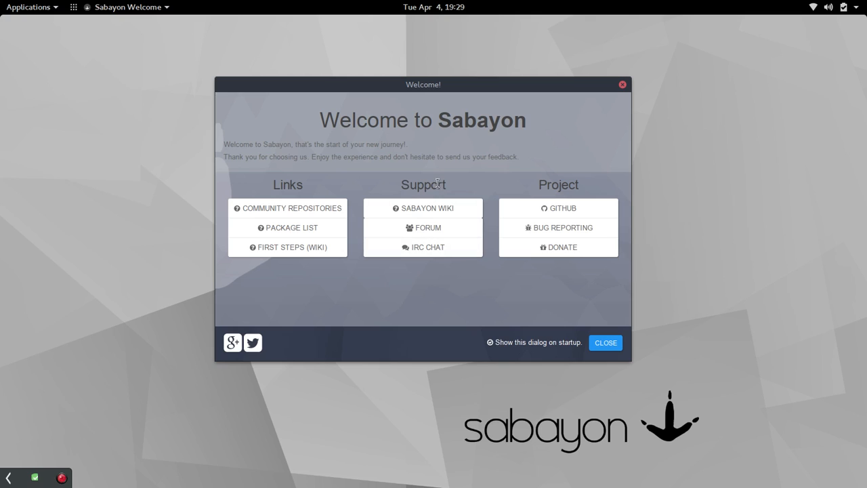
mouse_move(427, 207)
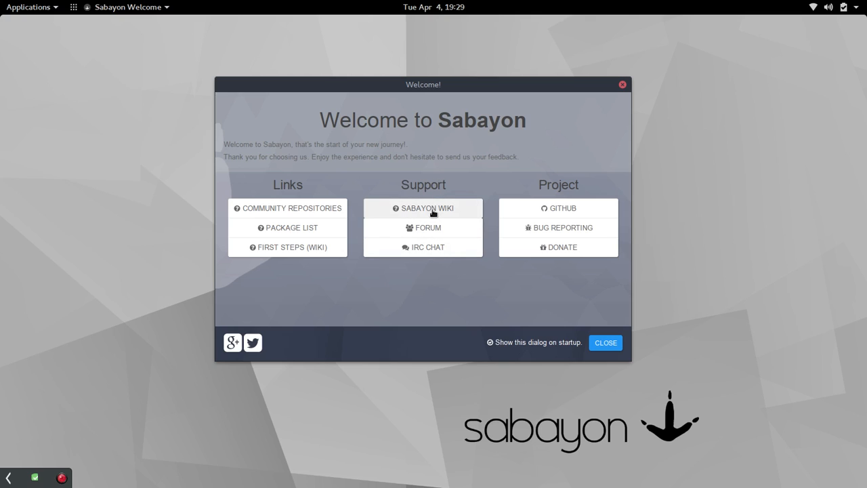
mouse_move(496, 279)
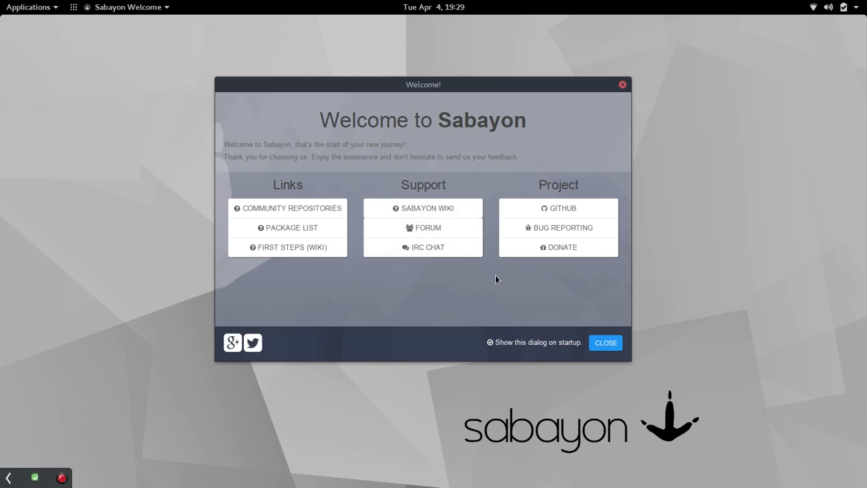
mouse_move(576, 179)
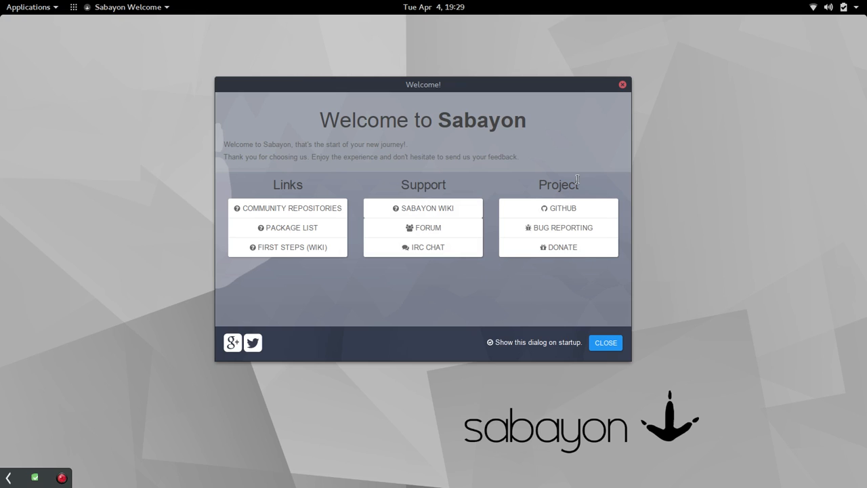
mouse_move(558, 247)
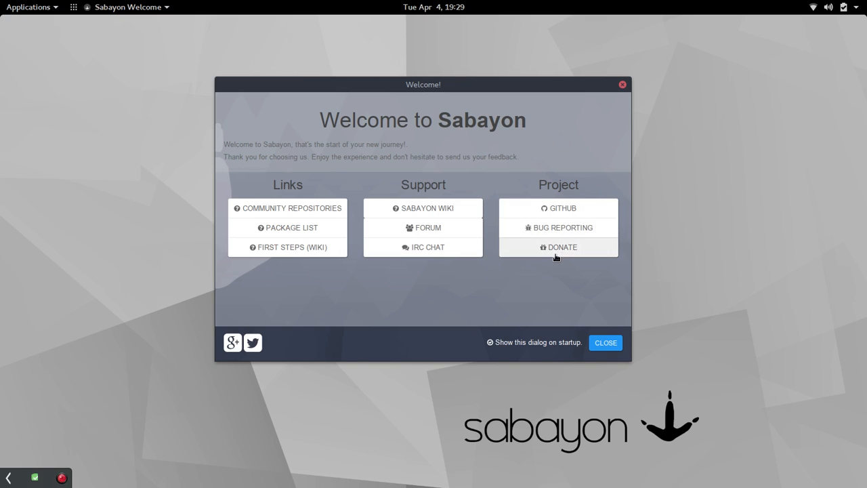
mouse_move(406, 306)
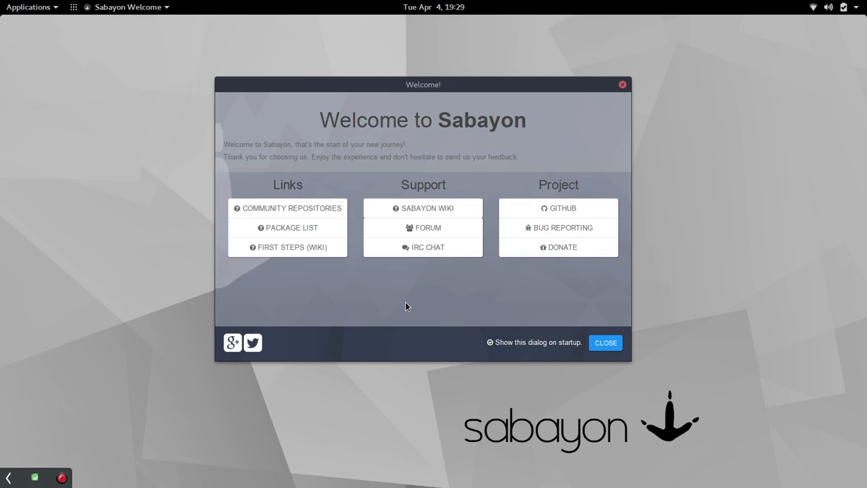
mouse_move(428, 300)
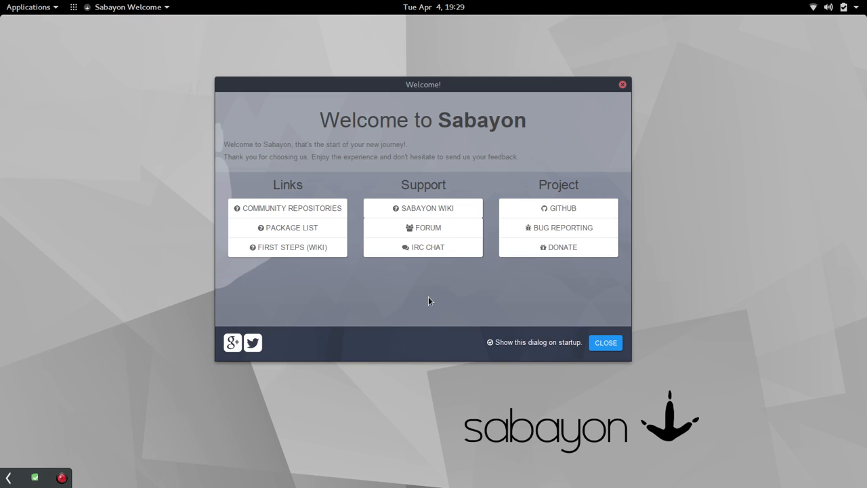
mouse_move(214, 214)
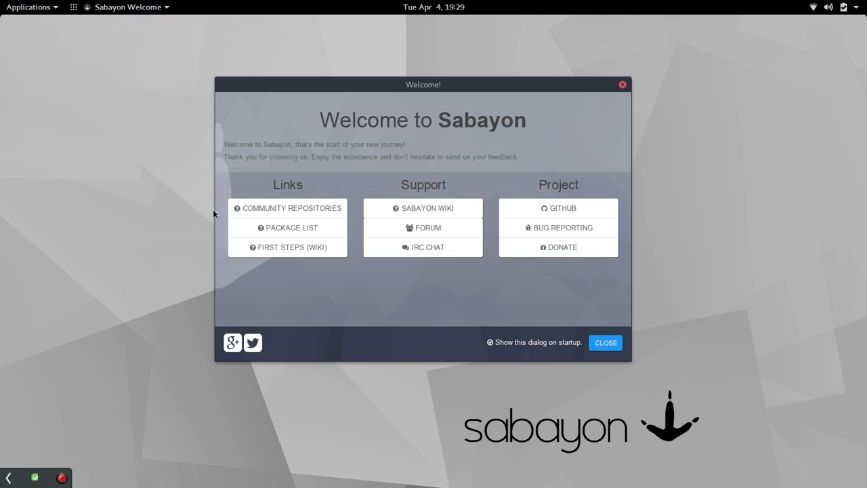
mouse_move(669, 205)
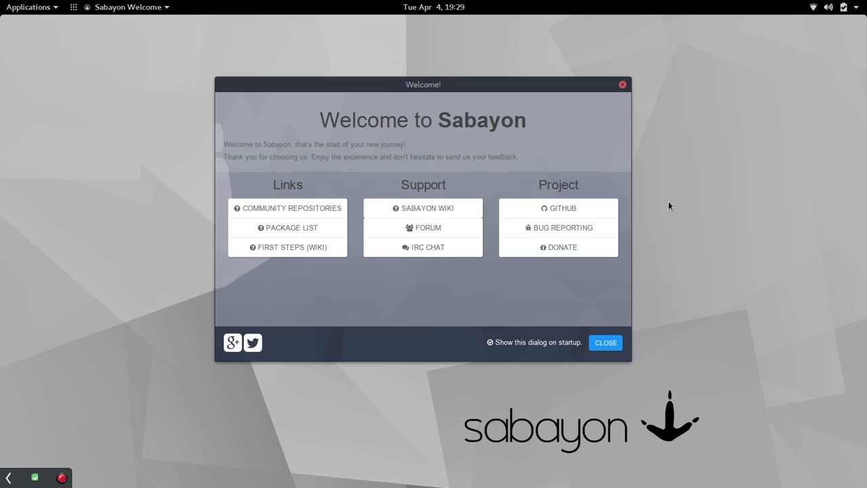
mouse_move(606, 362)
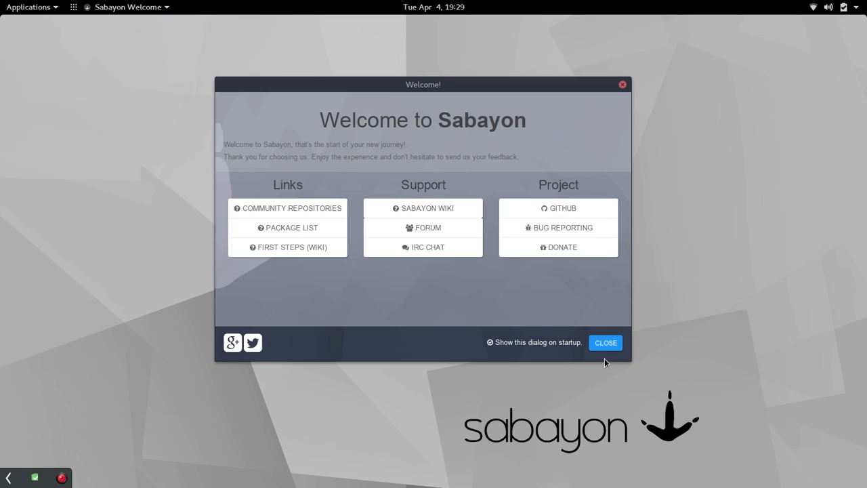
click(27, 7)
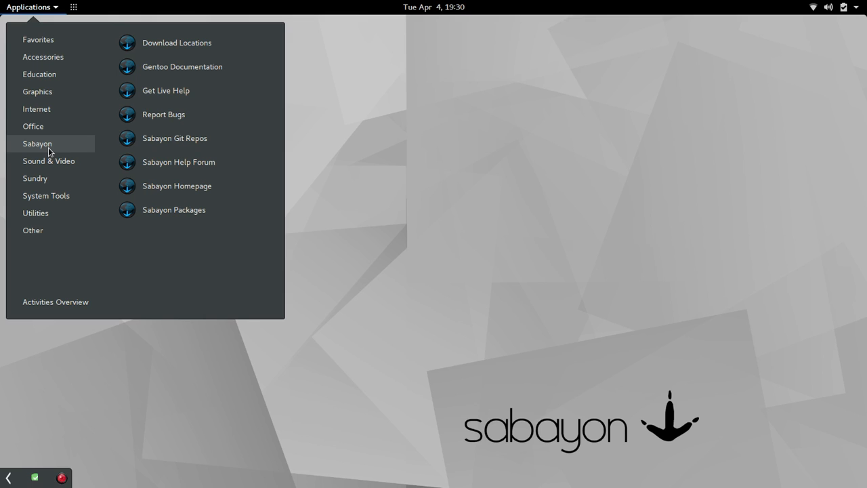
mouse_move(177, 43)
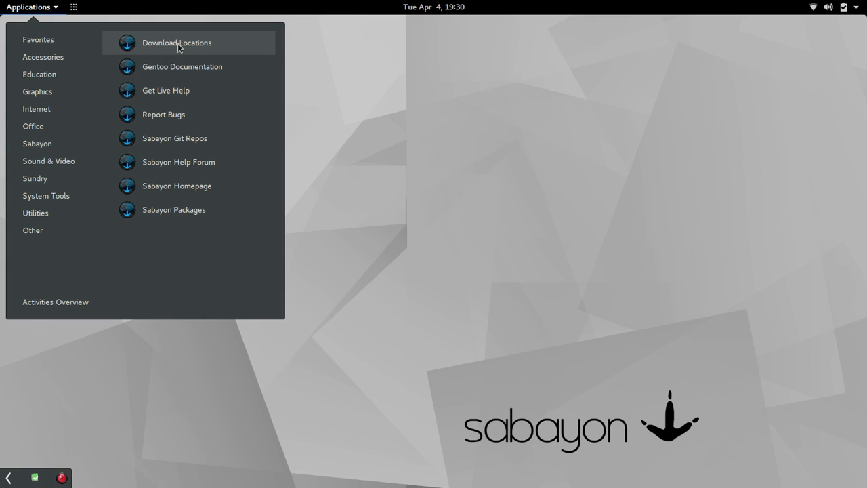
mouse_move(192, 77)
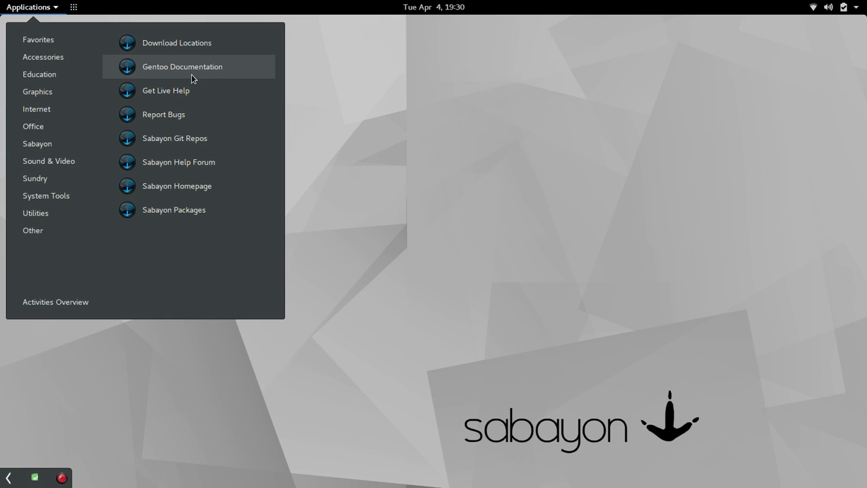
mouse_move(190, 90)
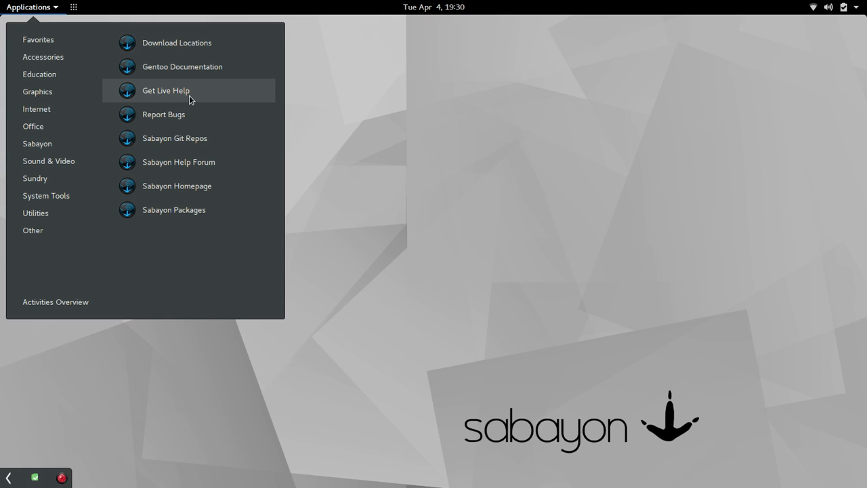
mouse_move(192, 142)
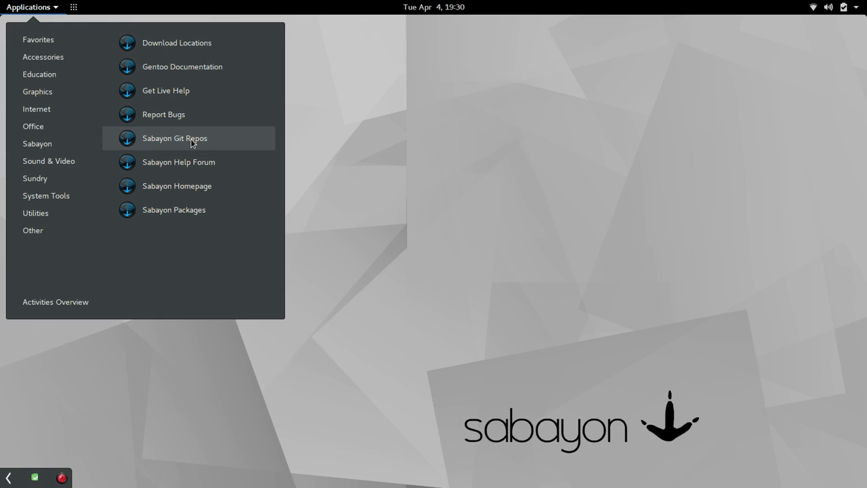
mouse_move(193, 166)
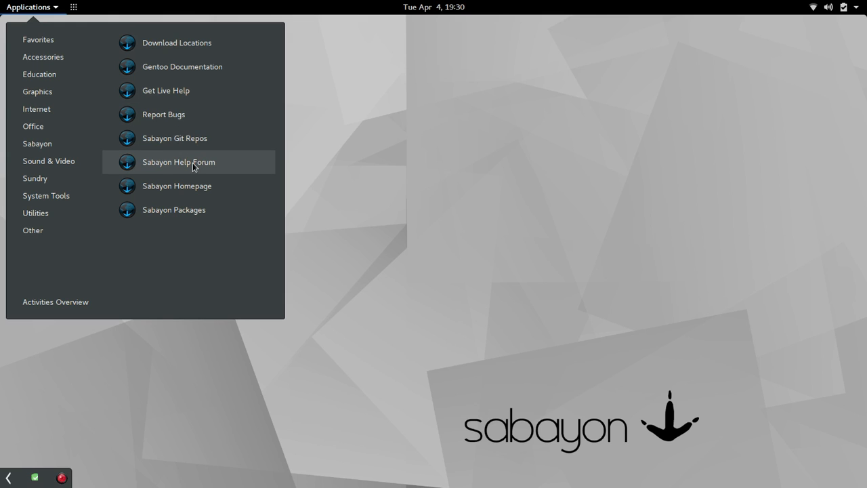
mouse_move(181, 218)
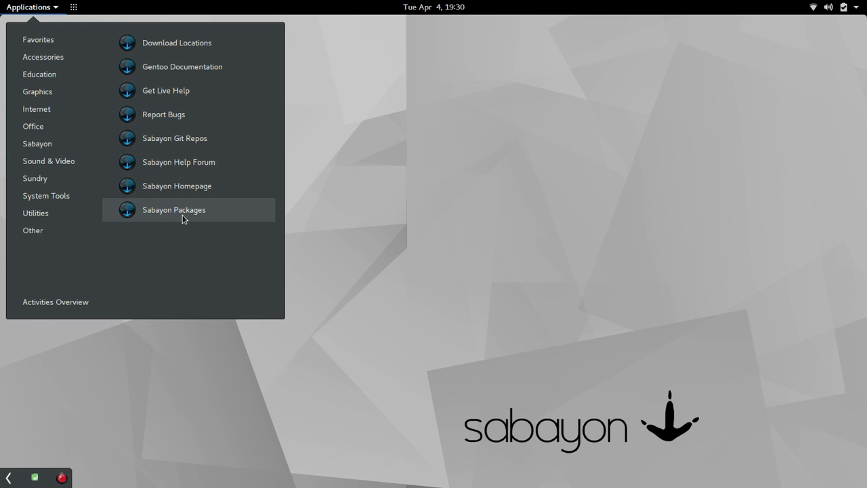
mouse_move(320, 370)
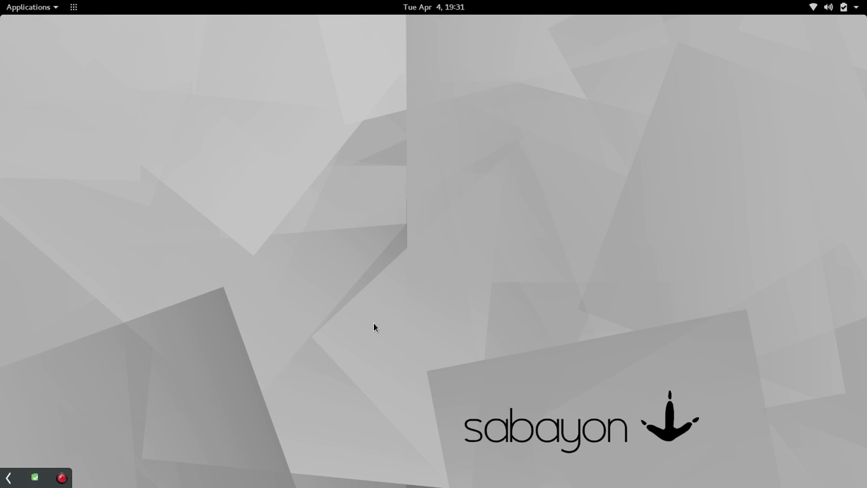
mouse_move(149, 349)
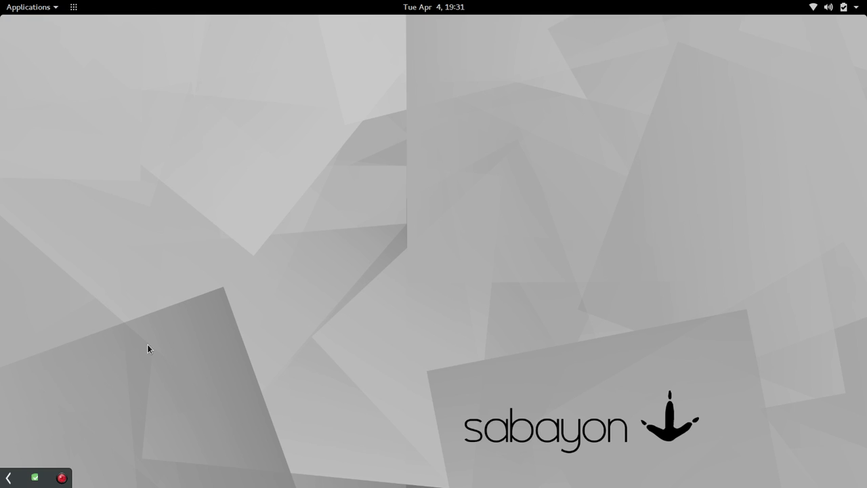
mouse_move(2, 451)
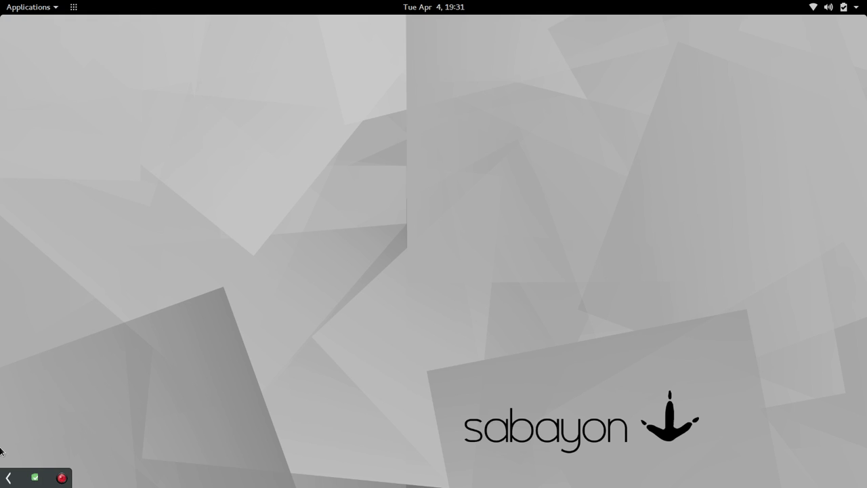
mouse_move(10, 413)
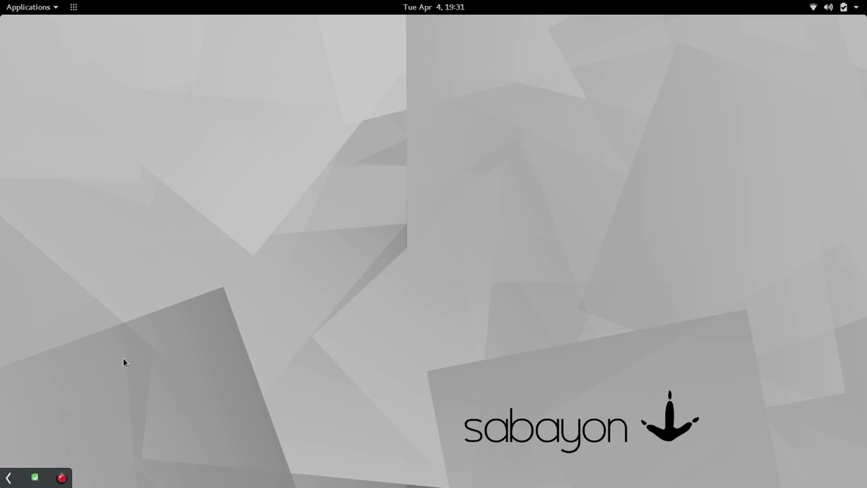
Browse the update notifier's actions, then the Applications menu's Other category
click(35, 478)
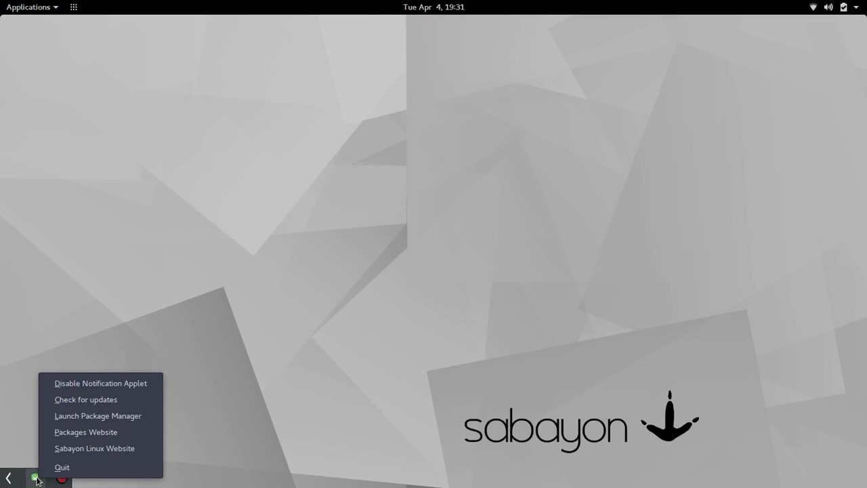
mouse_move(100, 415)
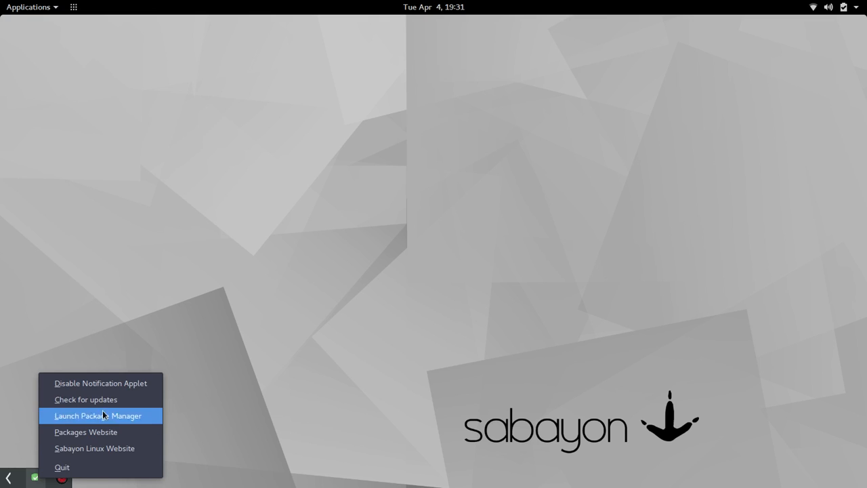
mouse_move(100, 383)
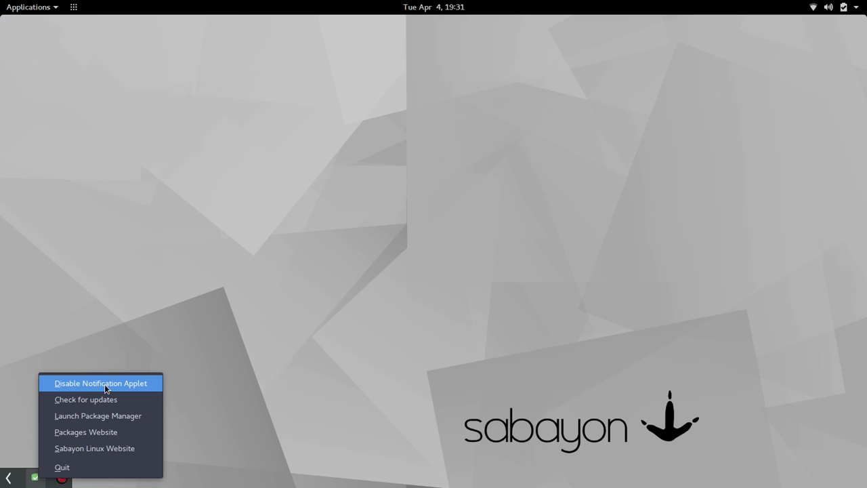
mouse_move(99, 399)
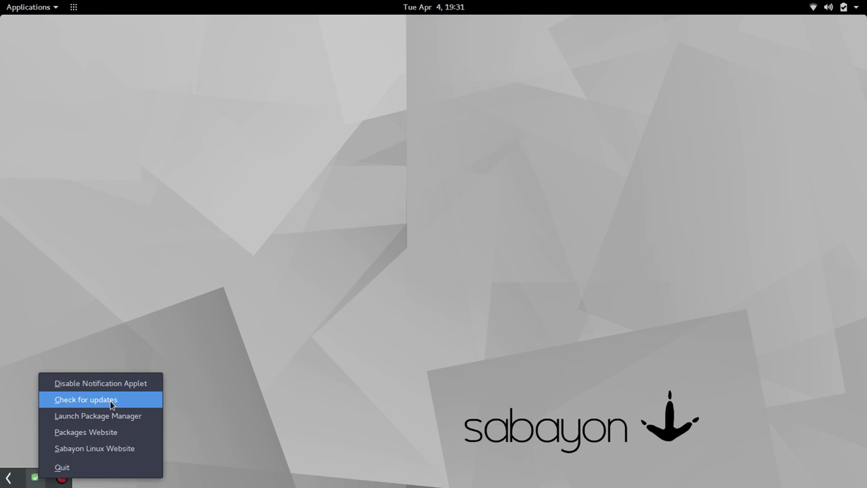
mouse_move(113, 416)
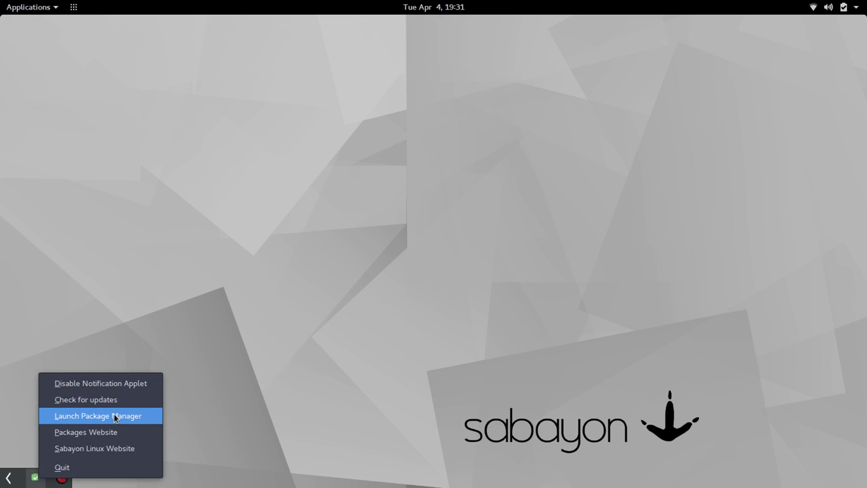
mouse_move(98, 434)
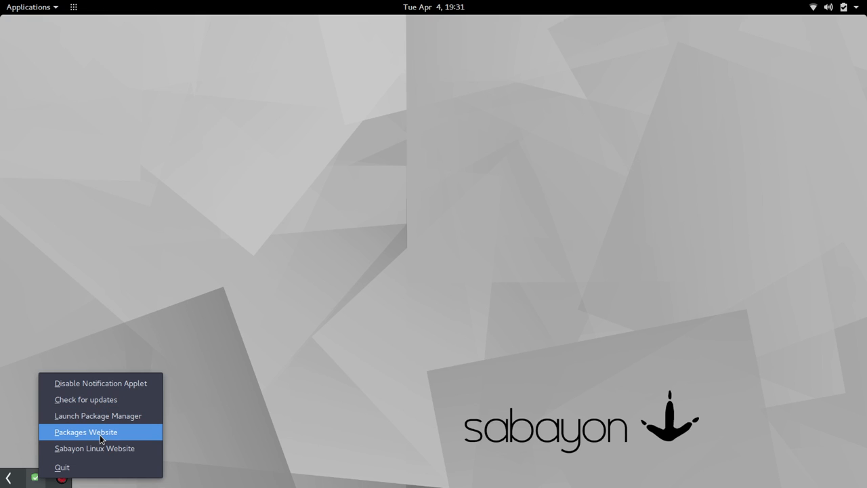
mouse_move(94, 448)
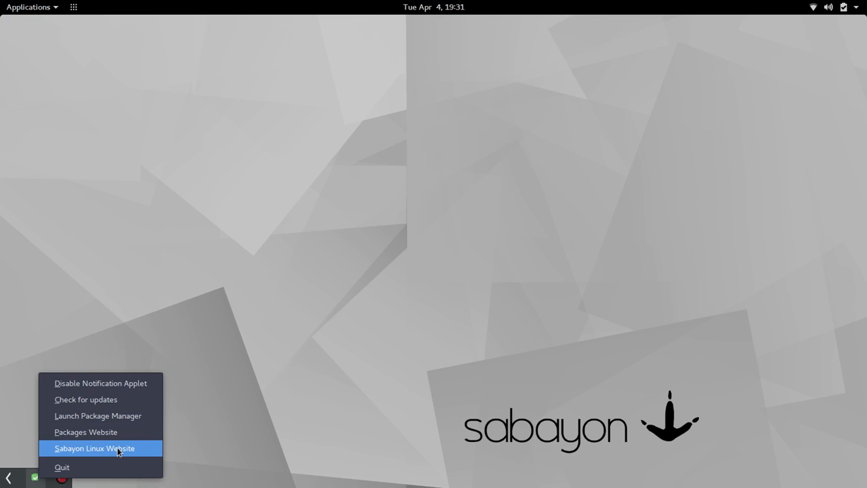
click(29, 7)
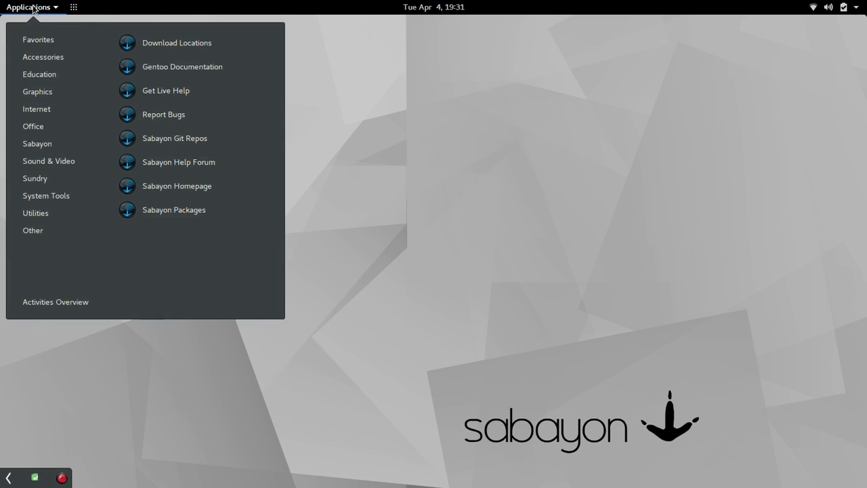
click(33, 230)
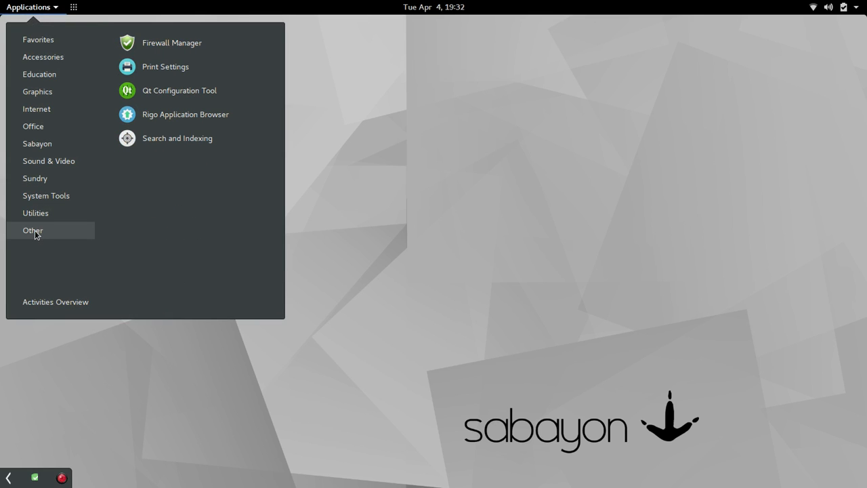
mouse_move(189, 114)
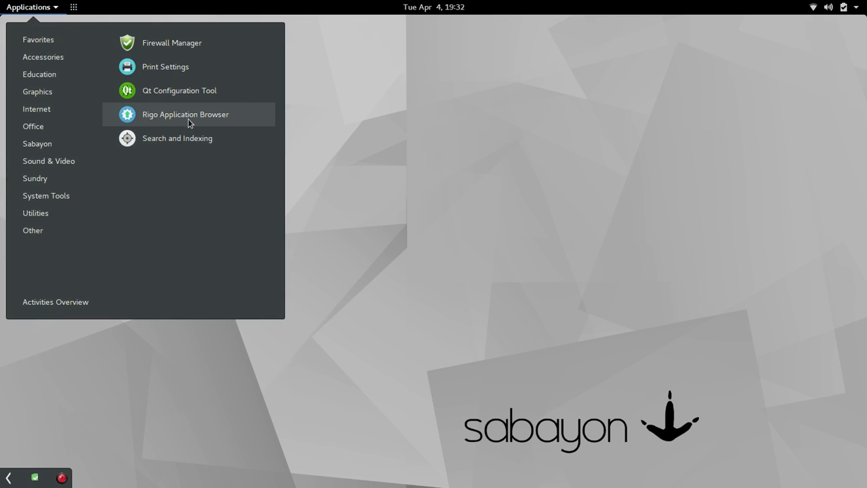
mouse_move(187, 118)
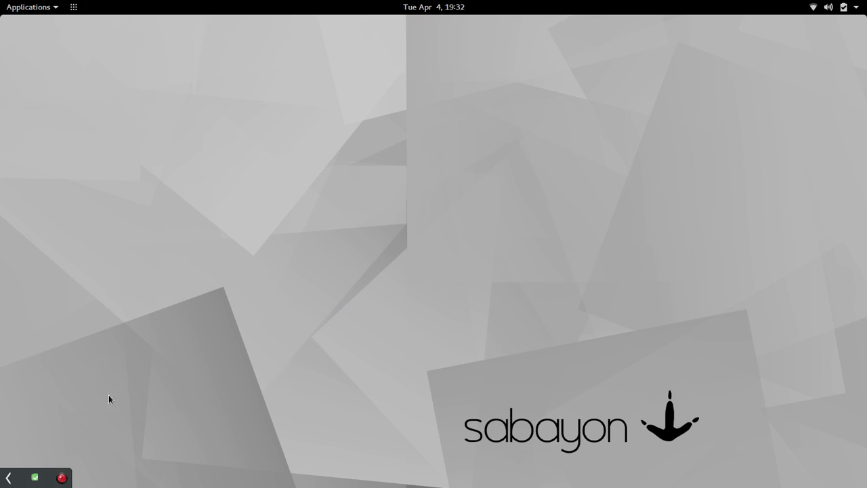
Launch Rigo Application Browser to show its Application Groups list
click(34, 477)
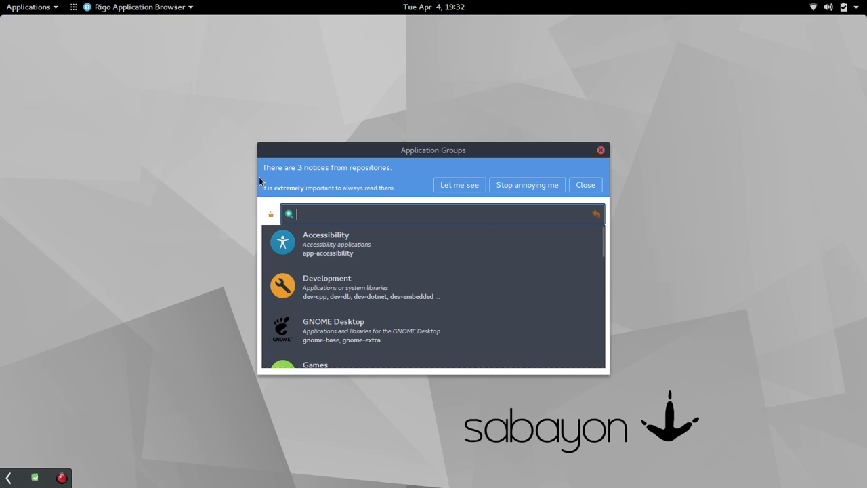
mouse_move(369, 179)
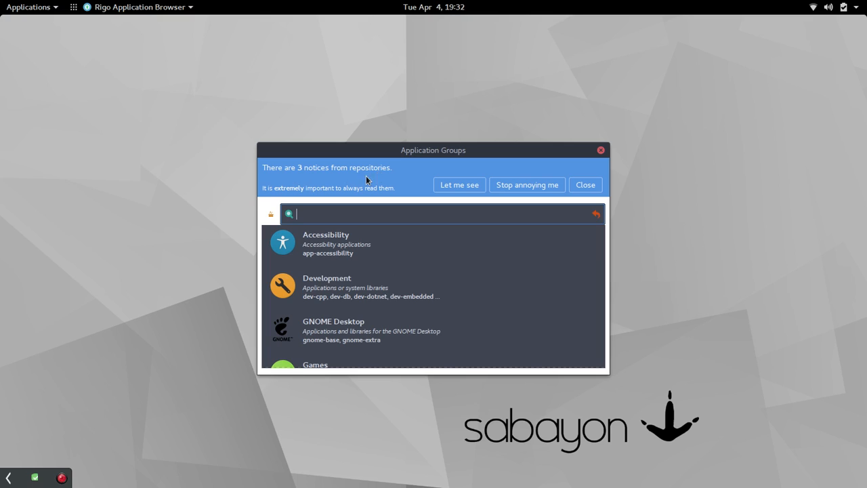
mouse_move(353, 201)
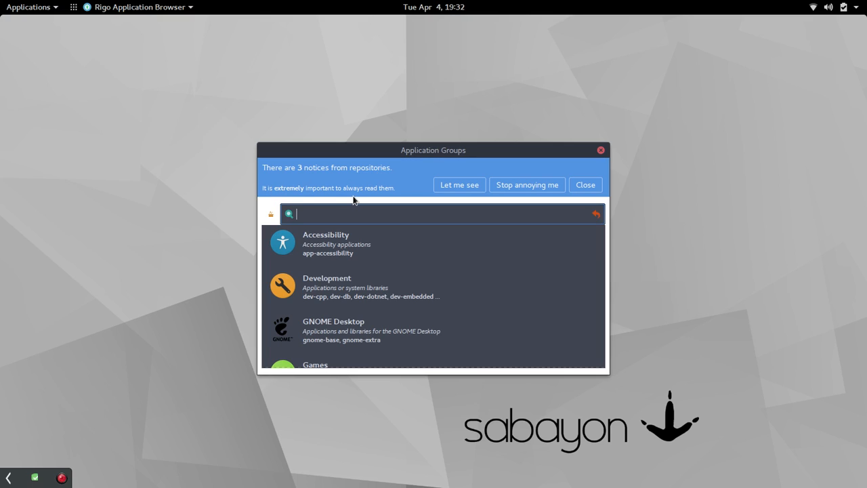
mouse_move(391, 198)
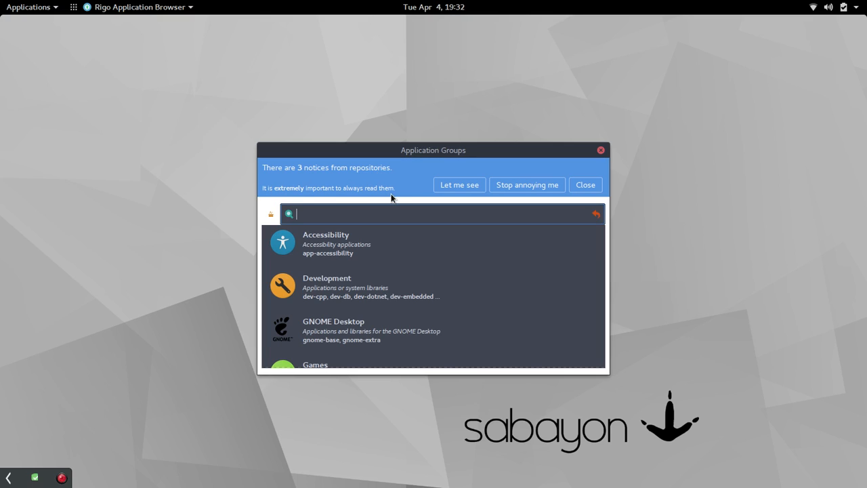
mouse_move(470, 201)
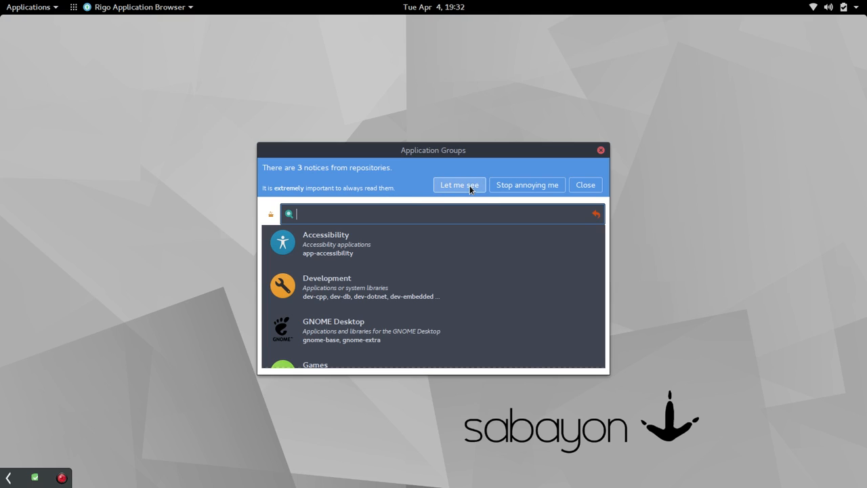
mouse_move(527, 184)
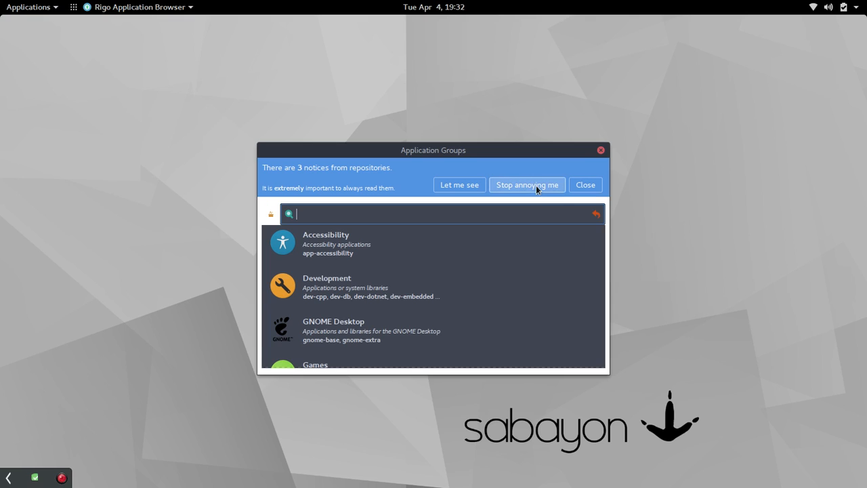
mouse_move(583, 185)
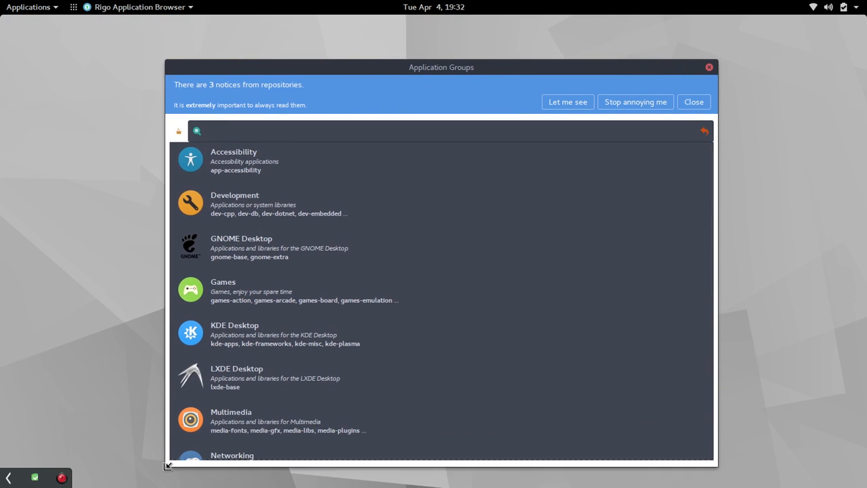
View the three repository notices: Donate, AMD Catalyst driver support, Community Repositories
click(566, 102)
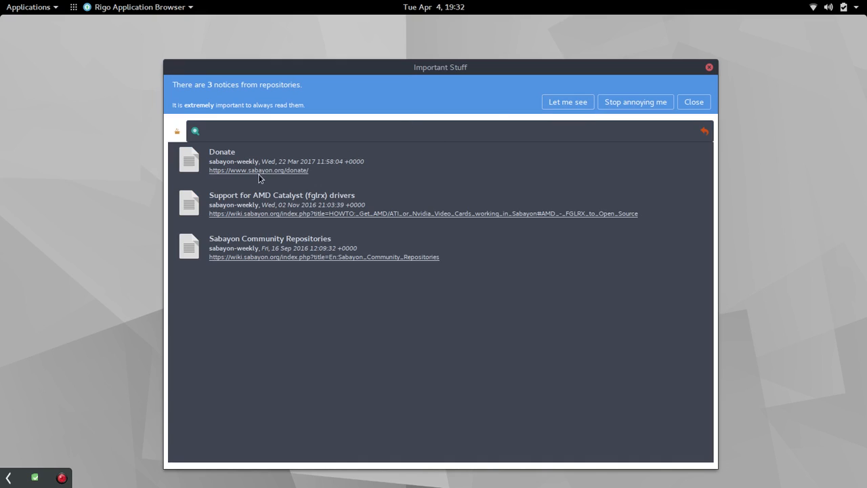
mouse_move(233, 167)
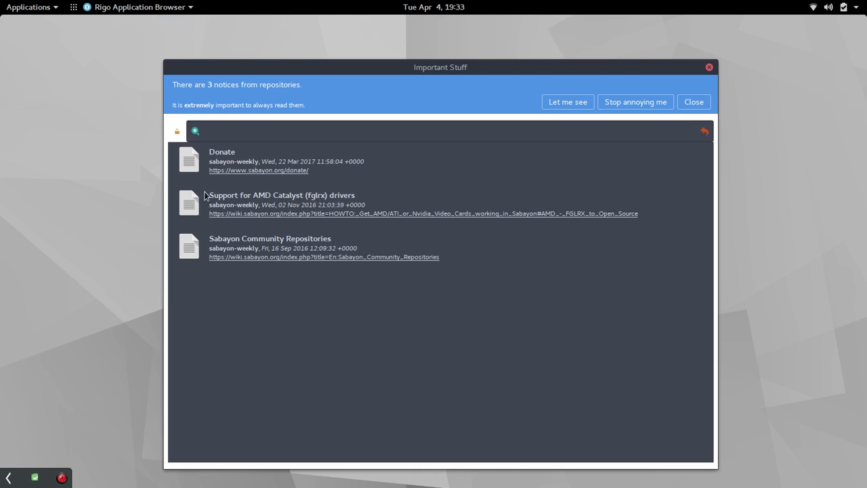
mouse_move(284, 227)
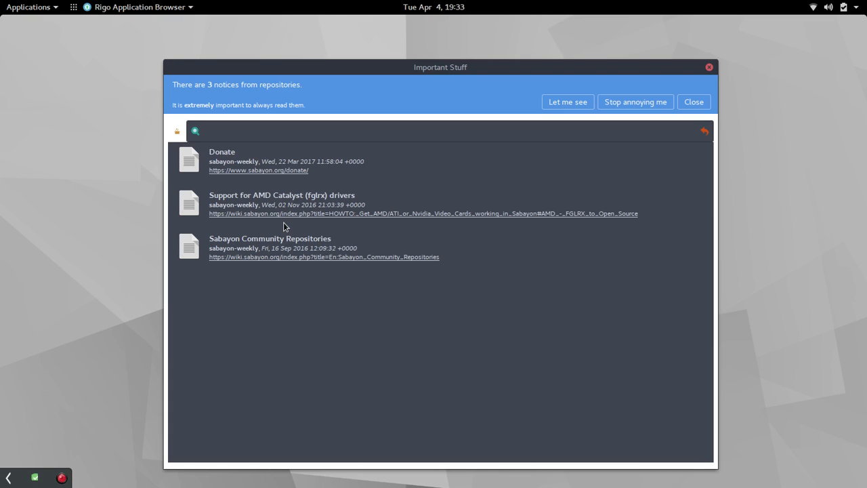
mouse_move(442, 203)
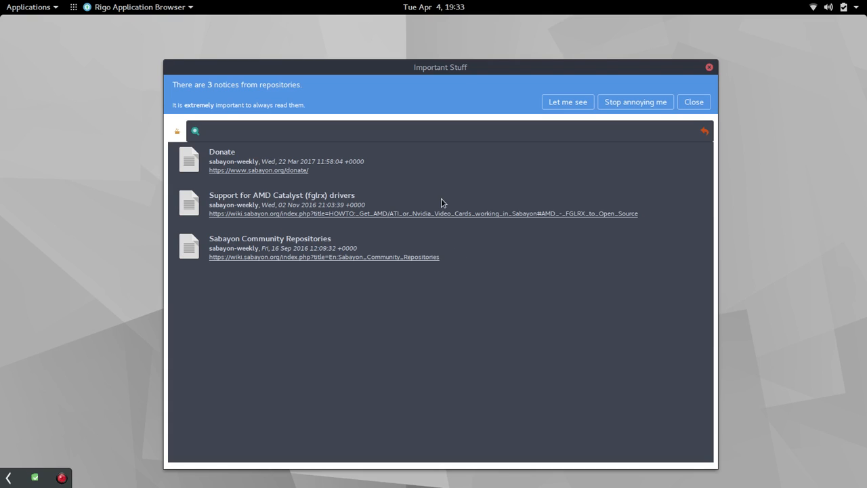
mouse_move(422, 228)
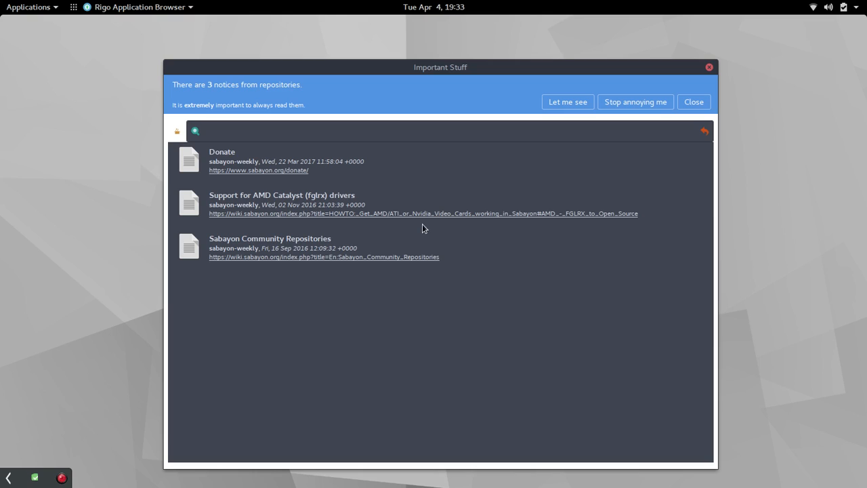
mouse_move(287, 277)
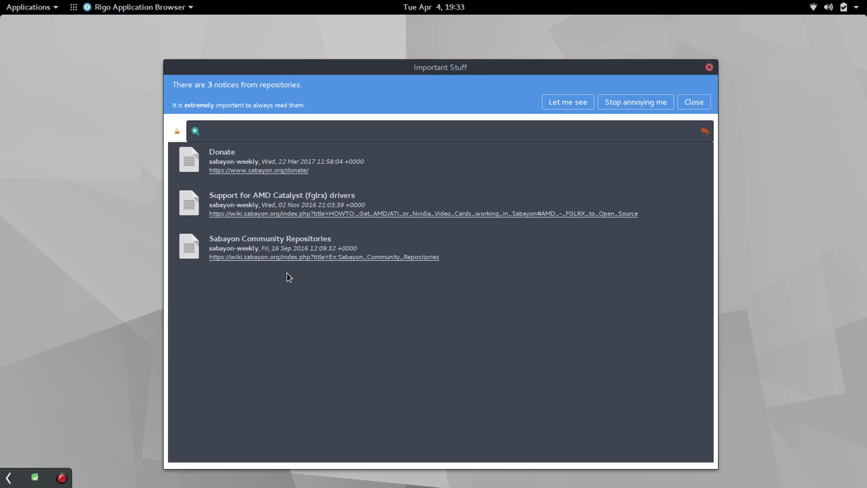
mouse_move(619, 113)
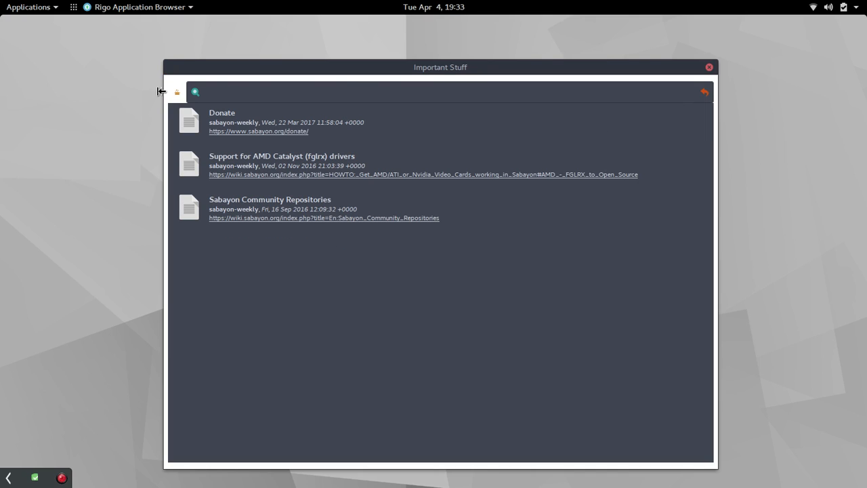
click(177, 91)
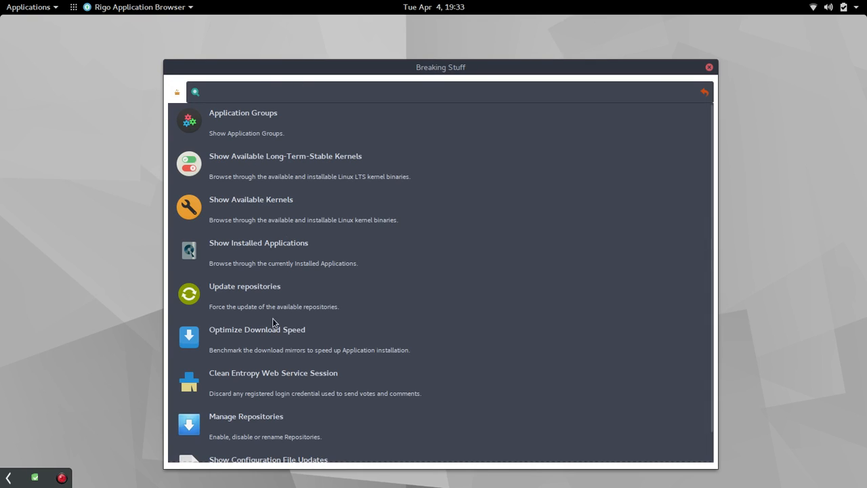
mouse_move(433, 223)
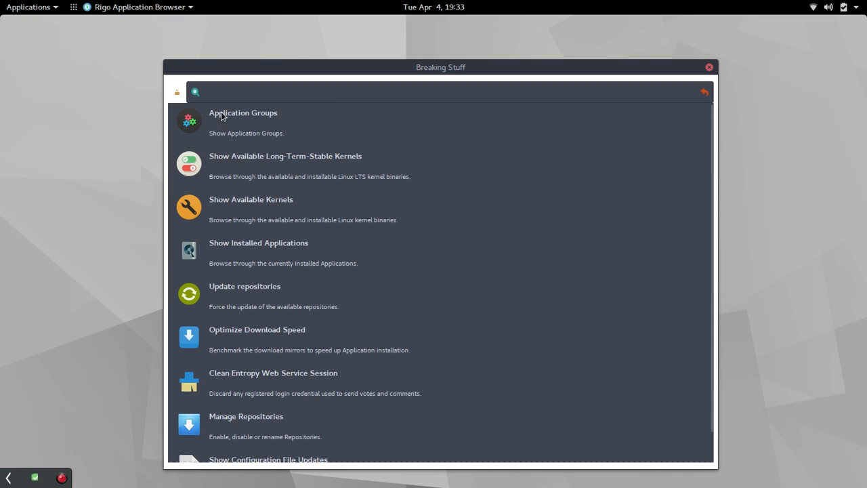
mouse_move(284, 134)
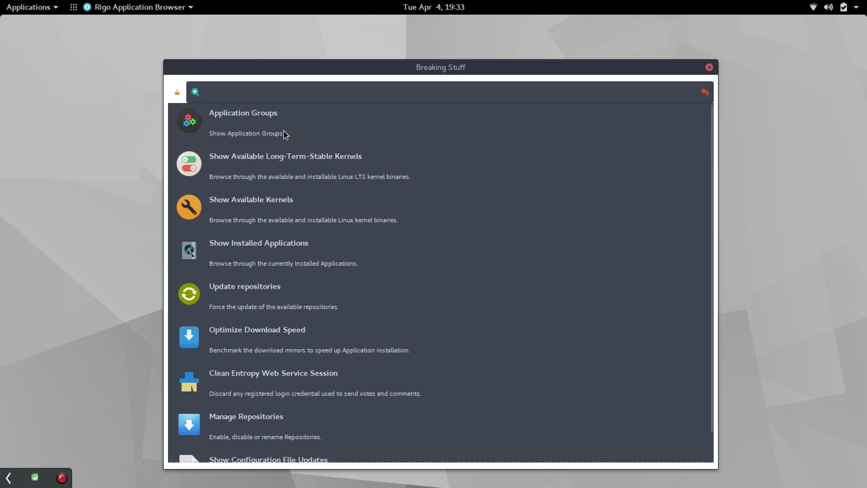
mouse_move(377, 174)
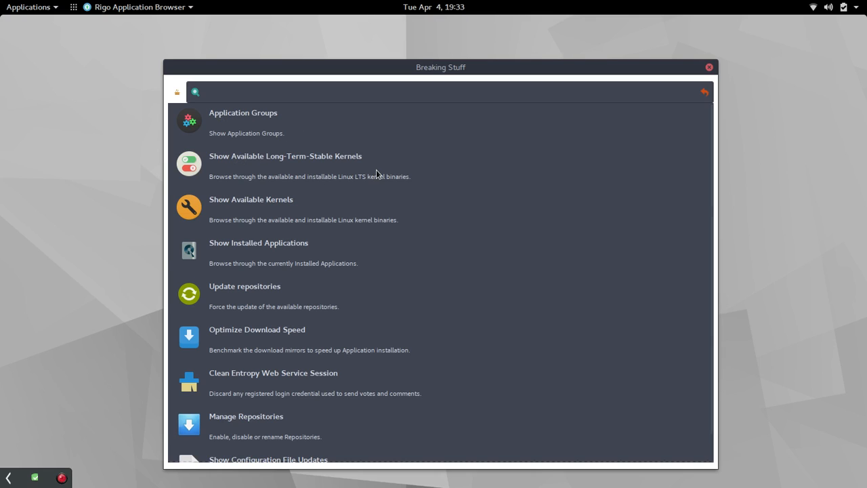
mouse_move(237, 209)
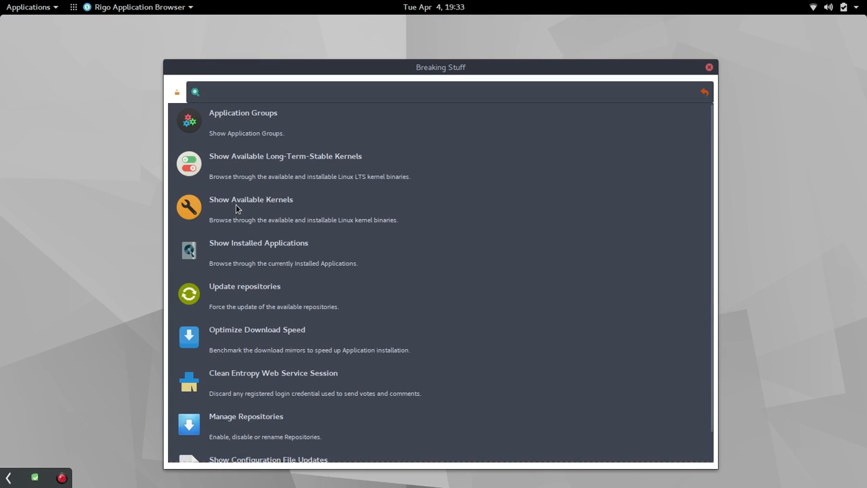
mouse_move(297, 263)
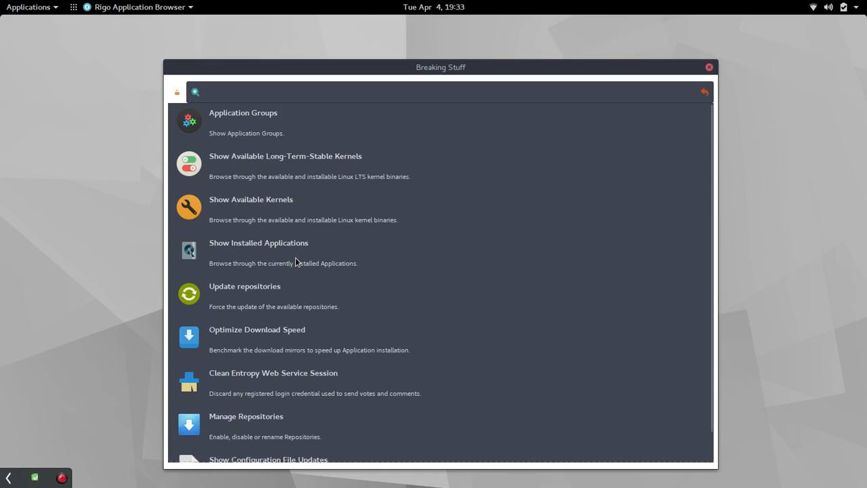
mouse_move(212, 308)
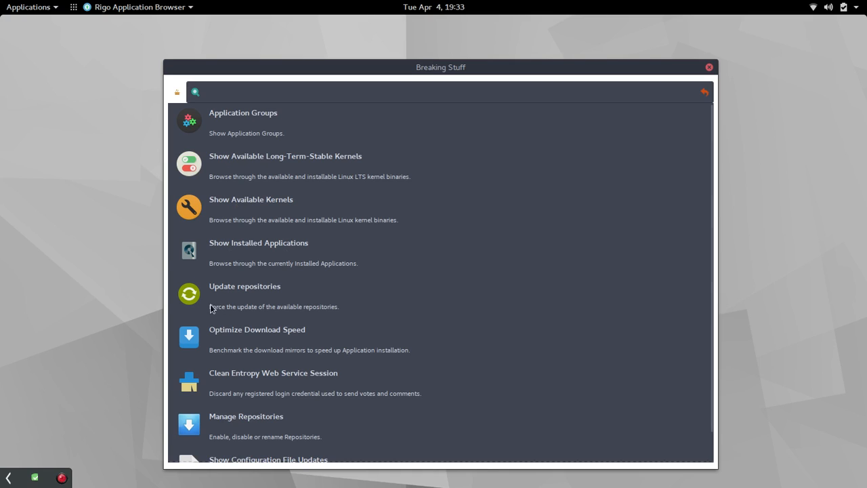
mouse_move(253, 293)
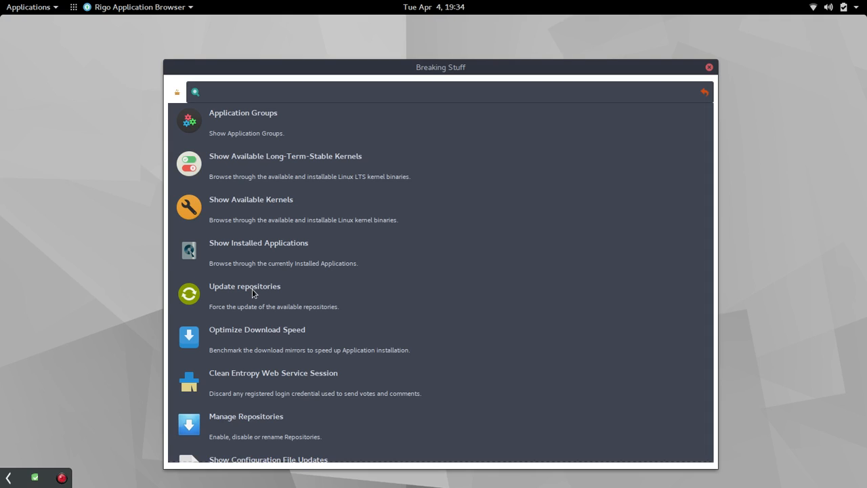
mouse_move(275, 298)
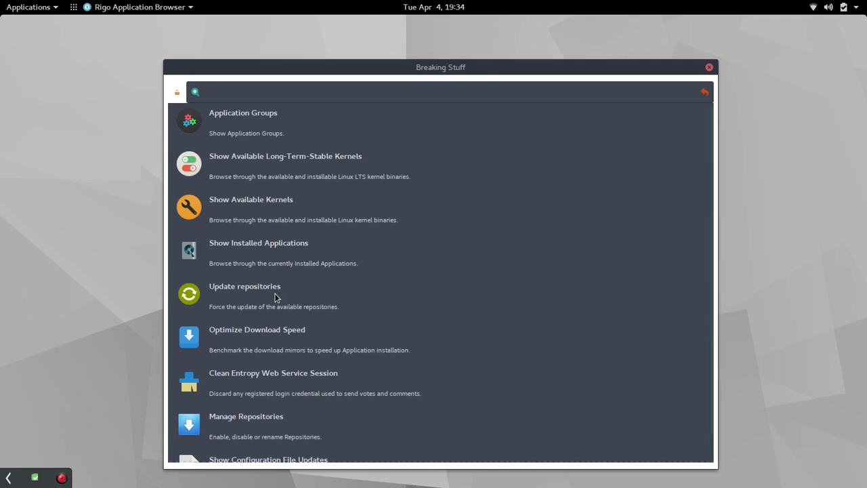
mouse_move(265, 342)
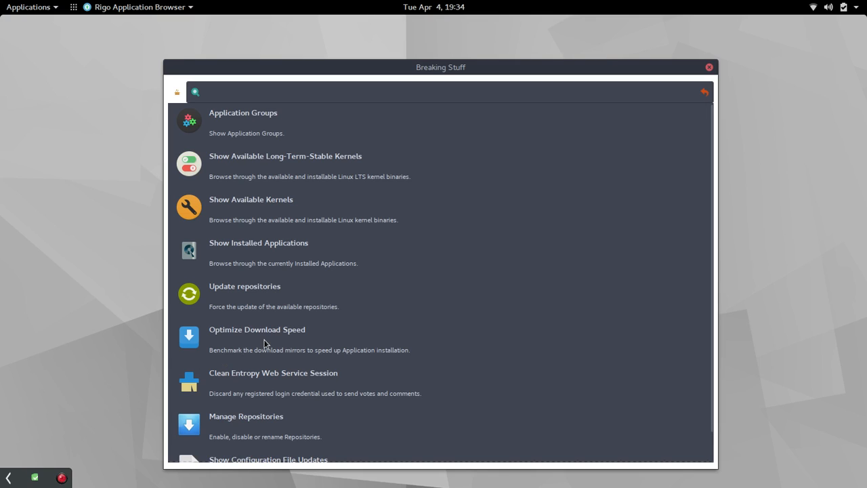
mouse_move(275, 307)
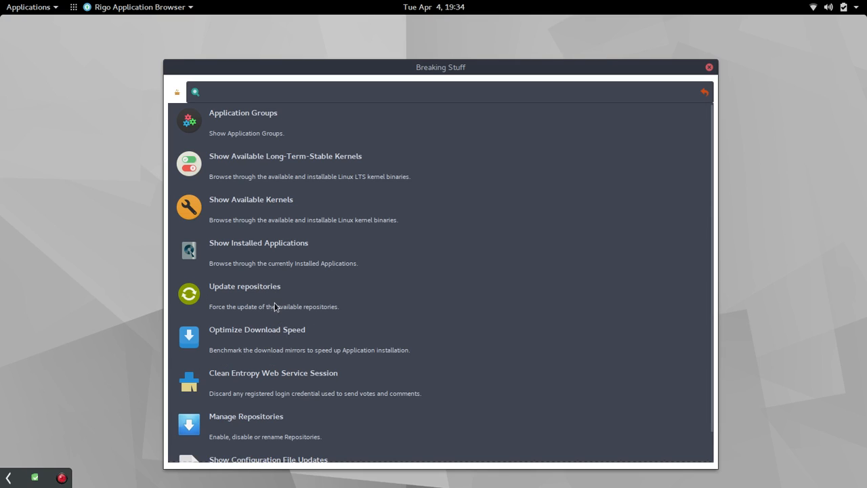
mouse_move(262, 339)
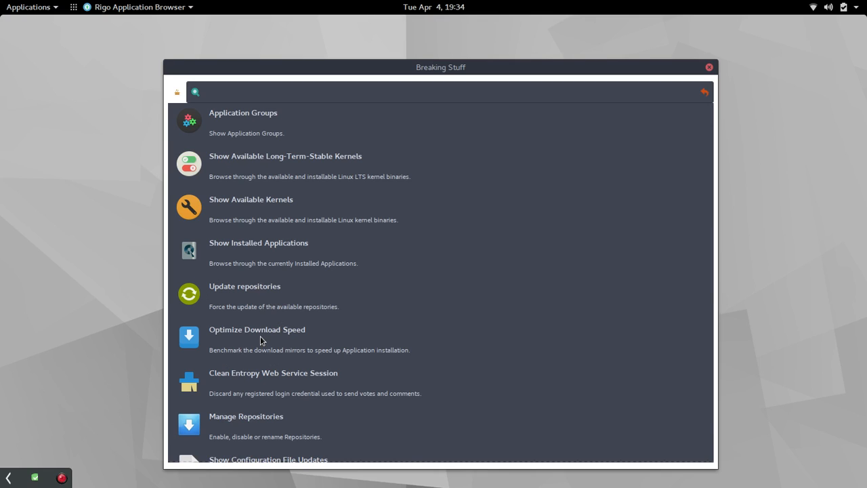
mouse_move(245, 298)
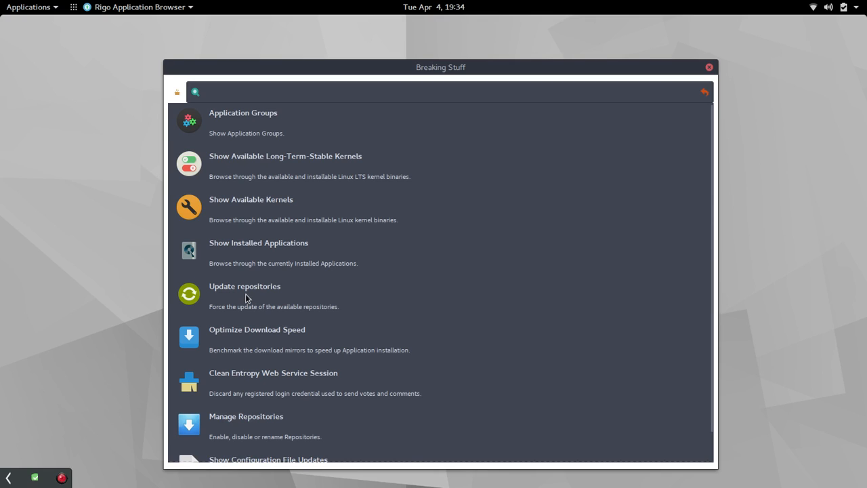
mouse_move(255, 349)
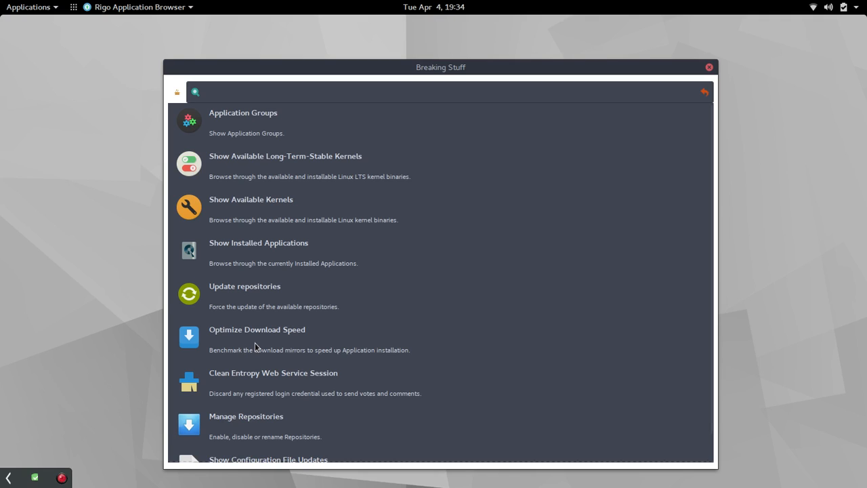
mouse_move(395, 314)
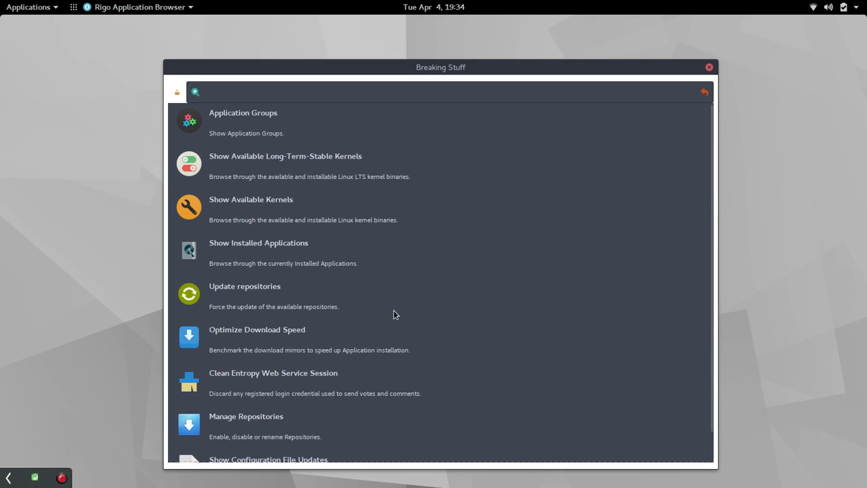
mouse_move(233, 387)
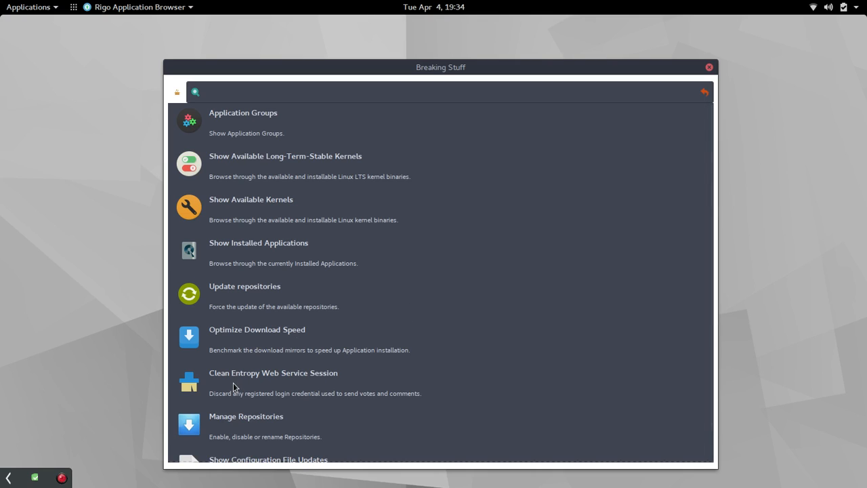
scroll(down, 3)
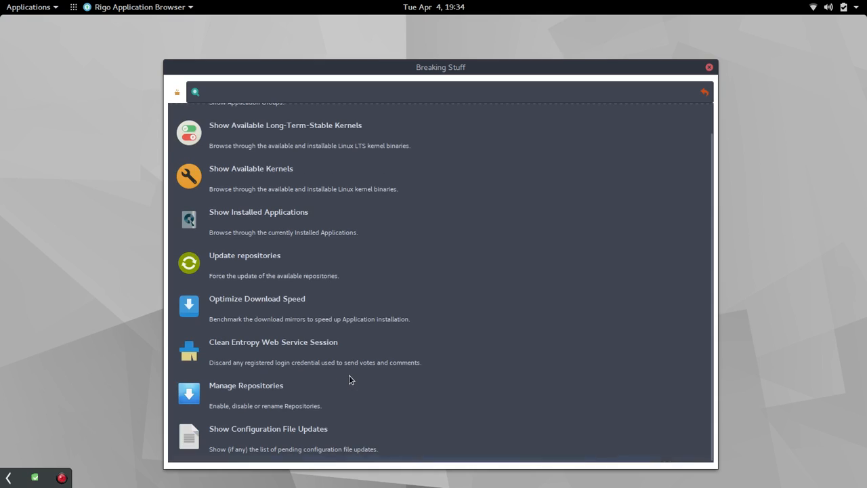
mouse_move(220, 441)
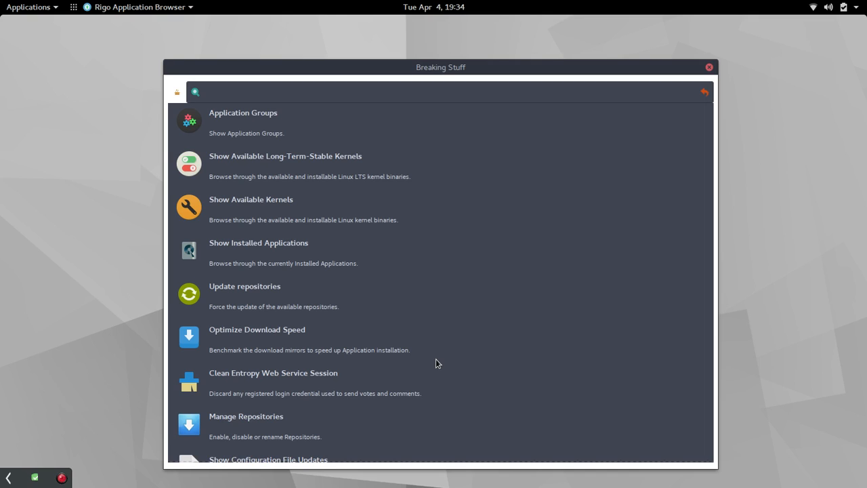
mouse_move(263, 123)
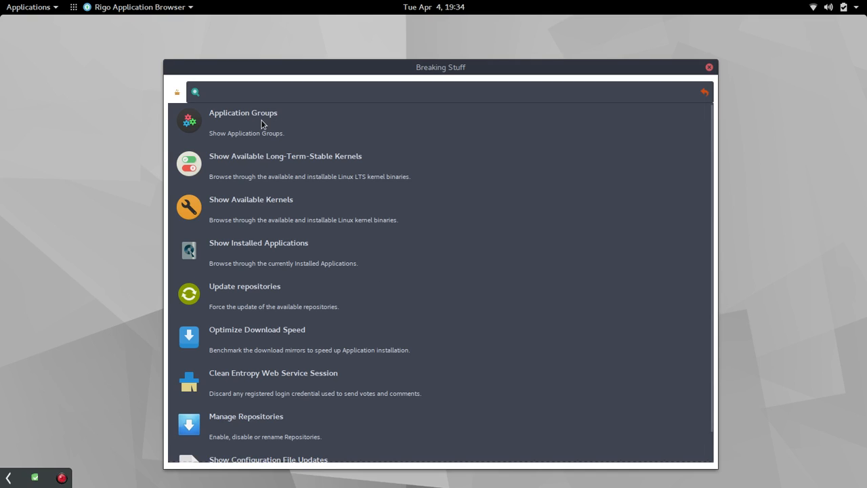
Open Application Groups and scroll through groups from Accessibility to XFCE Desktop
click(244, 121)
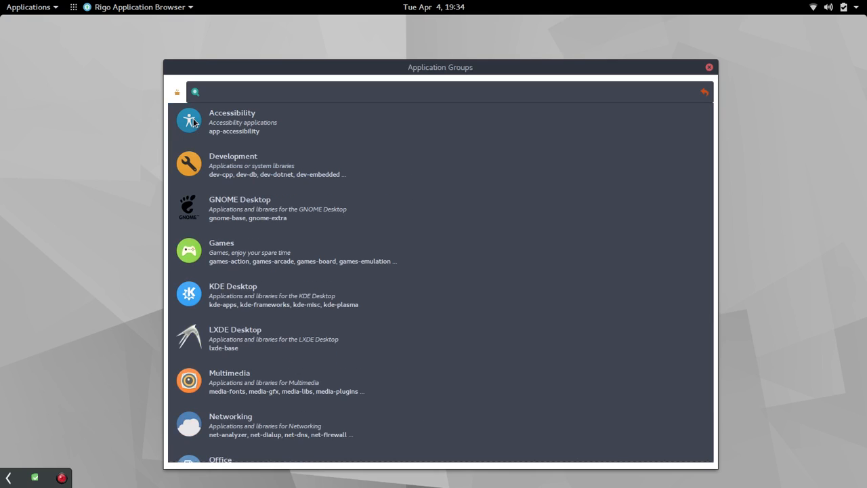
mouse_move(427, 132)
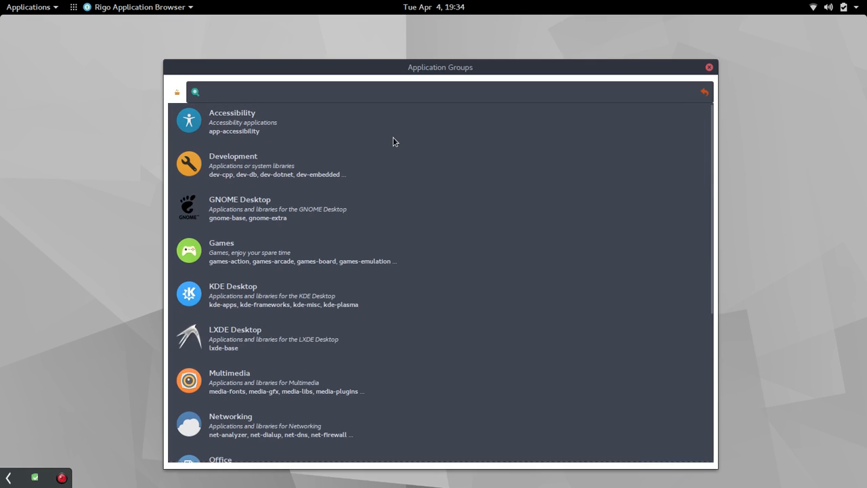
mouse_move(303, 138)
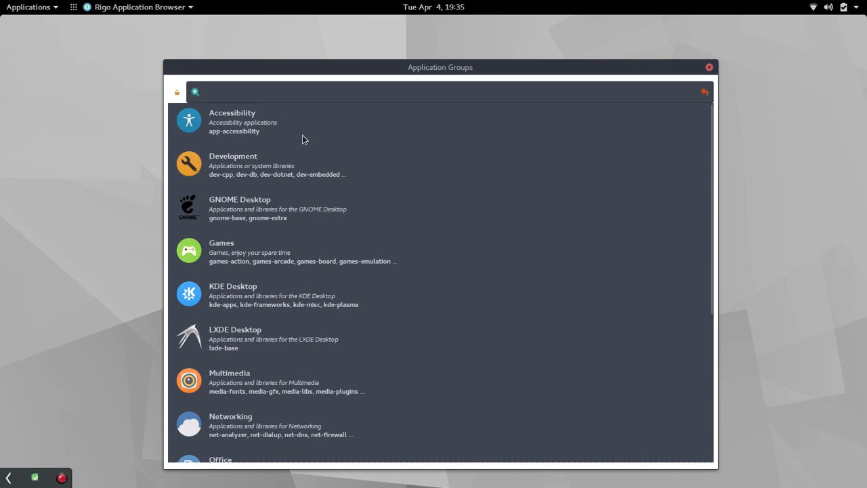
scroll(down, 3)
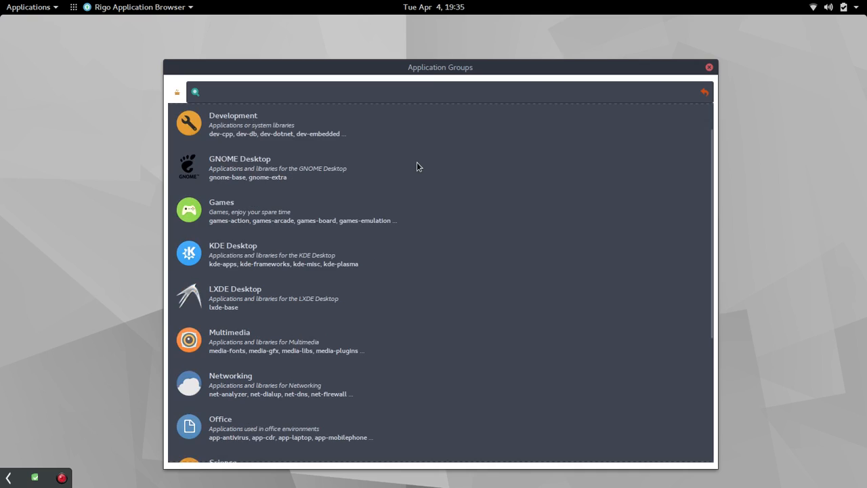
scroll(down, 3)
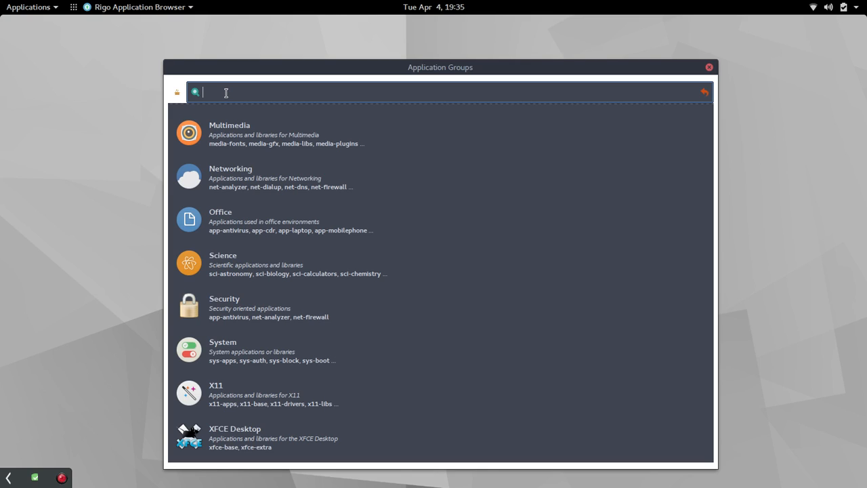
Search packages for 'simple', 'chrome', 'wps' and 'pdf' in turn
text(simple)
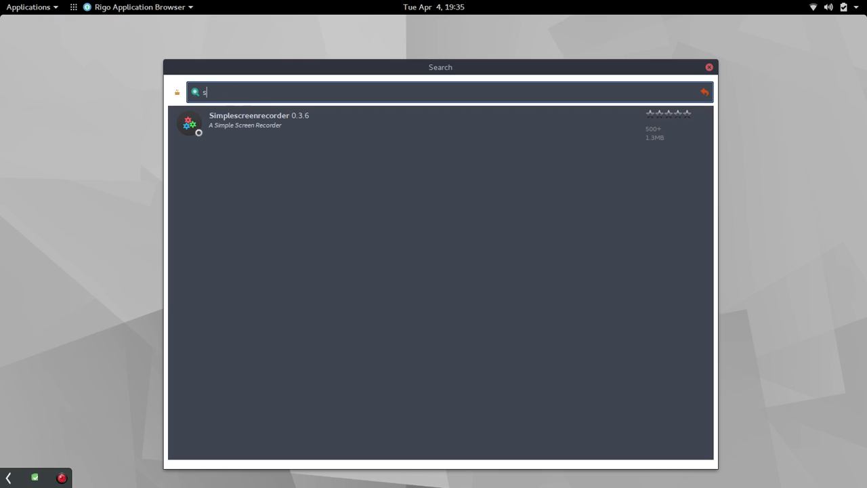
key(backspace)
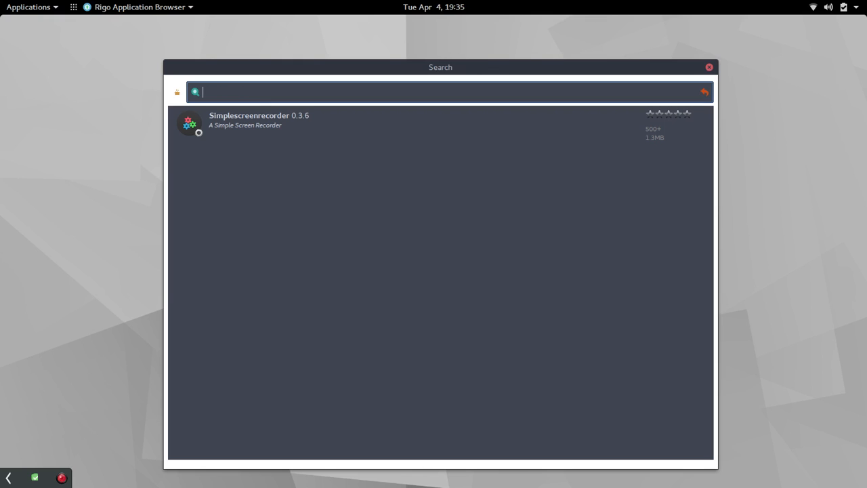
text(chrome)
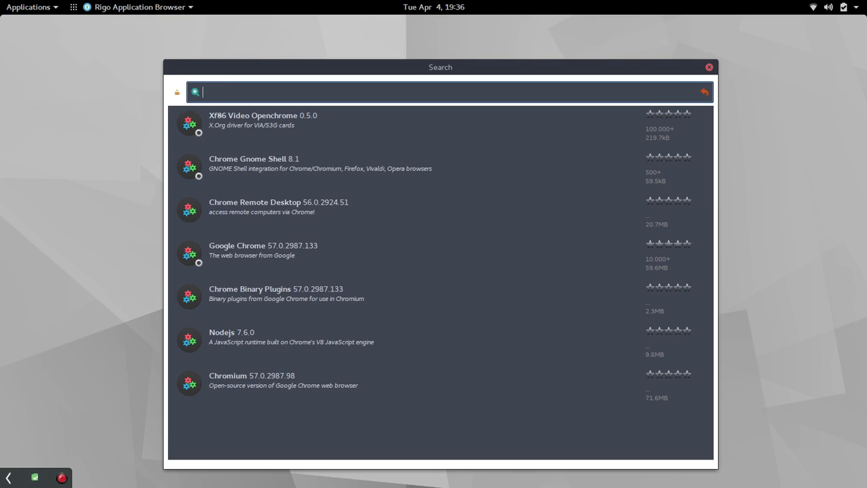
text(wps)
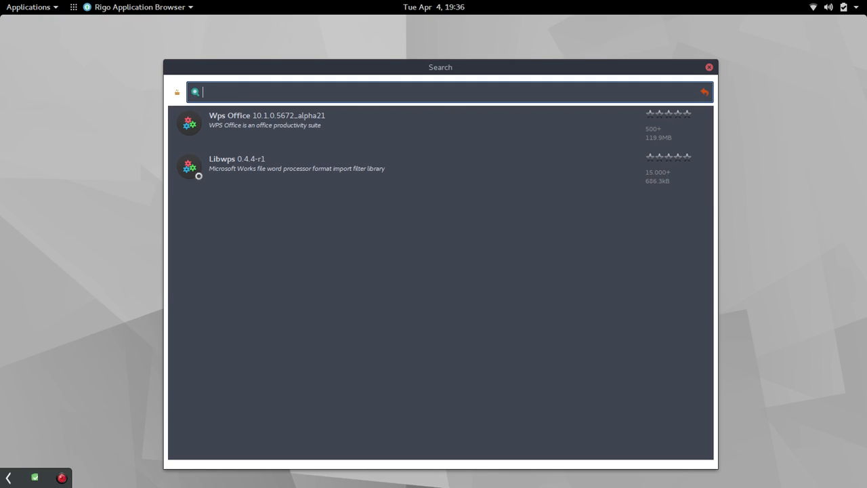
text(pdf)
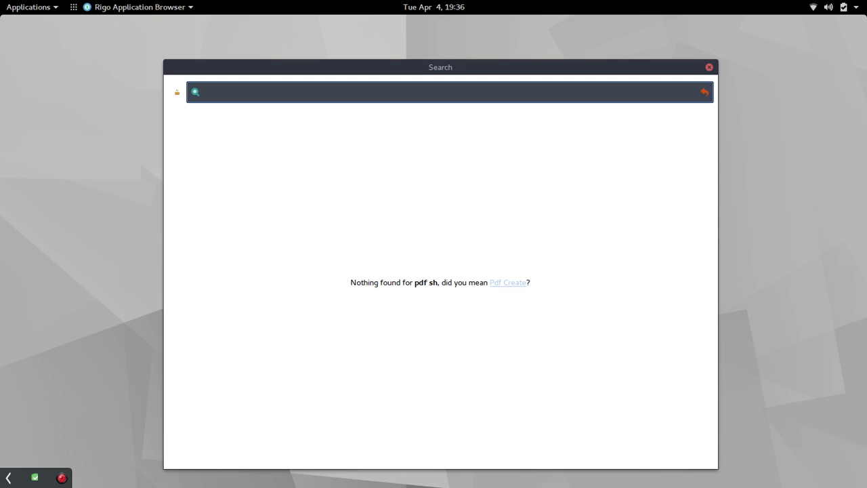
Browse 'obs' search results, then search 'kdenlive' to find Kdenlive 16.12.3
text(obs)
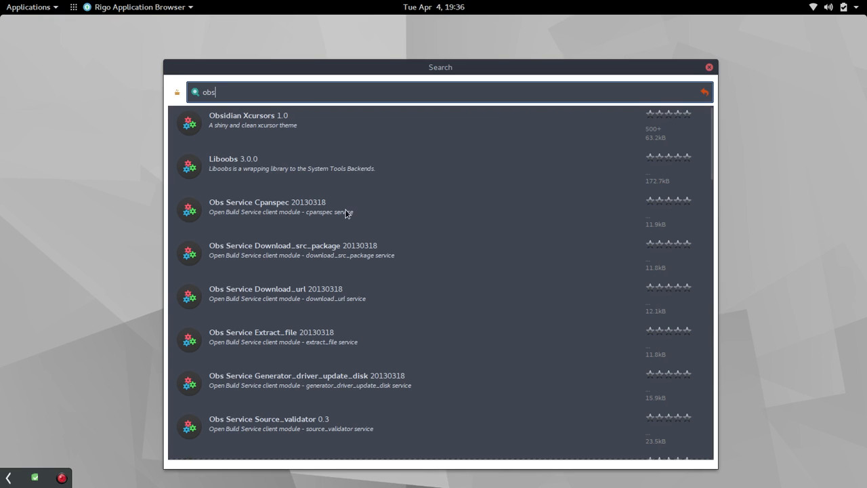
scroll(down, 3)
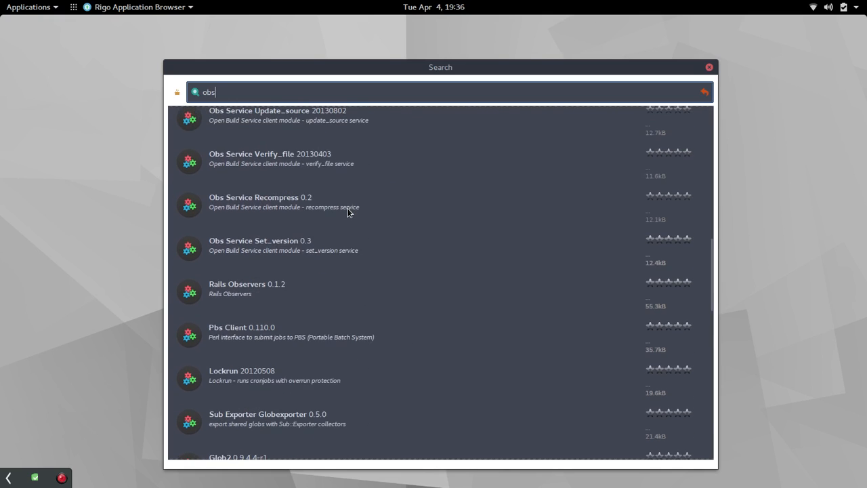
scroll(down, 3)
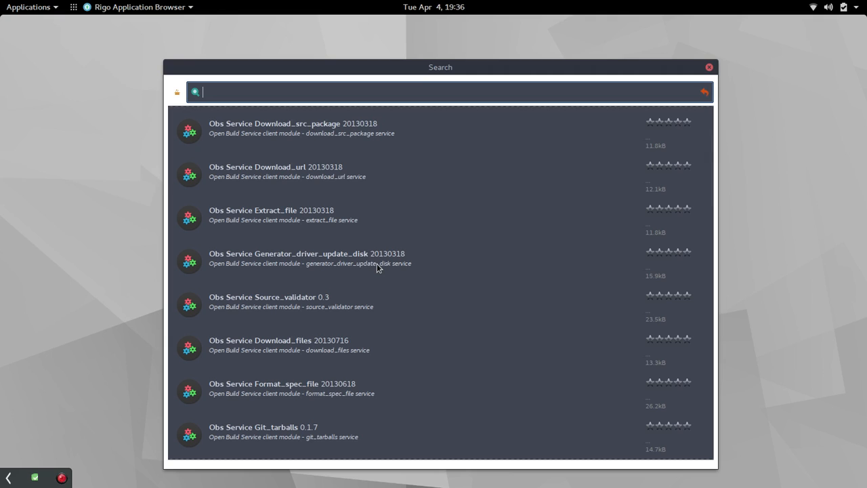
text(kdenlive)
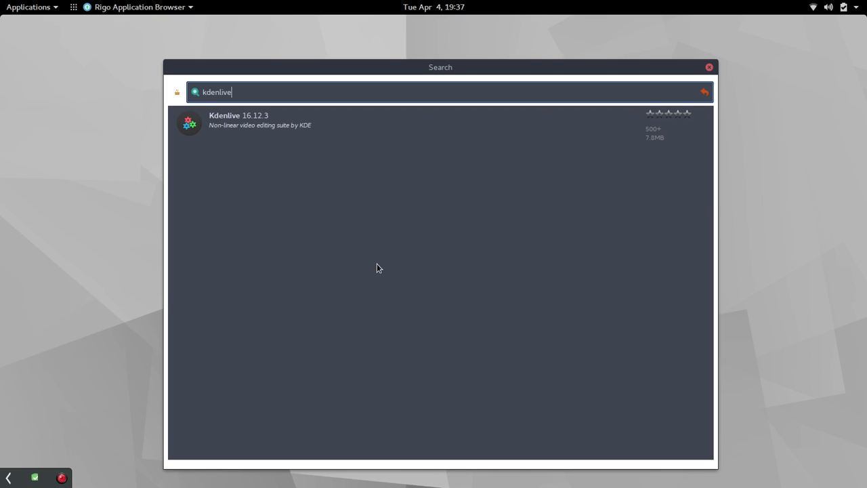
mouse_move(269, 123)
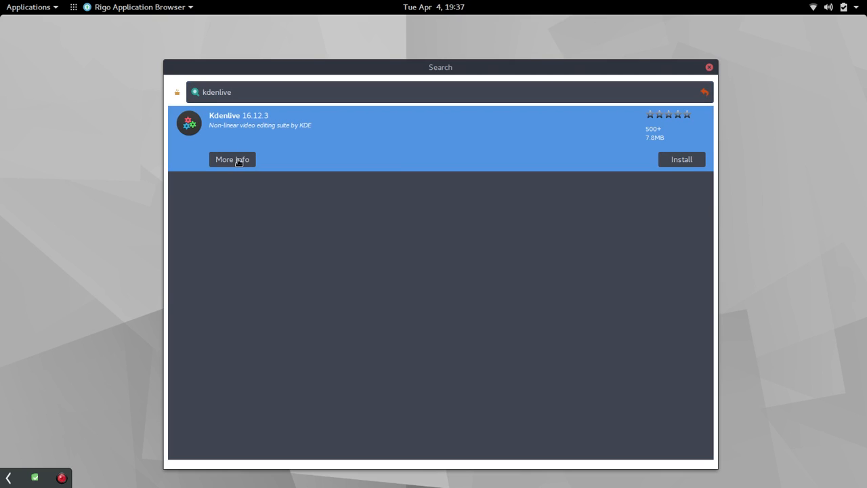
Open Kdenlive's details and scroll through version, license and dependencies
click(232, 159)
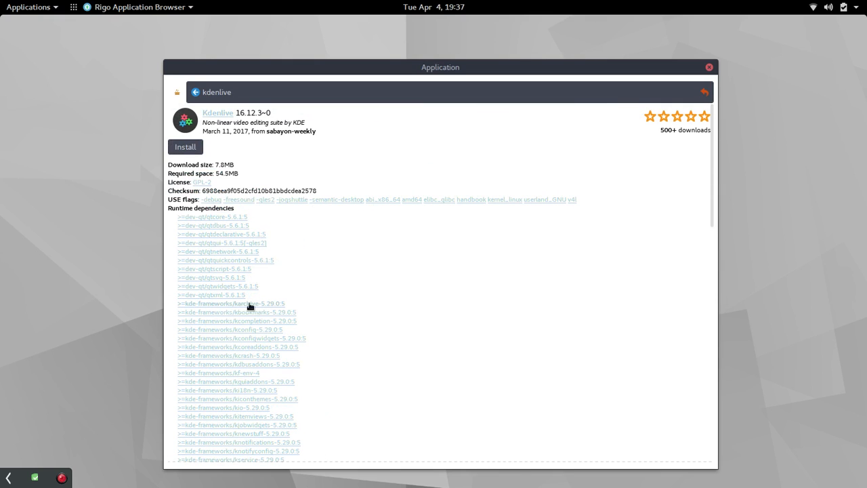
scroll(down, 3)
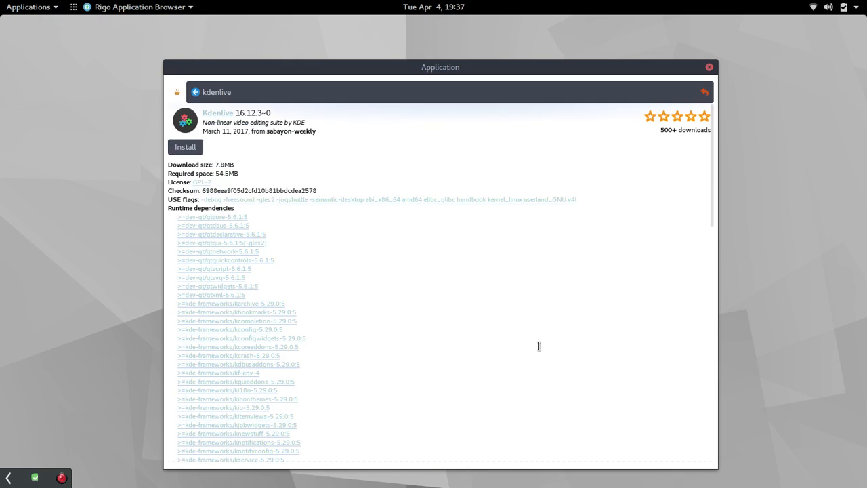
mouse_move(648, 123)
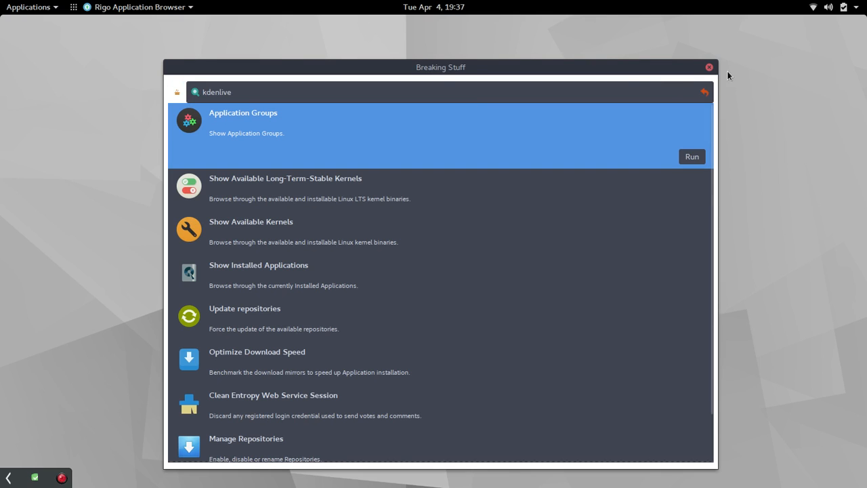
Close Rigo and show the full grid of installed applications
click(709, 67)
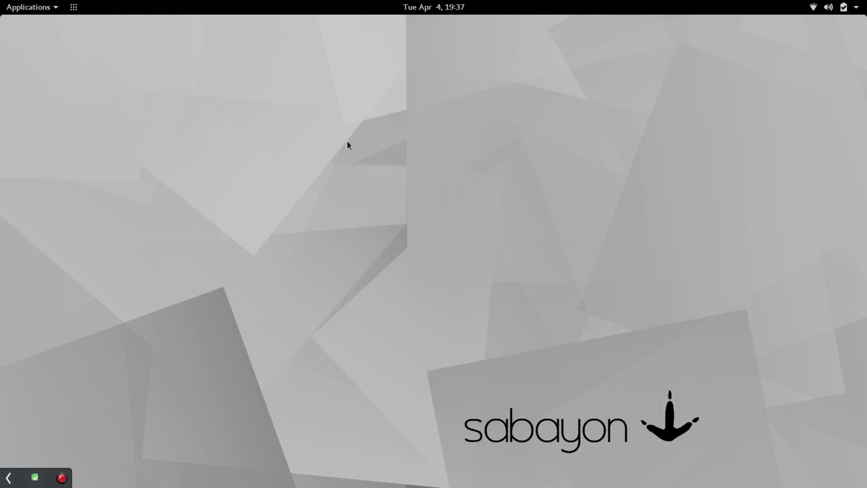
mouse_move(228, 147)
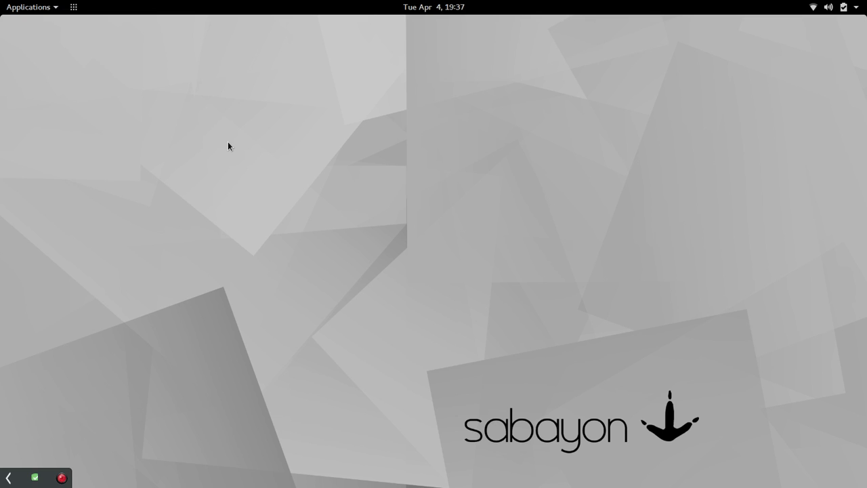
mouse_move(79, 33)
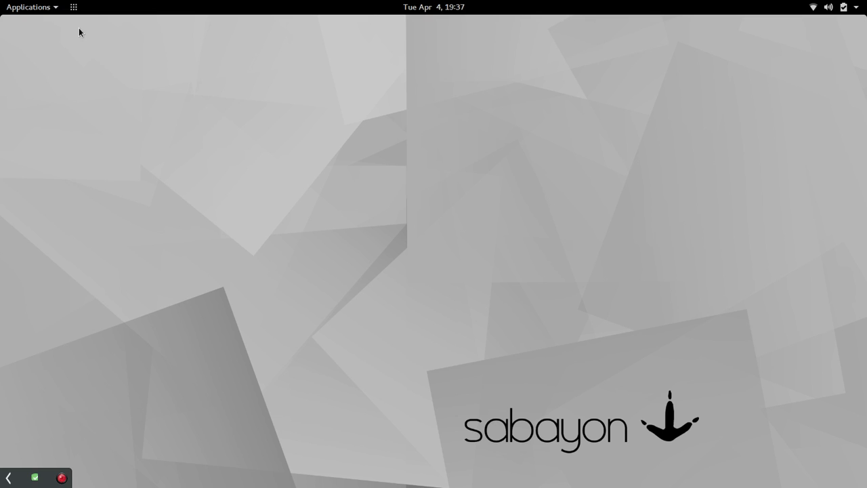
click(73, 7)
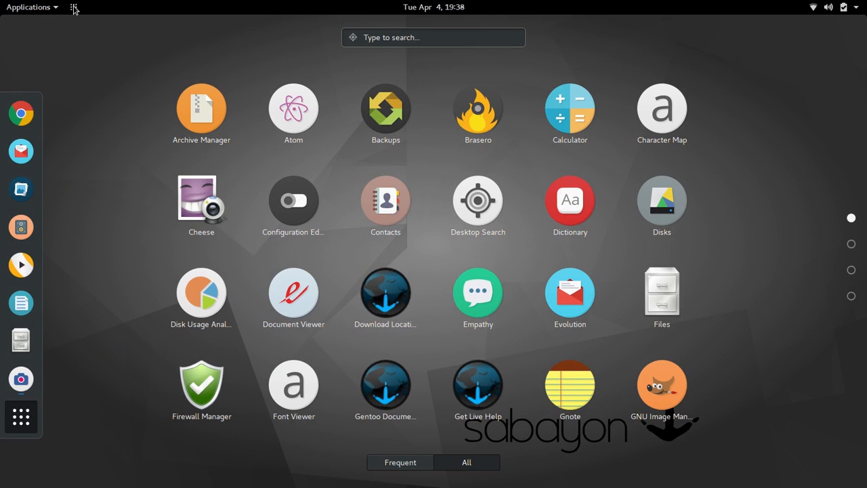
mouse_move(85, 32)
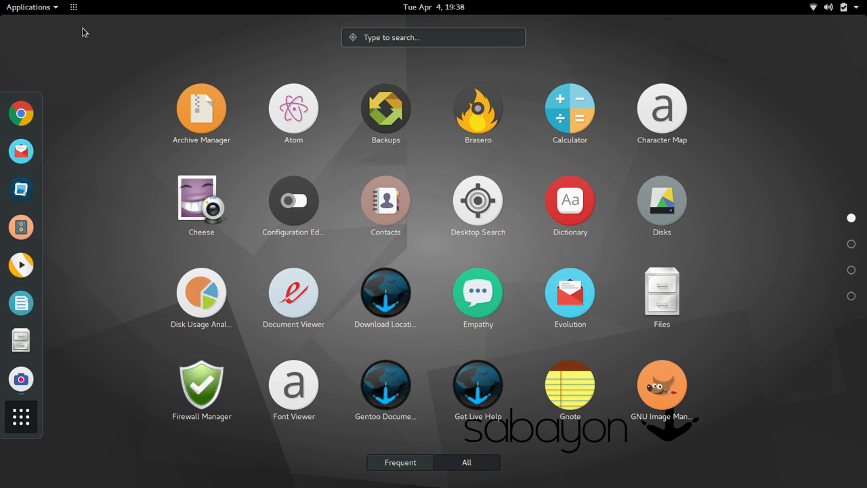
mouse_move(51, 9)
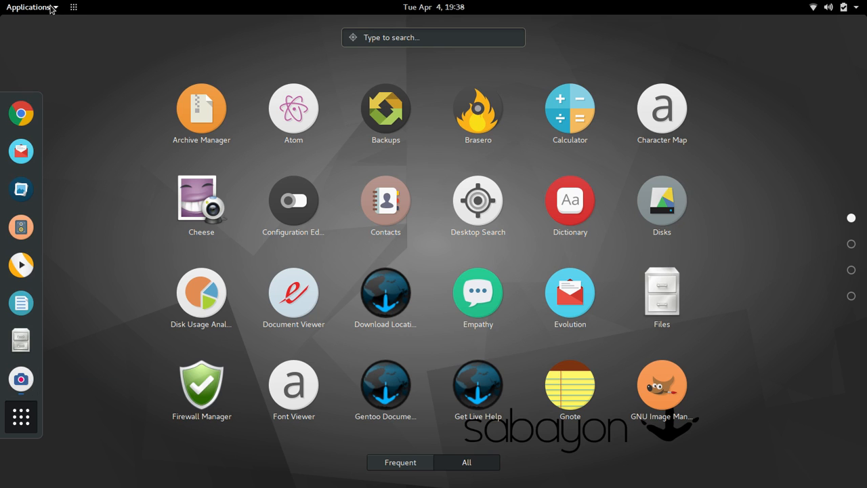
Open the Applications menu on System Tools, listing GParted, Settings and terminals
click(29, 7)
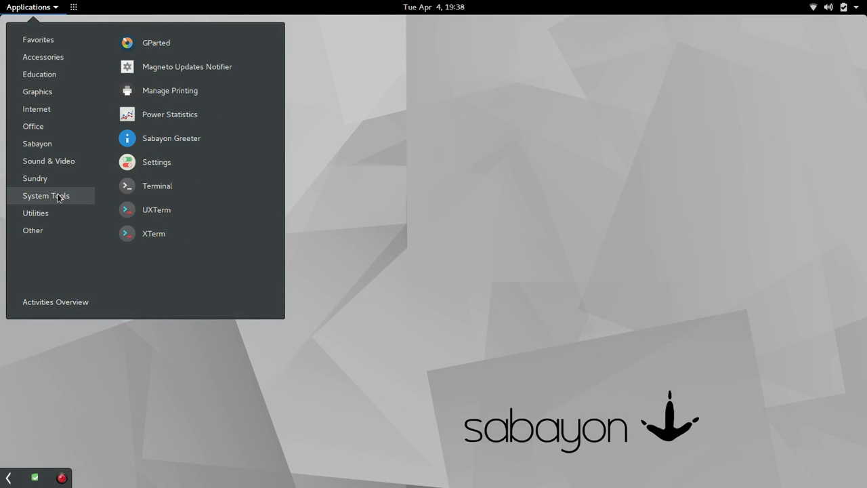
mouse_move(35, 178)
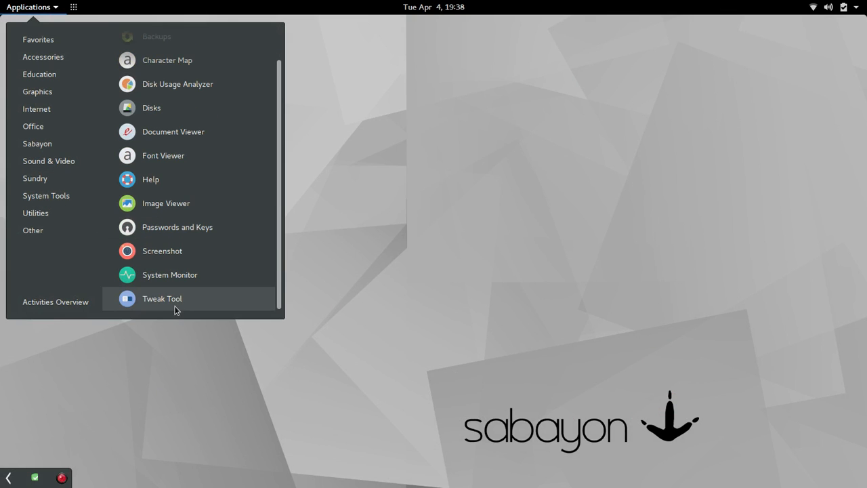
Launch Tweak Tool, re-select Arc as the GTK+ theme, and move the window up-left
click(162, 298)
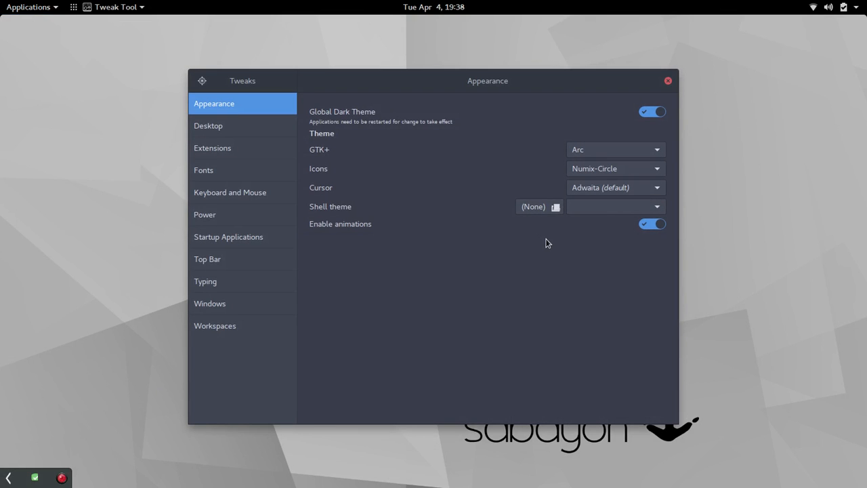
mouse_move(566, 89)
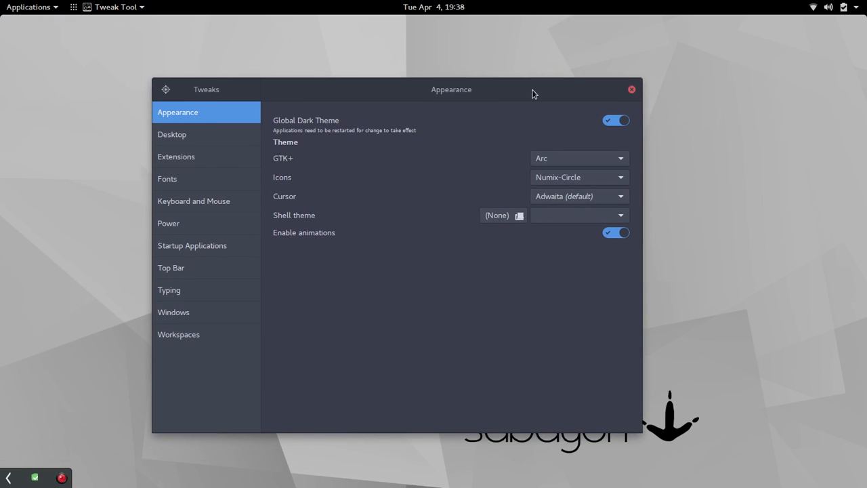
click(578, 158)
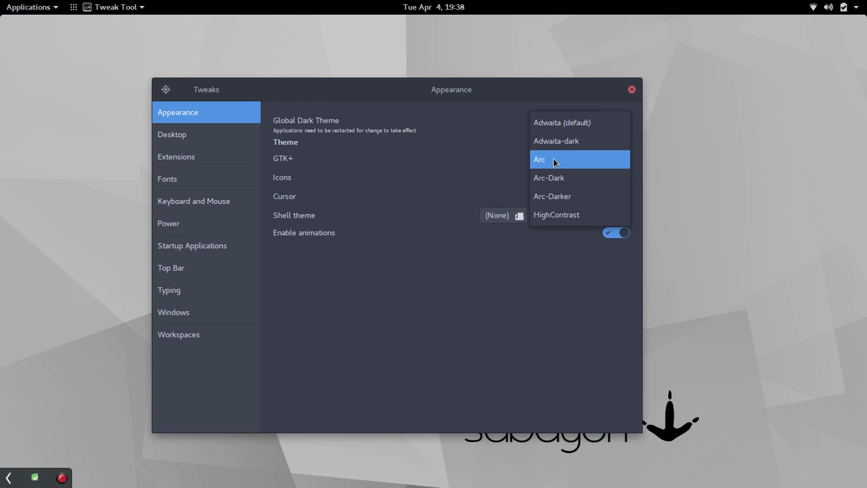
click(540, 159)
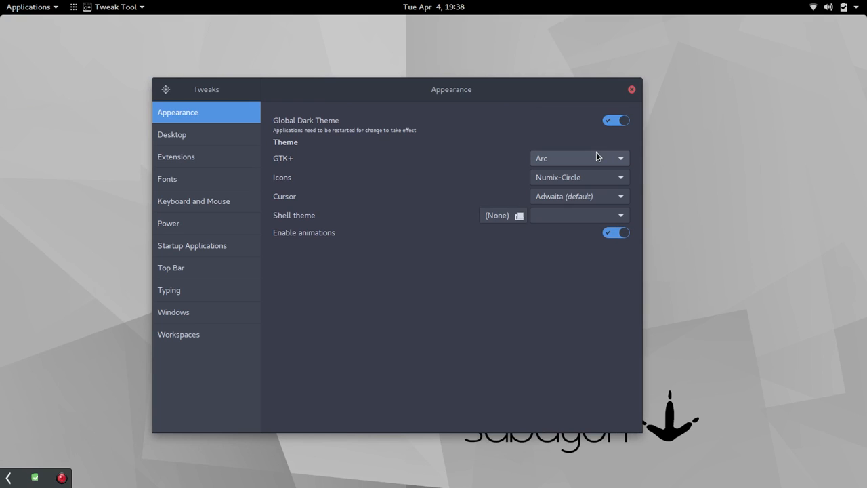
mouse_move(411, 157)
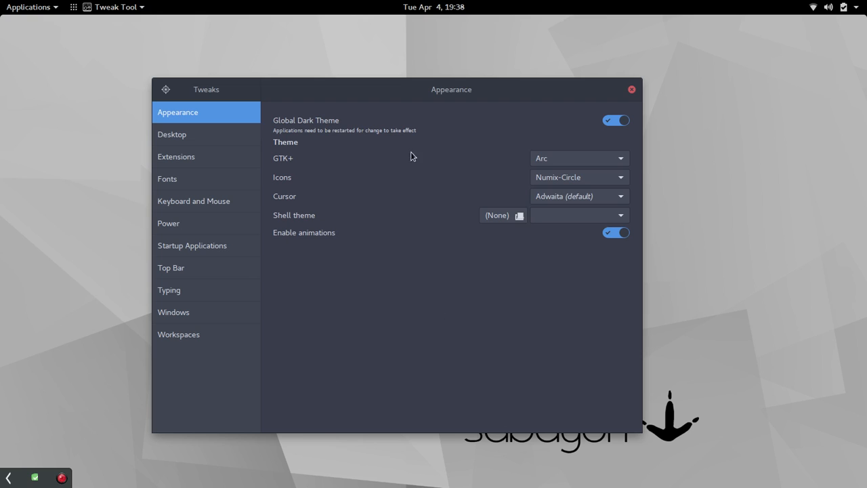
drag(451, 88, 148, 72)
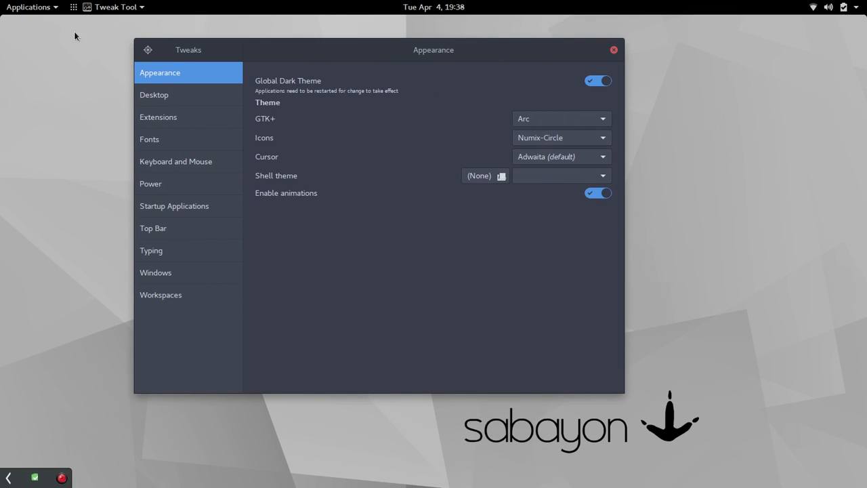
click(29, 7)
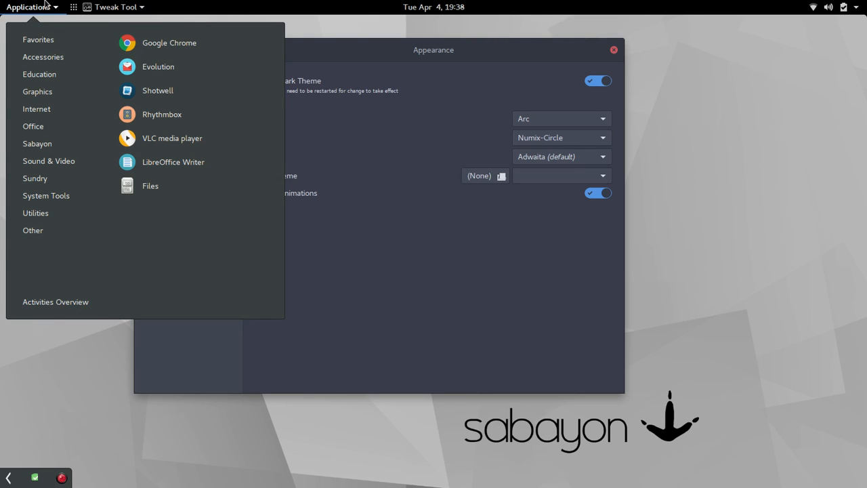
mouse_move(444, 247)
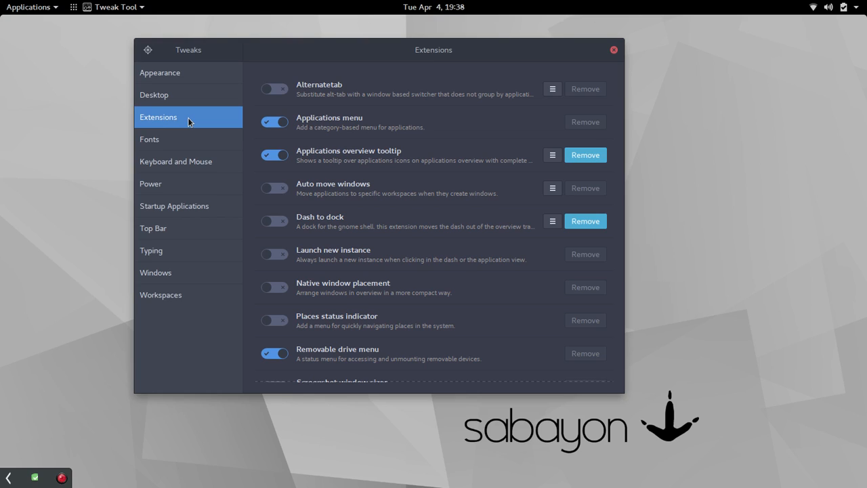
mouse_move(221, 140)
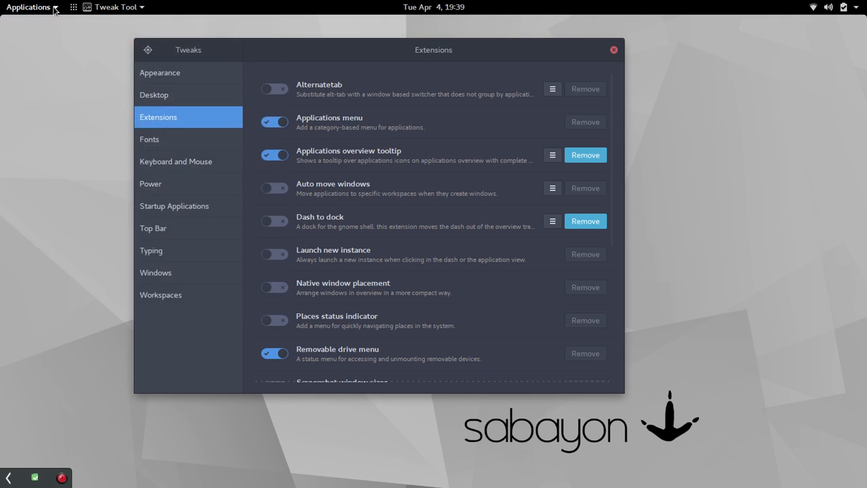
Open the Applications overview showing all installed applications
click(28, 7)
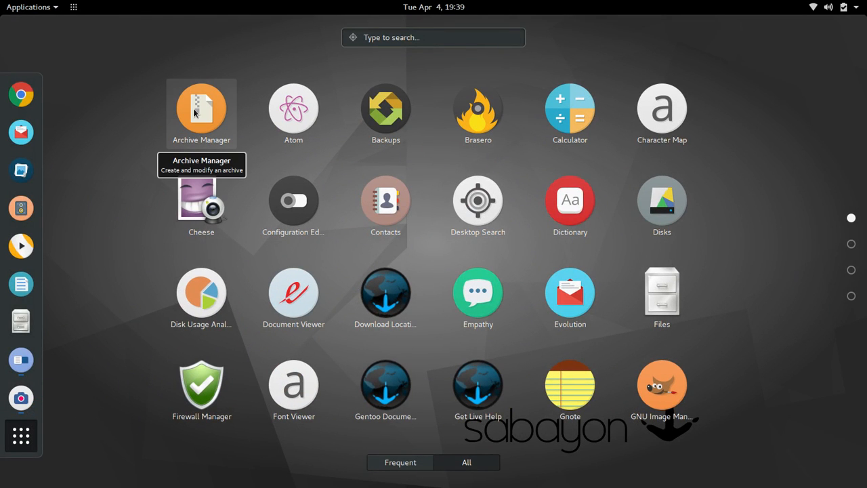
mouse_move(293, 109)
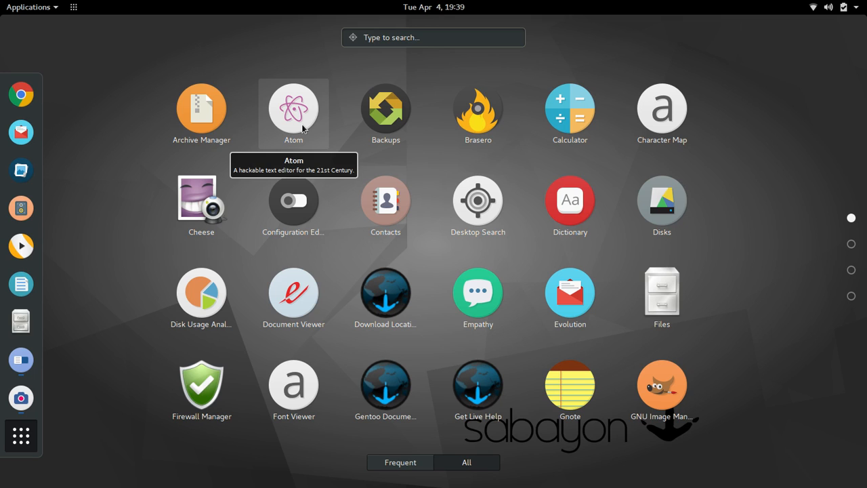
mouse_move(294, 203)
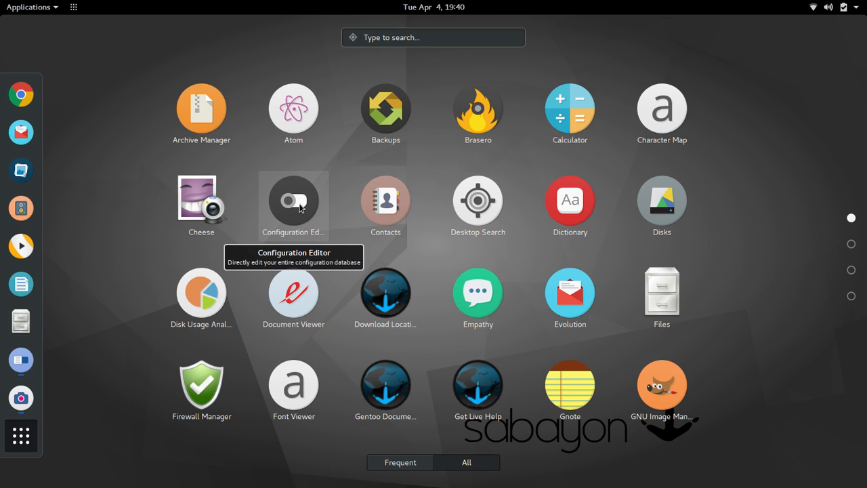
mouse_move(293, 294)
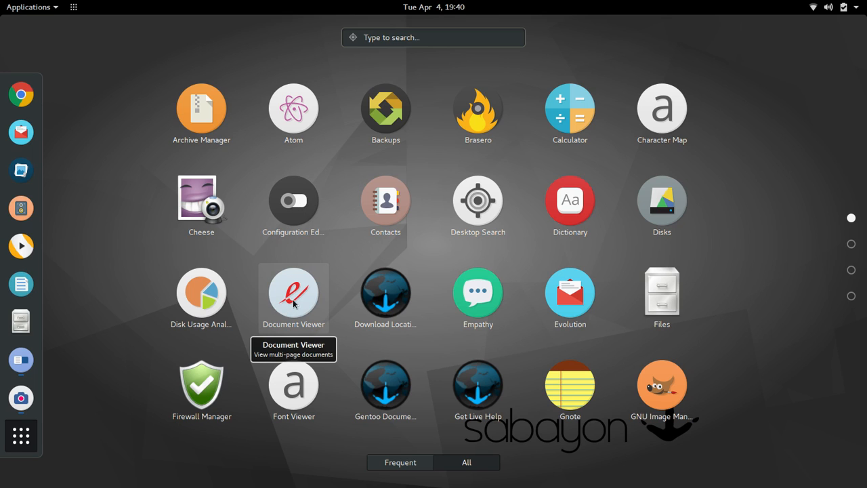
mouse_move(293, 200)
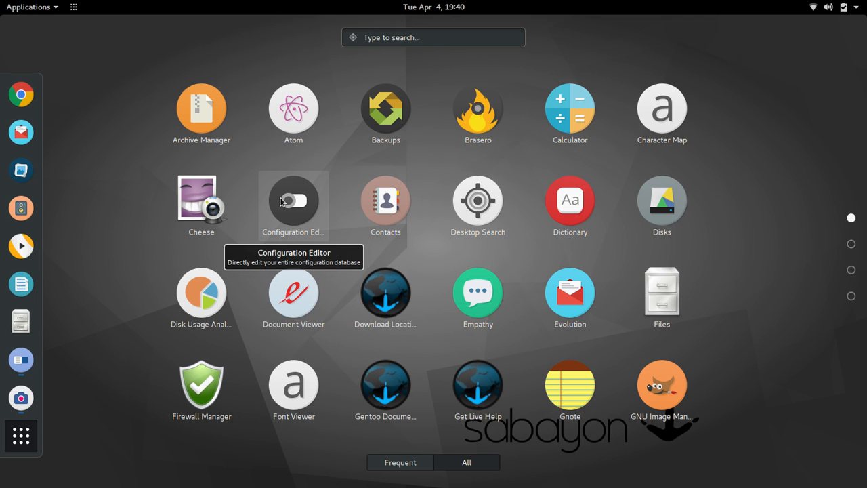
mouse_move(293, 386)
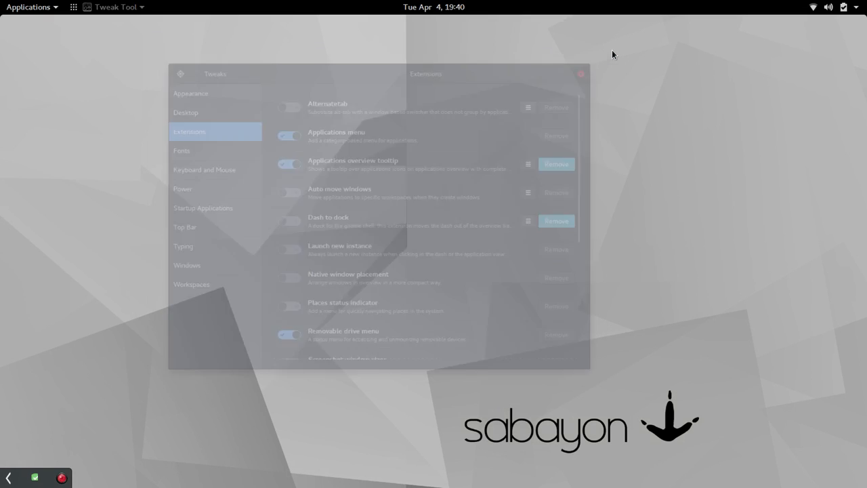
Close Tweak Tool and launch Settings from Applications > System Tools
click(580, 74)
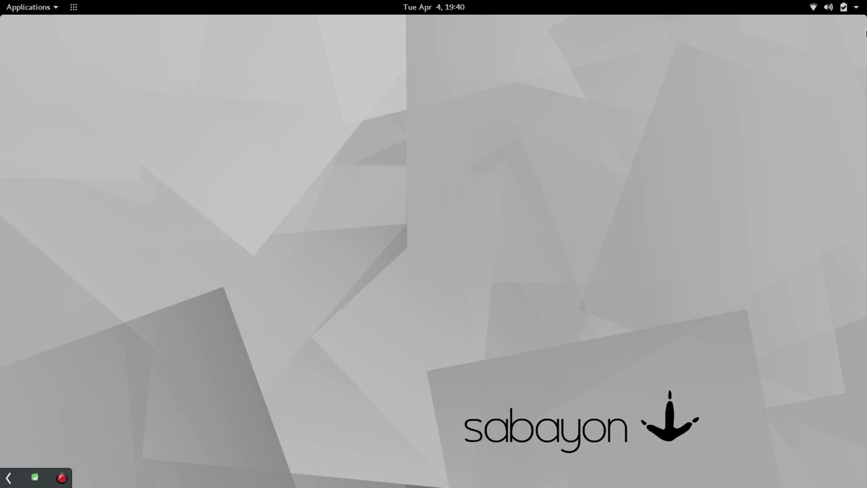
mouse_move(343, 192)
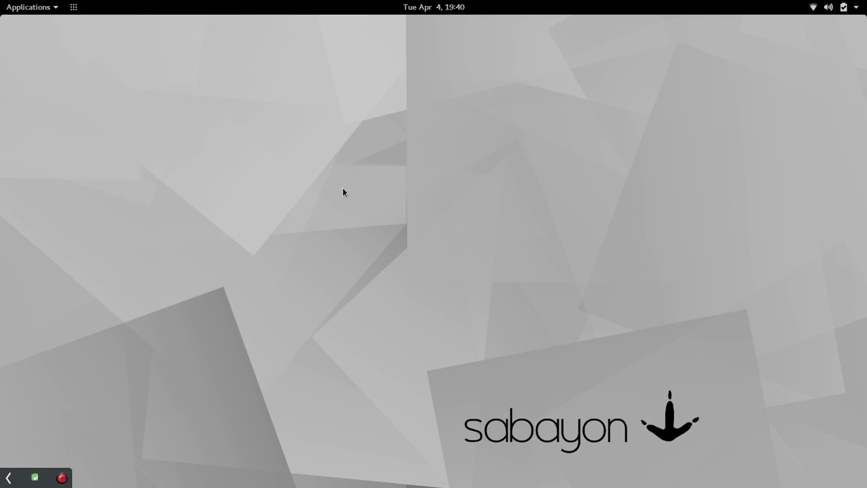
click(29, 7)
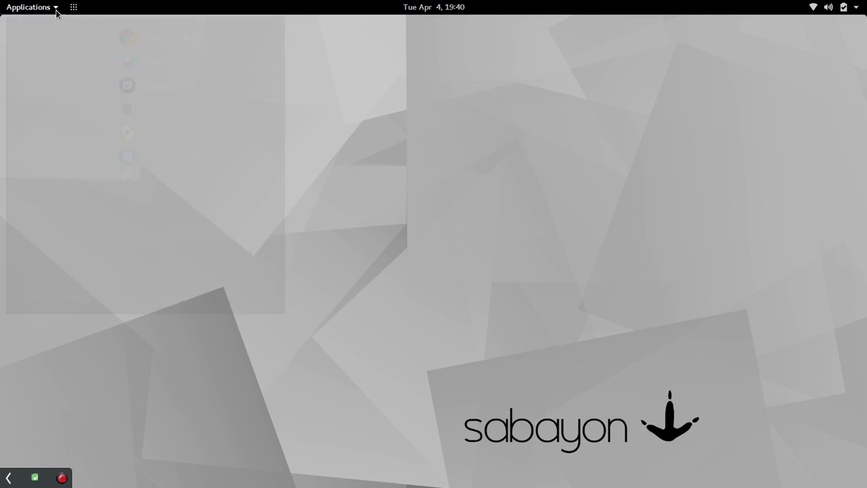
click(29, 7)
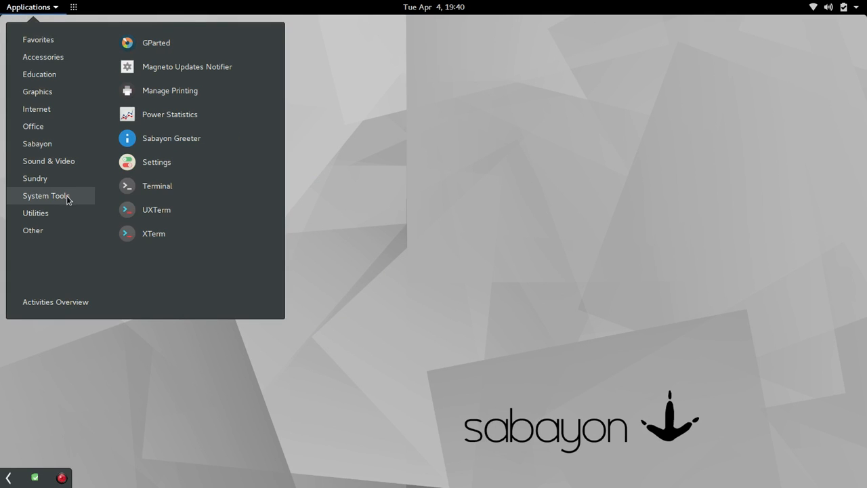
mouse_move(161, 166)
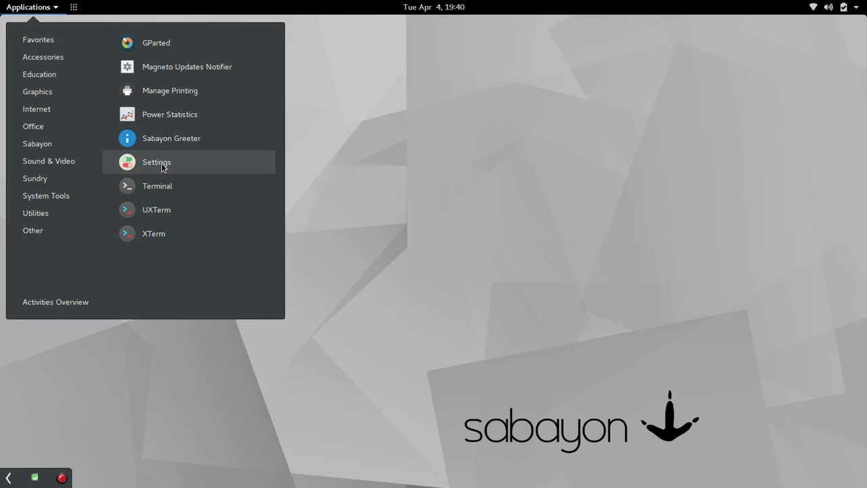
click(155, 161)
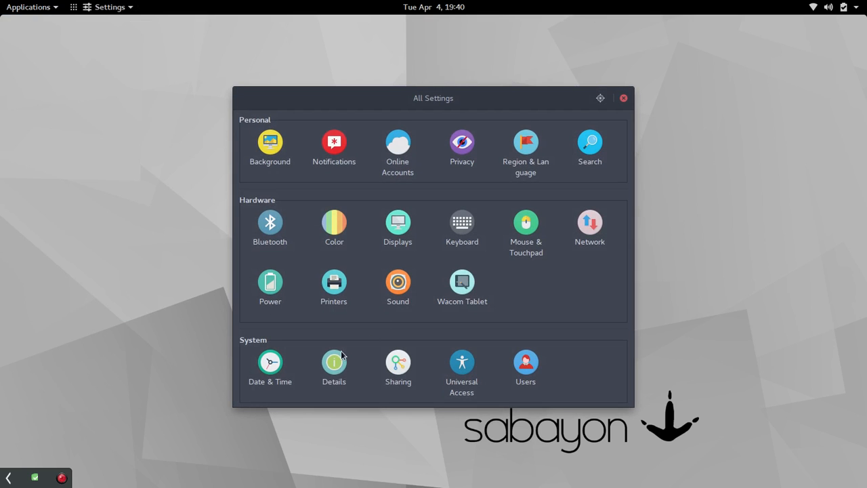
View the Details overview (GNOME 3.22.2, 7.5 GiB, Intel Core i5-6200U), then leave it
click(333, 363)
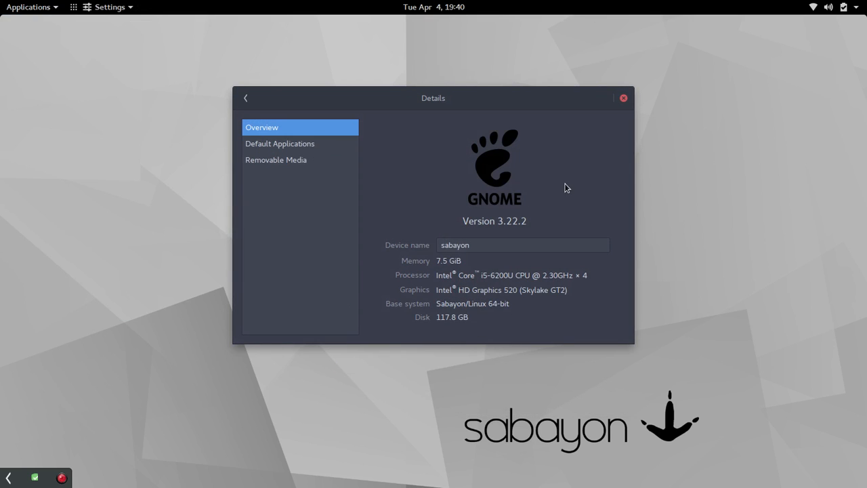
mouse_move(502, 236)
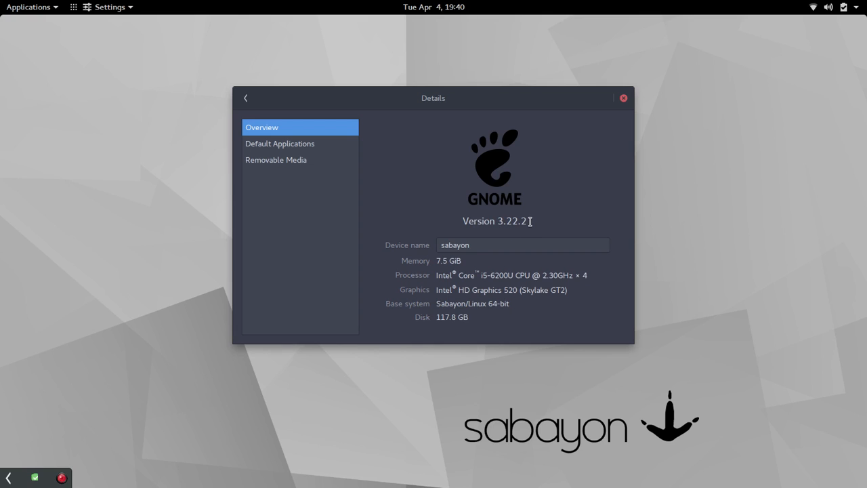
mouse_move(531, 223)
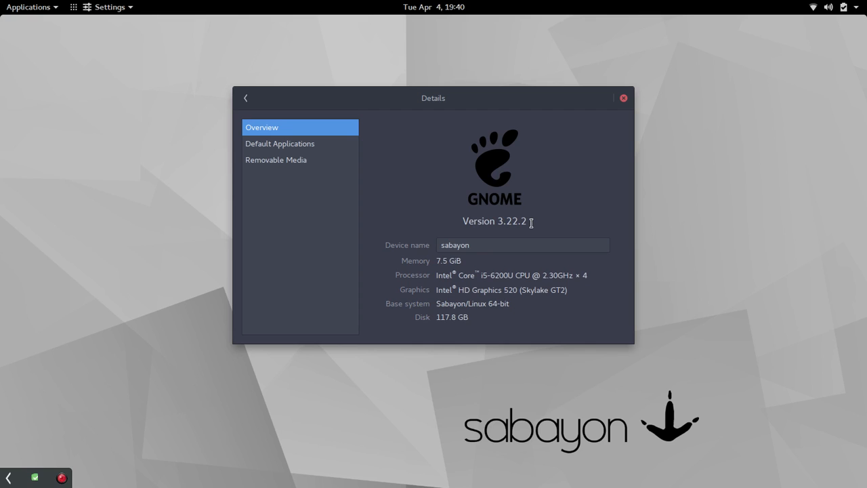
mouse_move(531, 224)
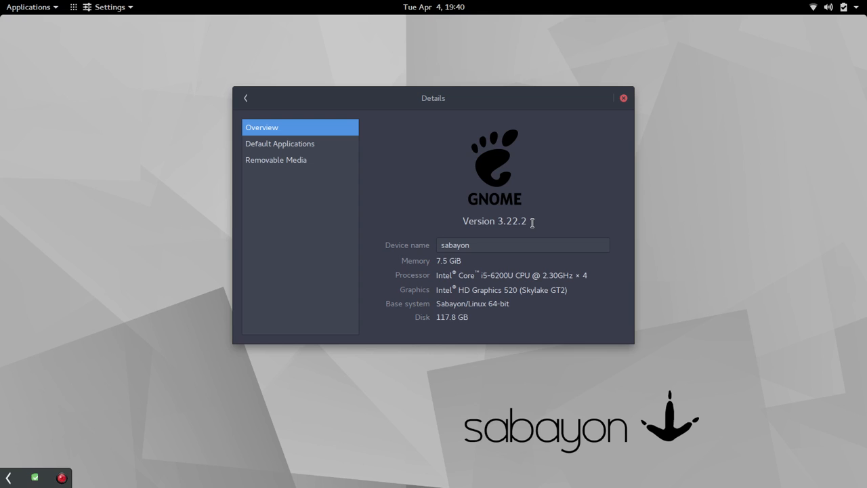
mouse_move(485, 315)
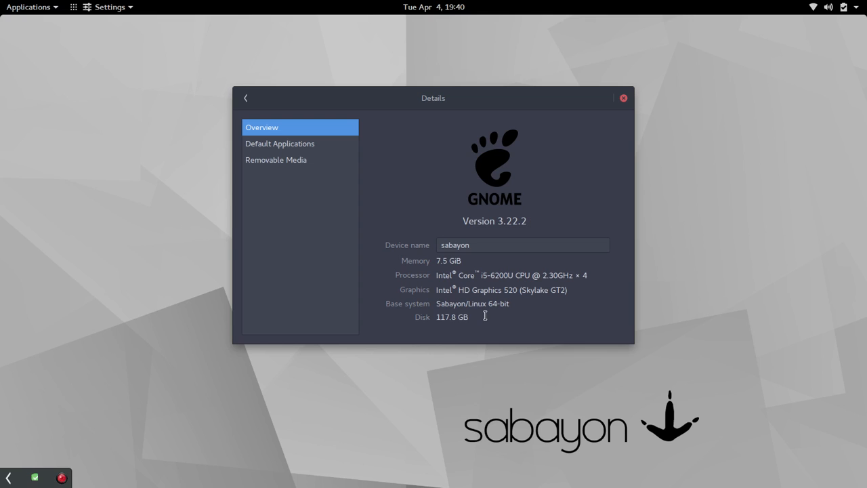
mouse_move(554, 294)
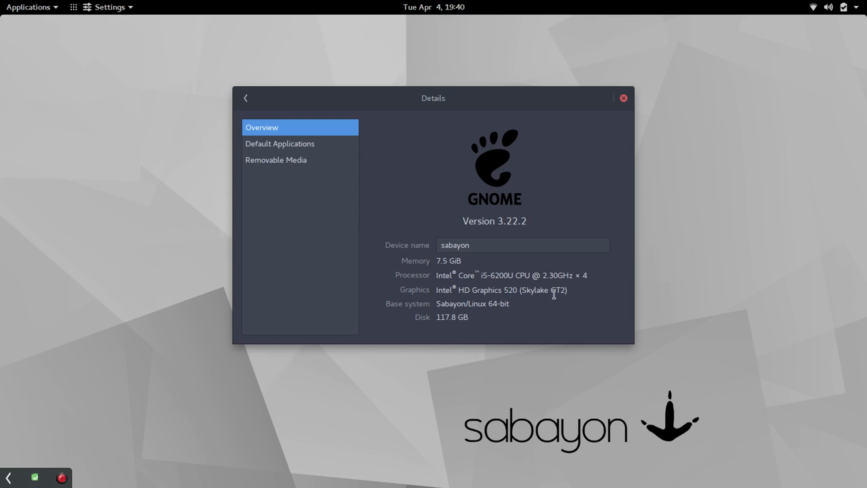
click(623, 98)
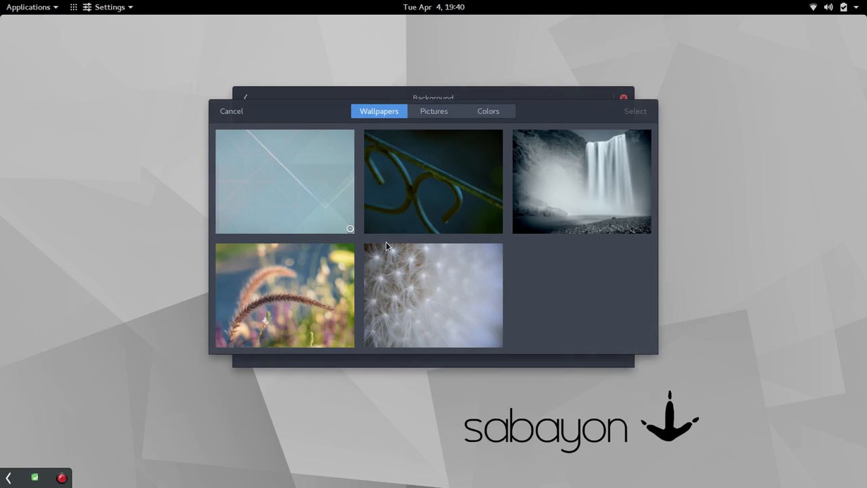
Scroll through more wallpapers, then close Settings to return to the desktop
scroll(down, 3)
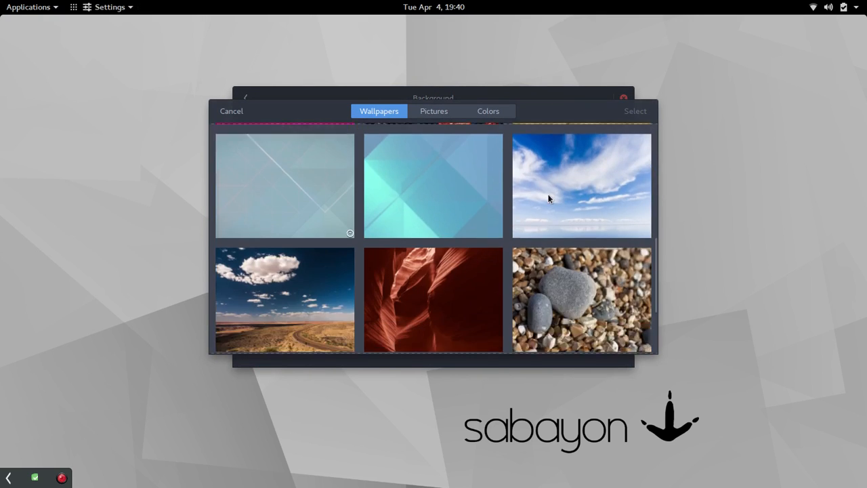
scroll(down, 3)
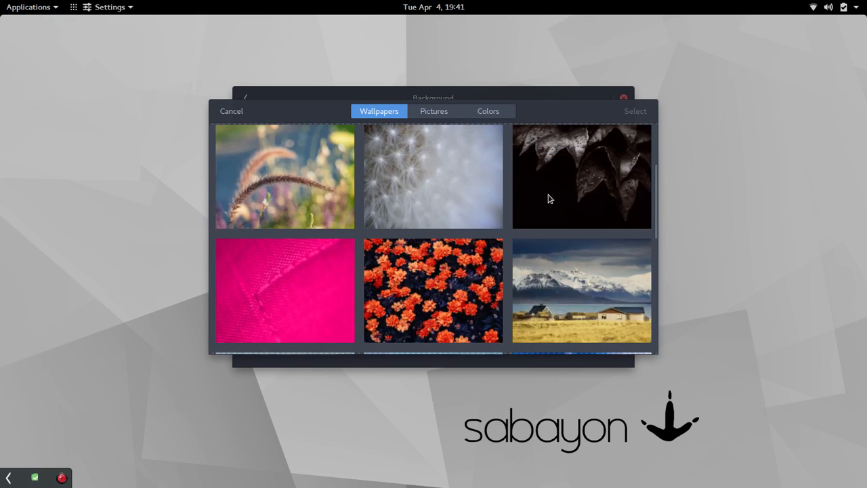
mouse_move(228, 121)
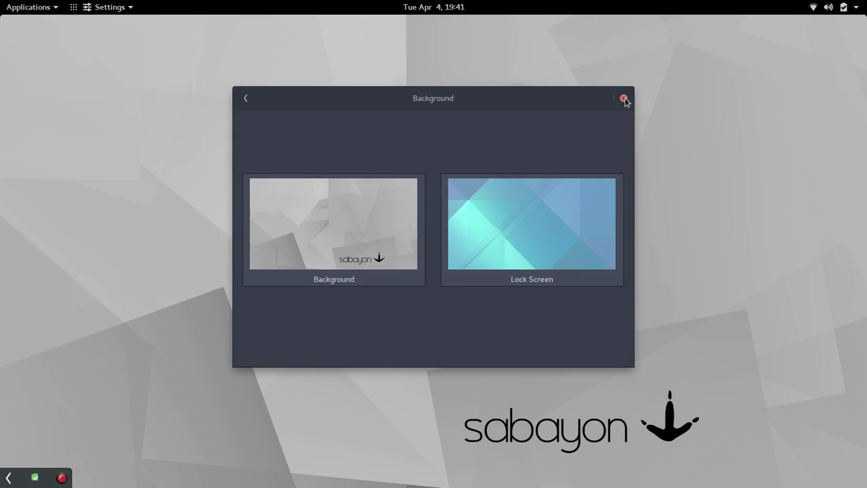
click(623, 98)
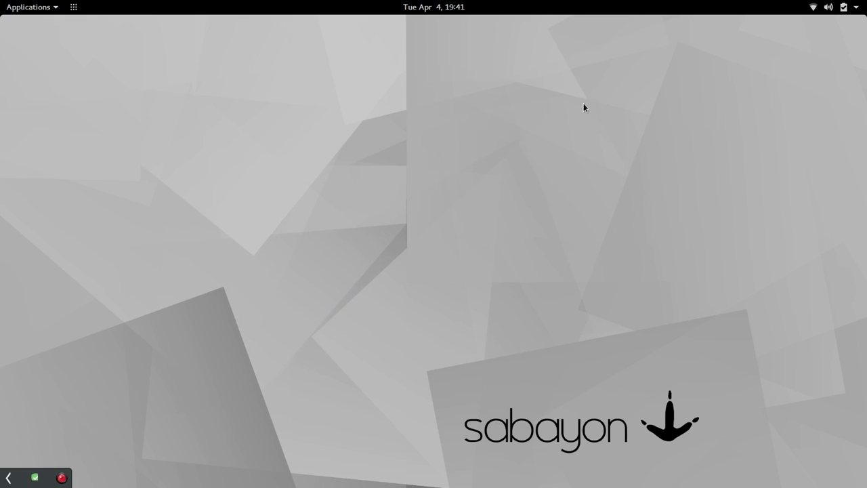
mouse_move(251, 233)
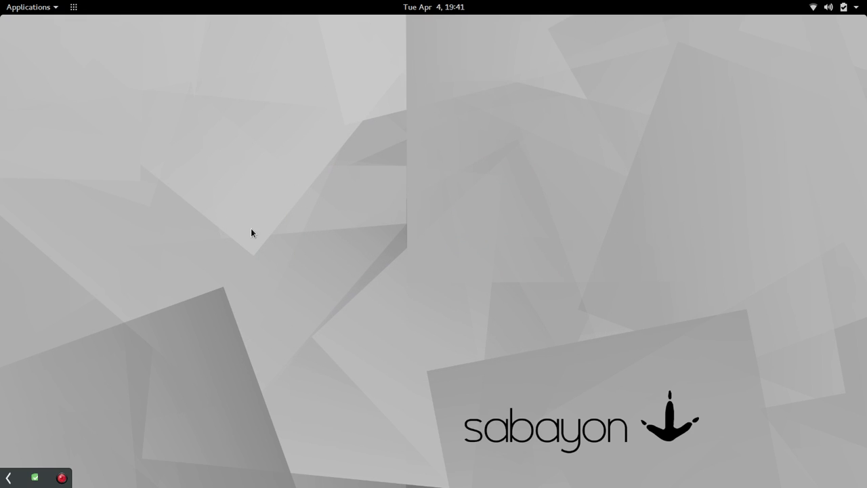
mouse_move(337, 136)
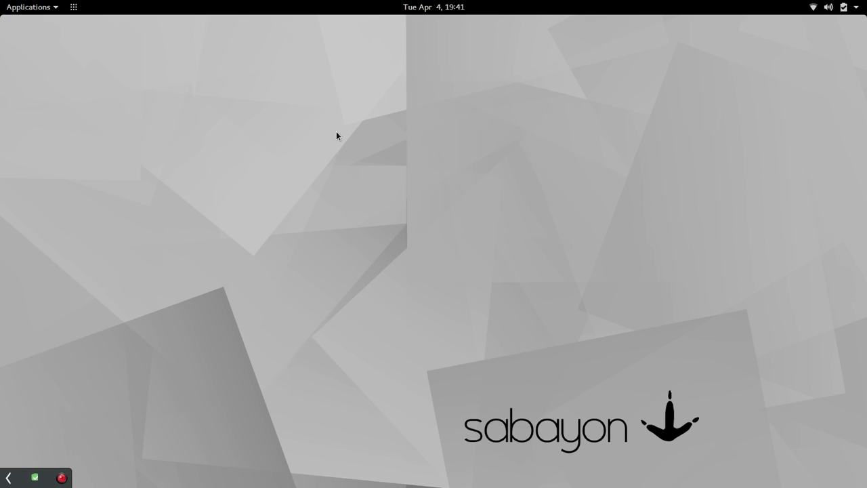
Peek at the volume and network status menu, then open the Applications menu
click(855, 7)
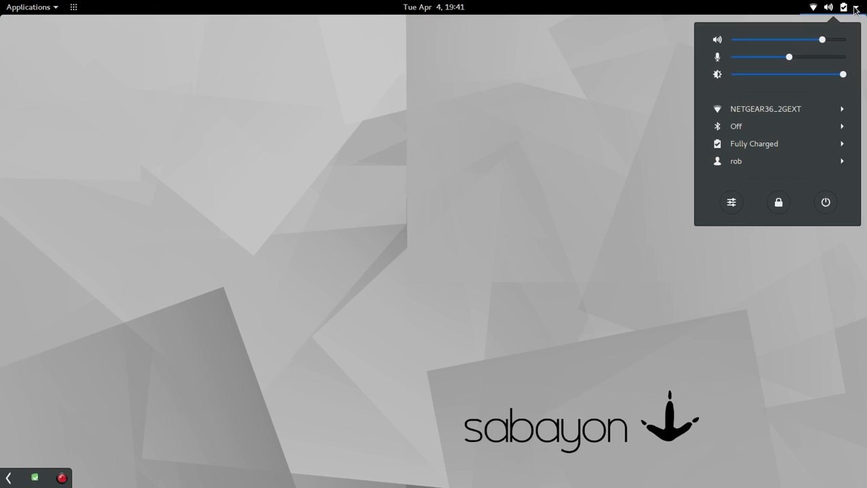
mouse_move(775, 55)
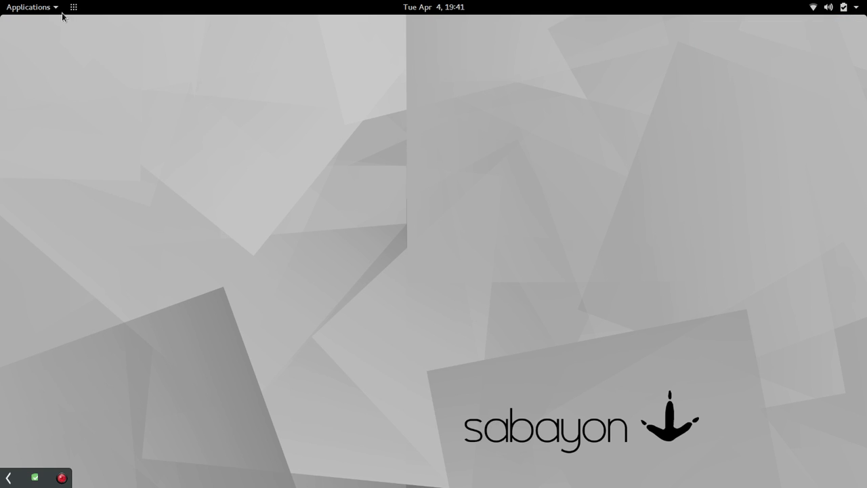
click(28, 7)
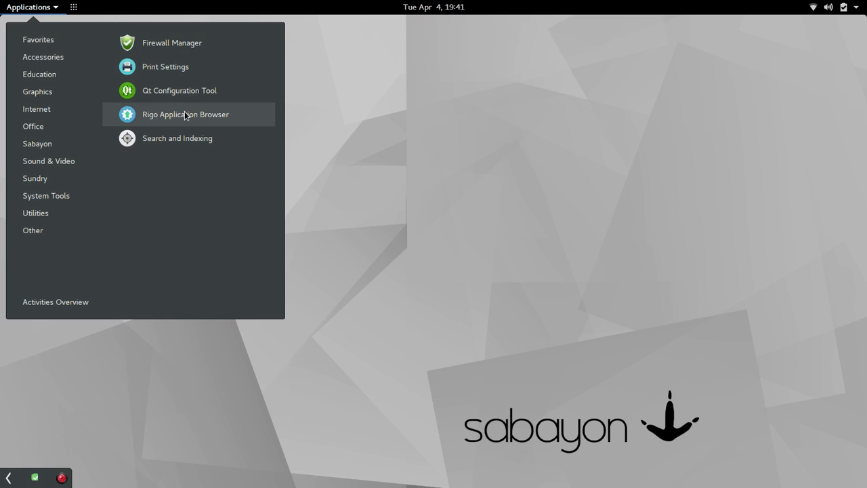
mouse_move(188, 119)
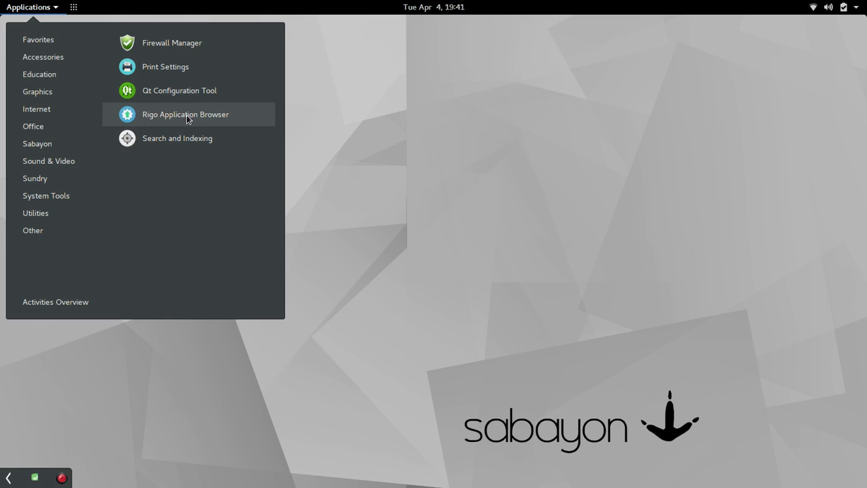
mouse_move(175, 66)
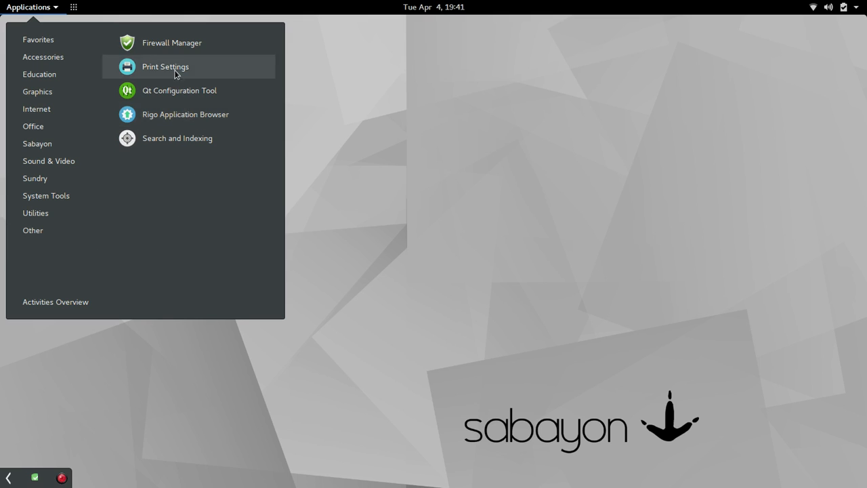
mouse_move(172, 42)
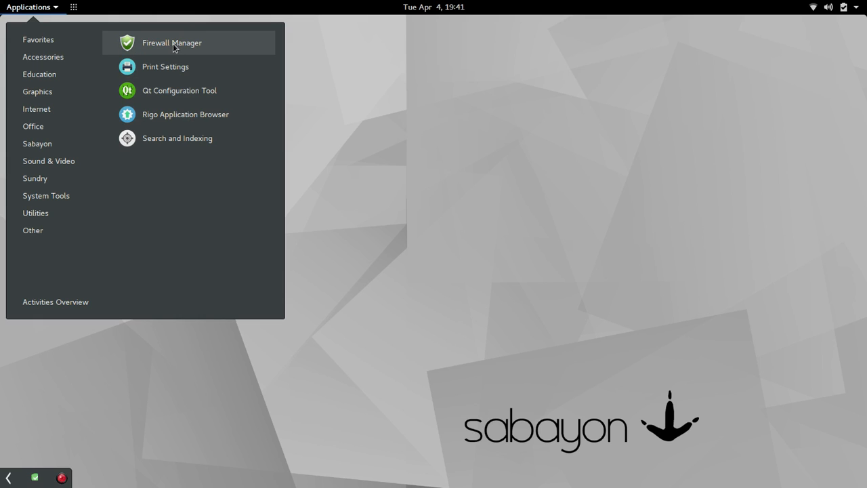
mouse_move(38, 39)
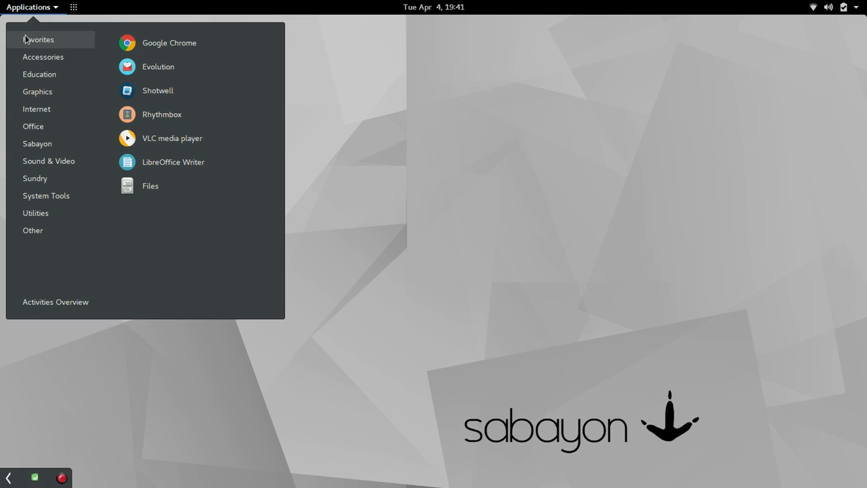
Browse the Accessories, Favorites and other categories, then launch Configuration Editor
click(44, 57)
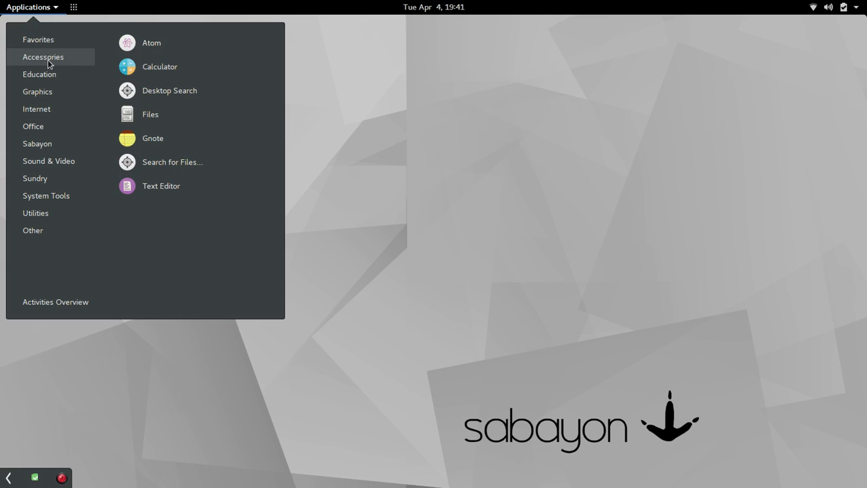
click(37, 39)
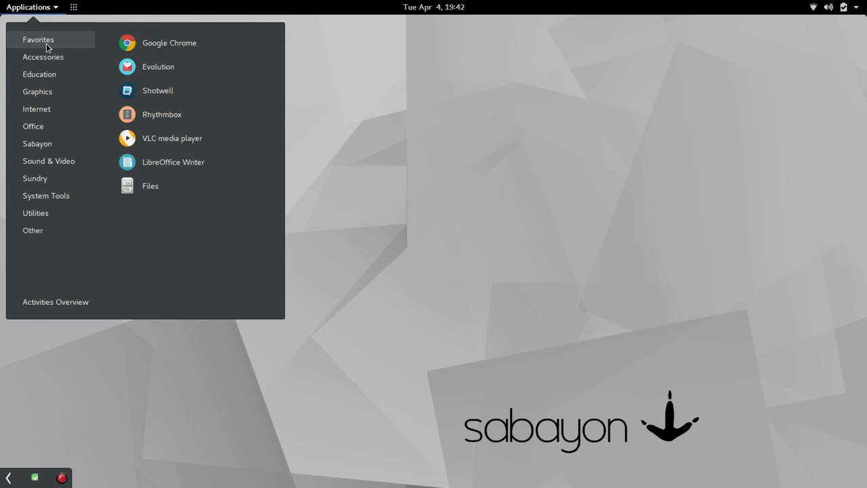
click(36, 109)
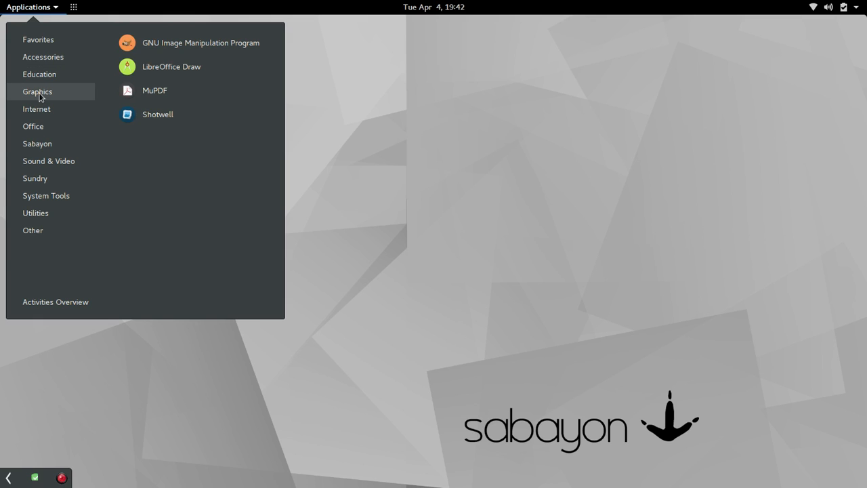
mouse_move(155, 90)
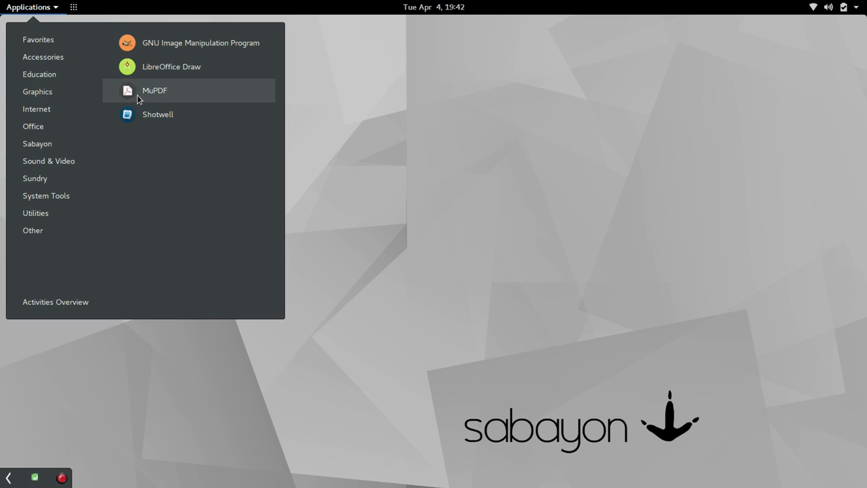
mouse_move(141, 98)
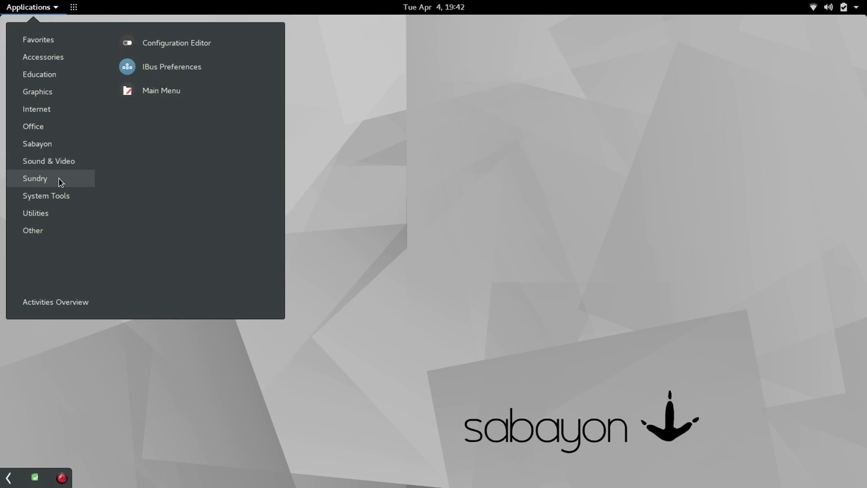
mouse_move(218, 23)
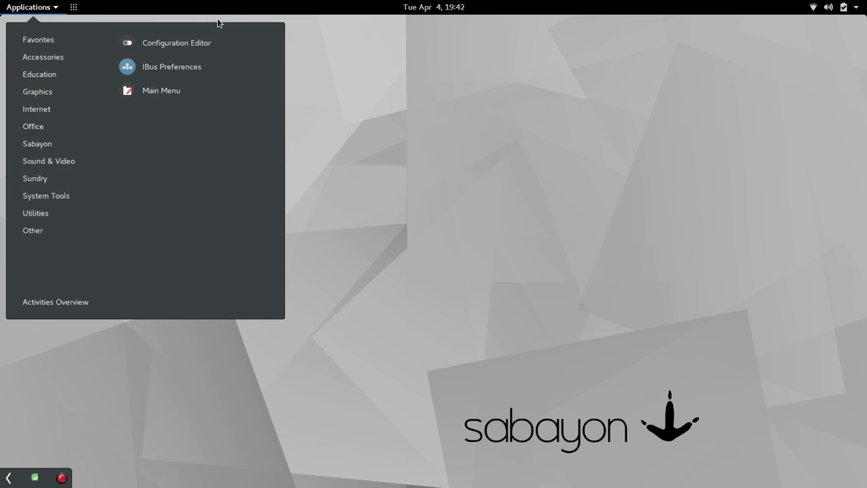
click(176, 43)
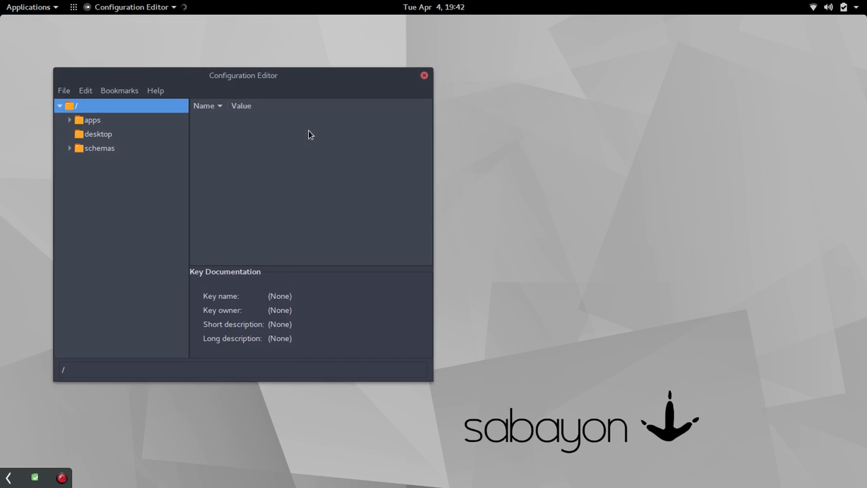
Expand the apps folder, close Configuration Editor, and reopen the Applications menu
click(70, 120)
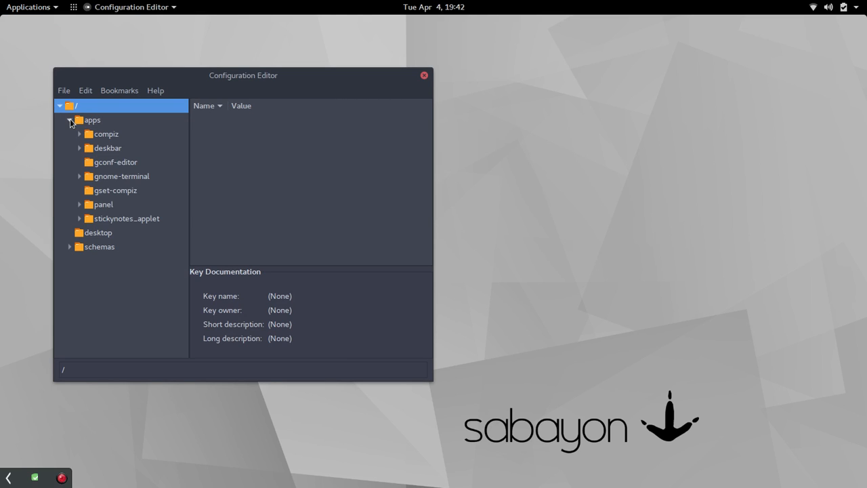
click(423, 75)
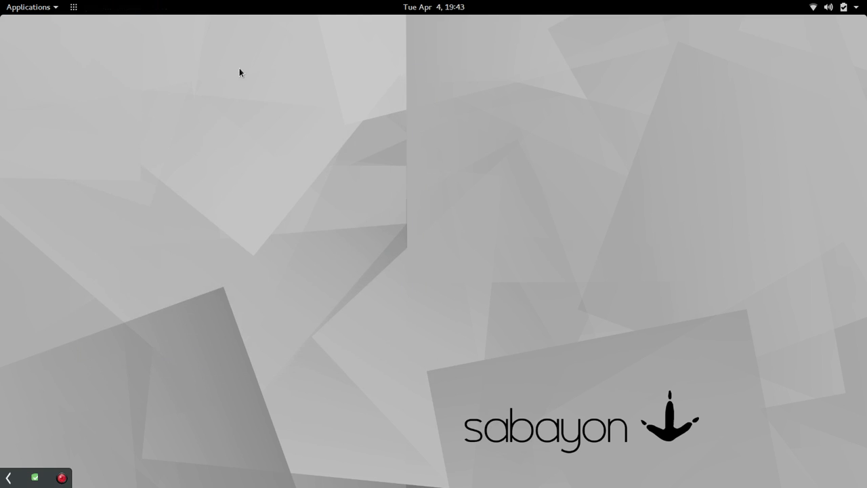
click(29, 6)
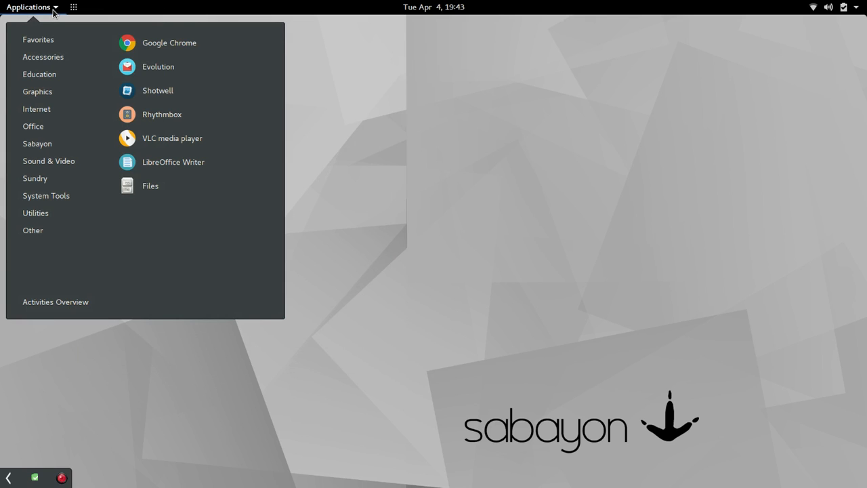
Launch IBus Preferences via the System Tools and Sundry categories
click(37, 143)
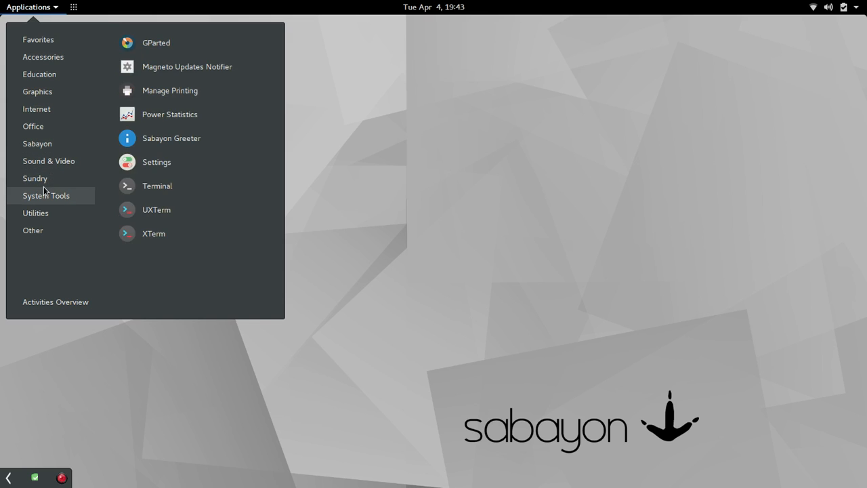
mouse_move(35, 213)
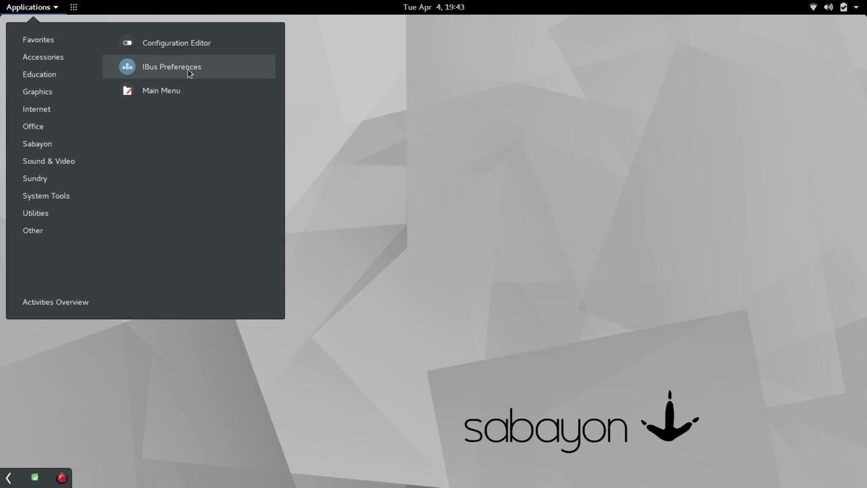
click(171, 66)
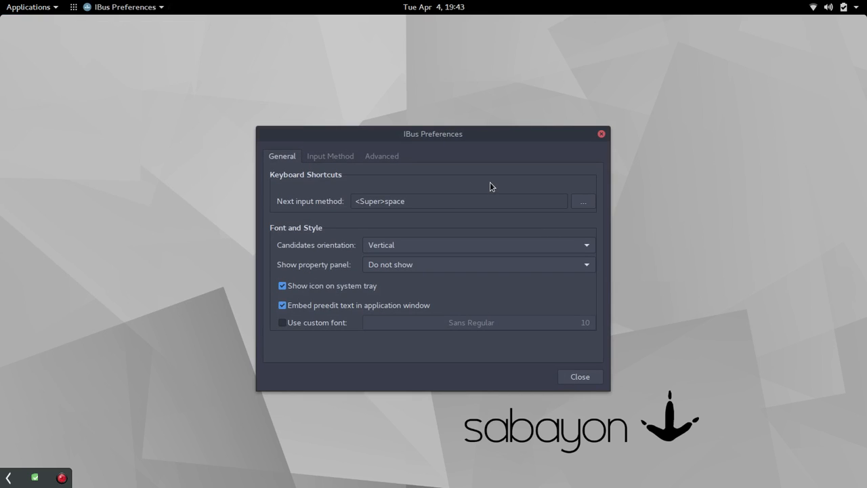
mouse_move(455, 176)
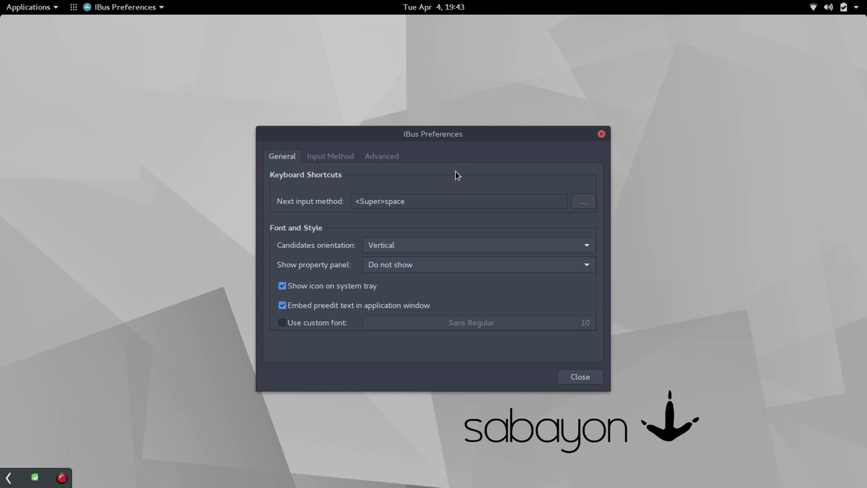
mouse_move(333, 171)
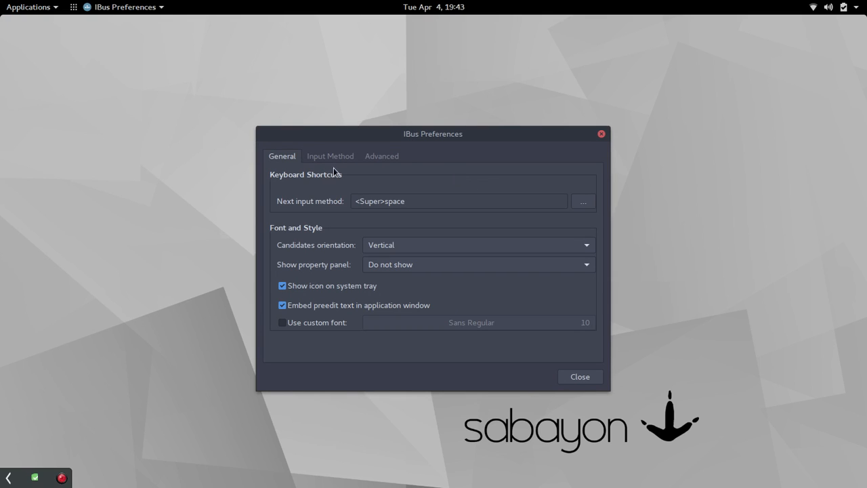
View the Advanced and General tabs, close IBus Preferences, and reopen Applications
click(381, 155)
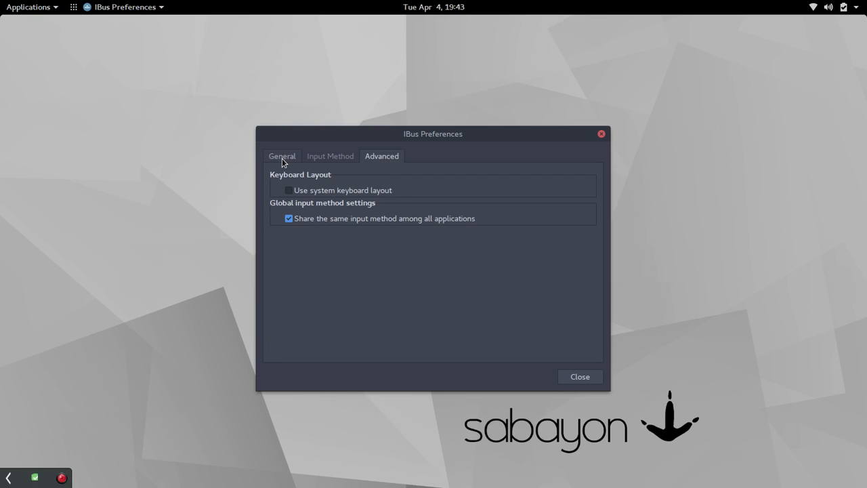
click(282, 155)
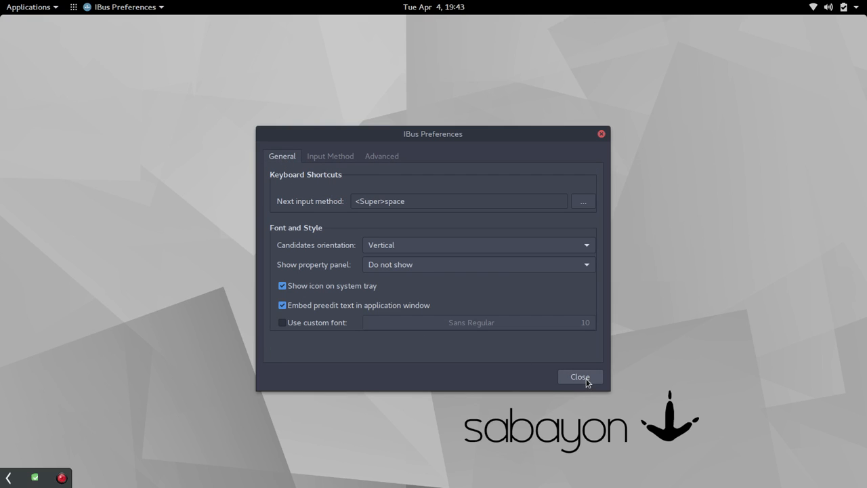
click(579, 377)
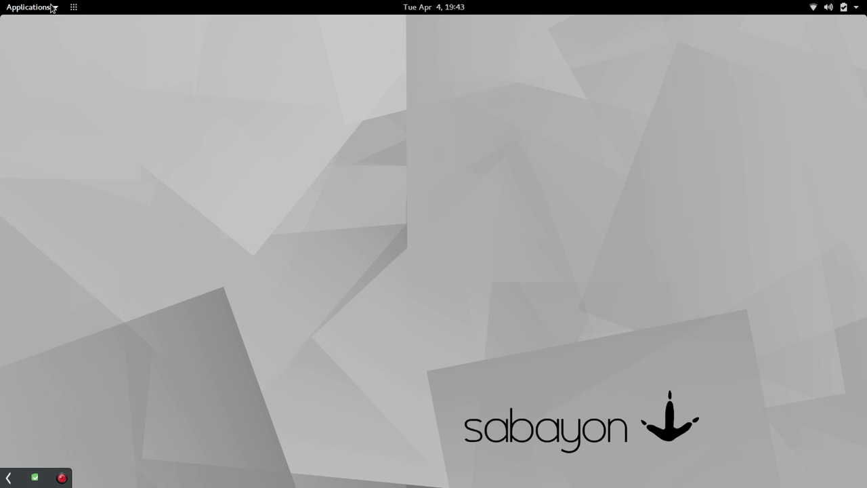
click(28, 7)
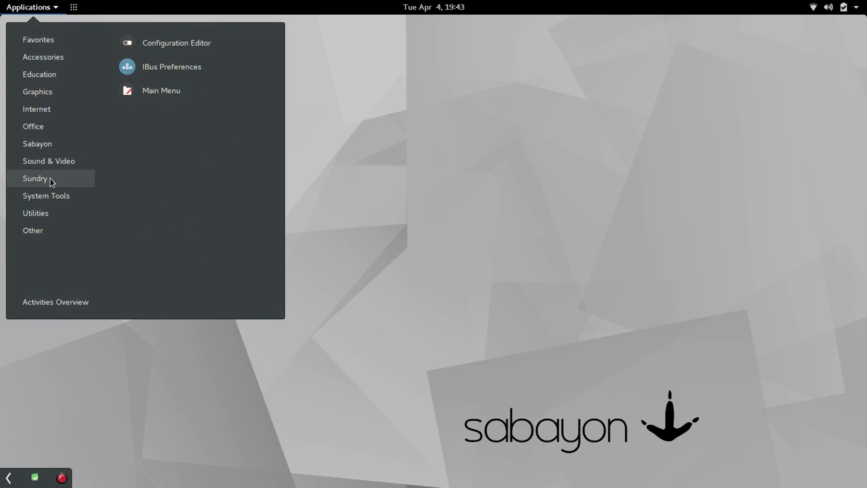
mouse_move(48, 160)
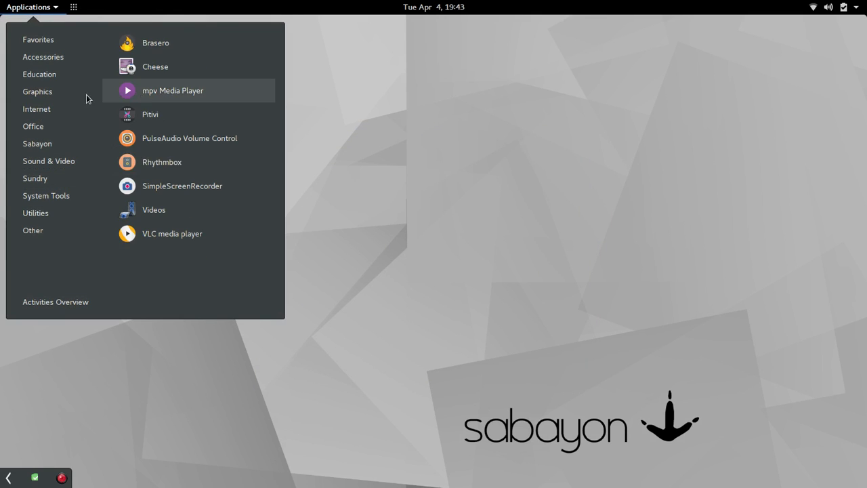
Launch the Main Menu editor (Alacarte) from the Sundry category
click(46, 195)
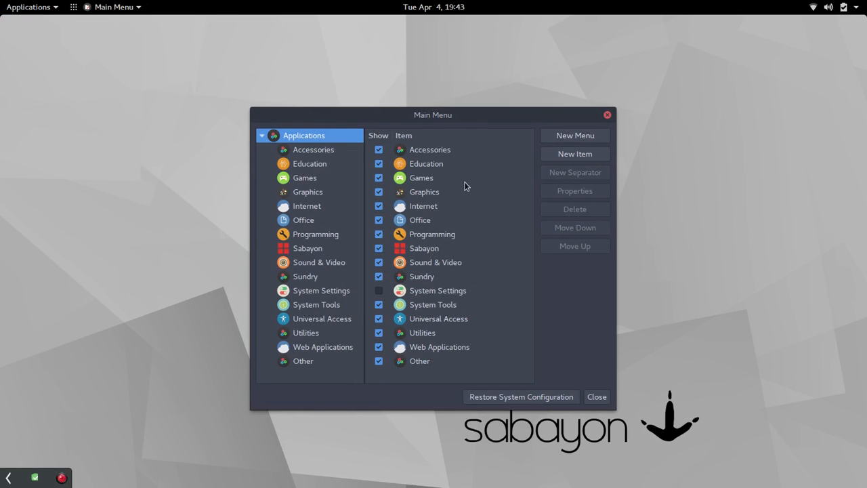
mouse_move(454, 190)
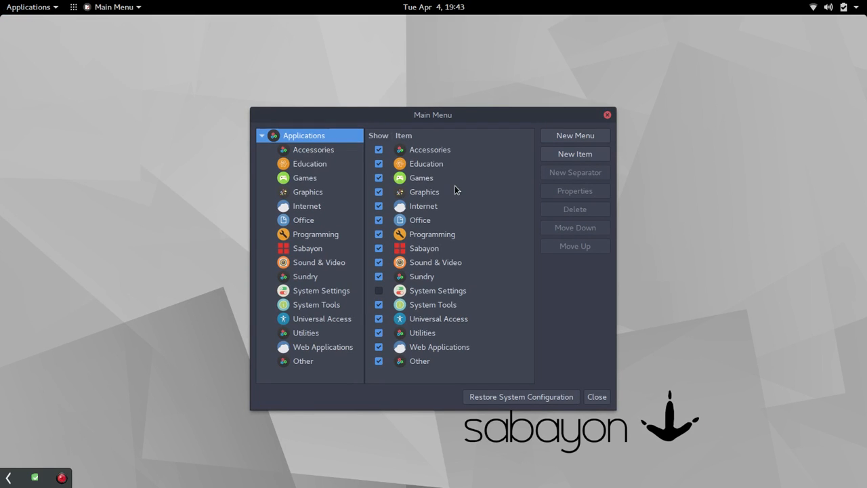
mouse_move(498, 290)
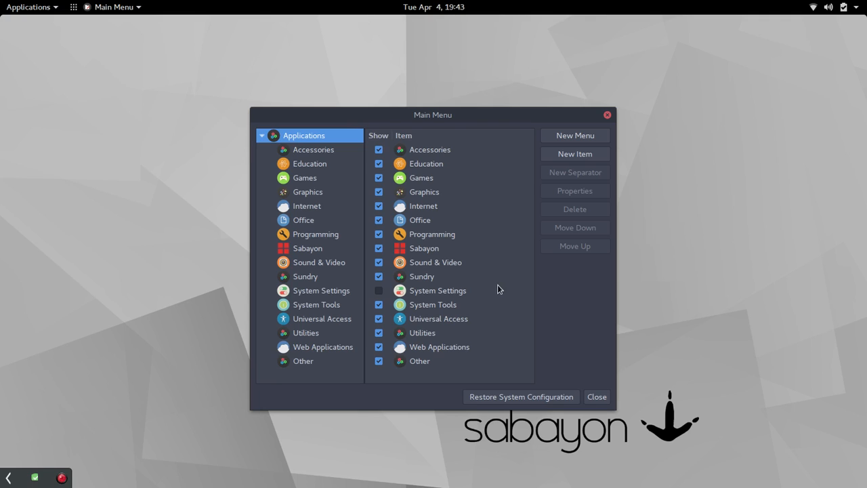
mouse_move(312, 152)
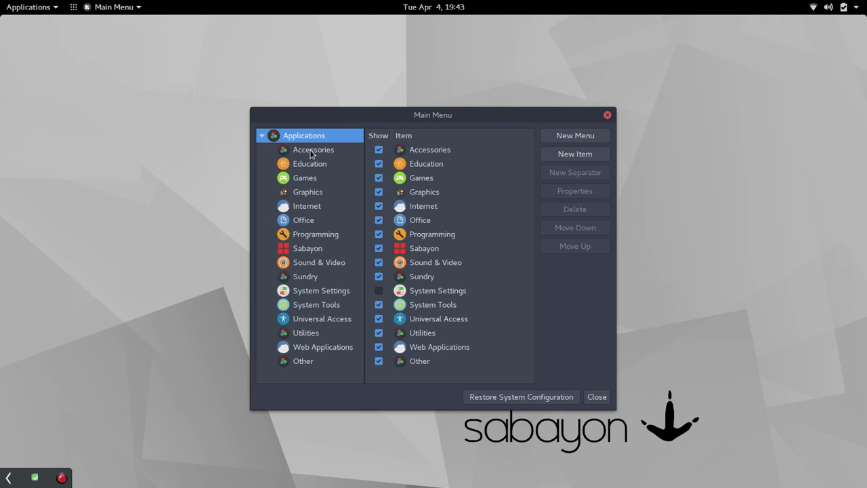
mouse_move(273, 136)
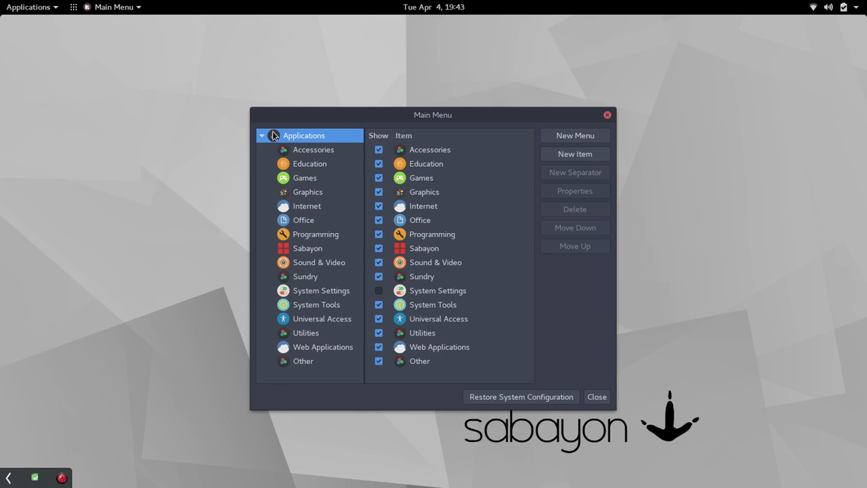
mouse_move(312, 178)
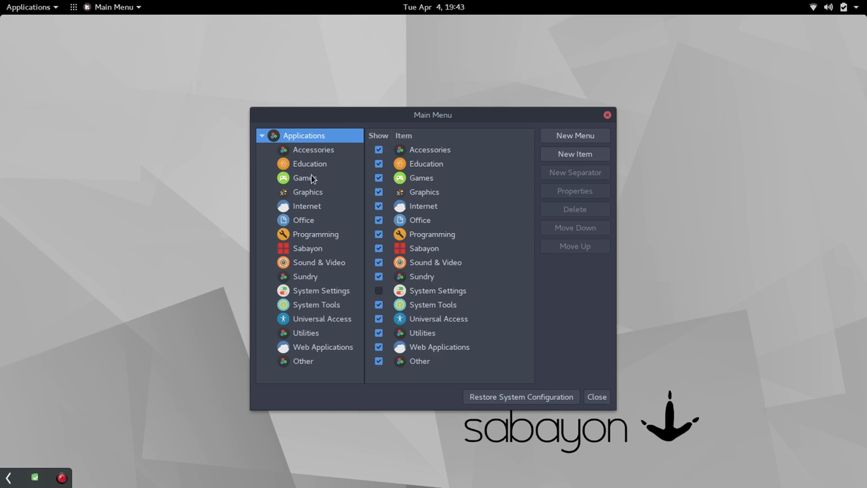
Untick LibreOffice Math under Education, then tick and untick XRCed under Programming
click(310, 163)
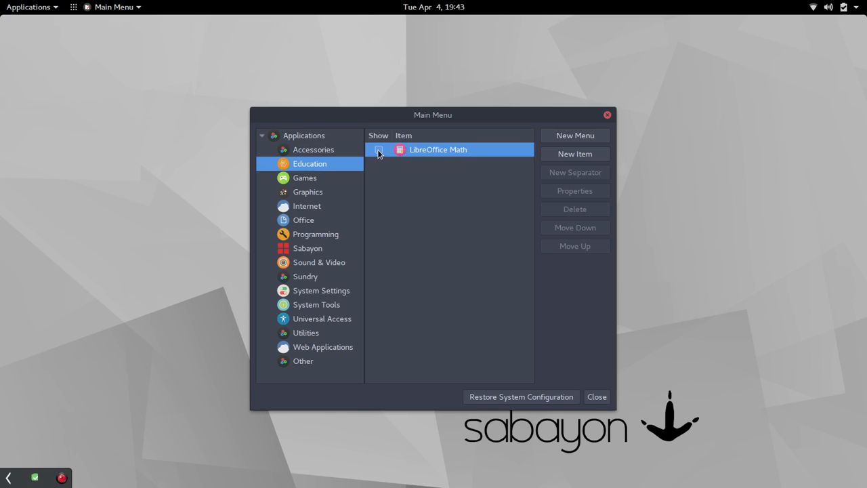
click(378, 149)
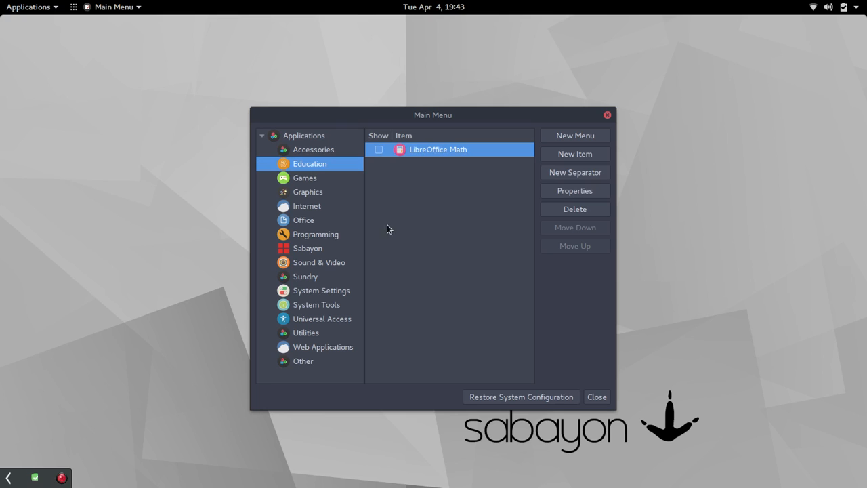
click(314, 234)
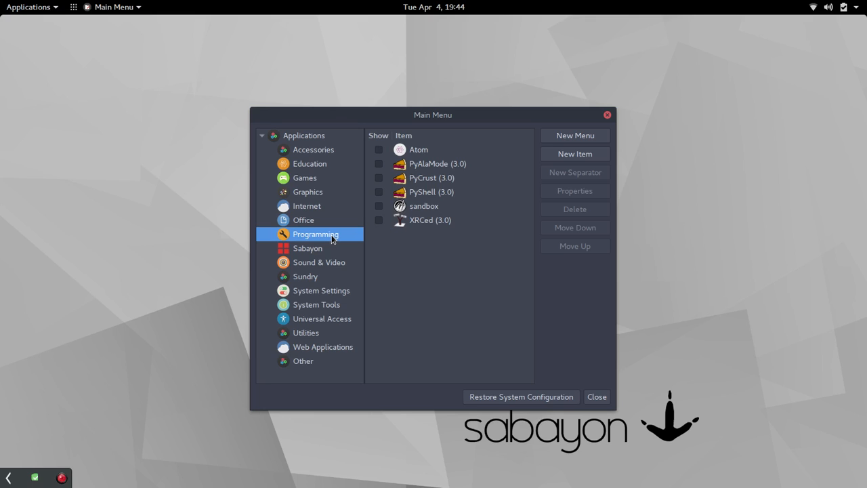
click(417, 149)
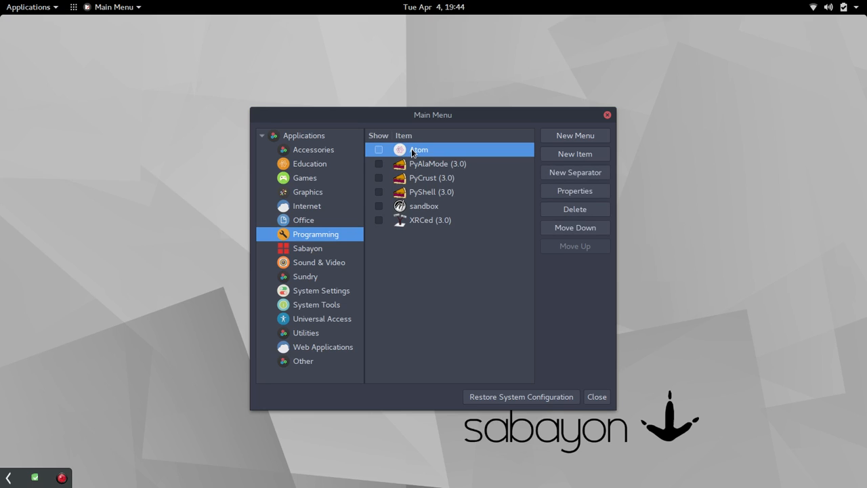
mouse_move(421, 223)
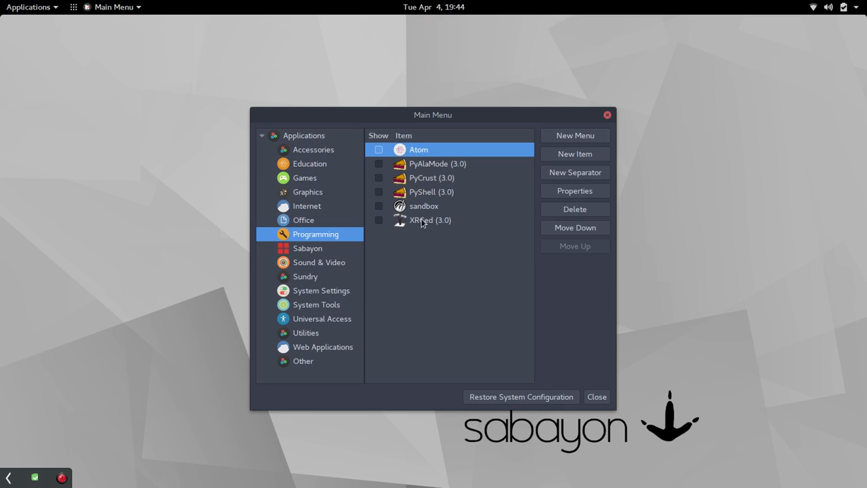
click(430, 219)
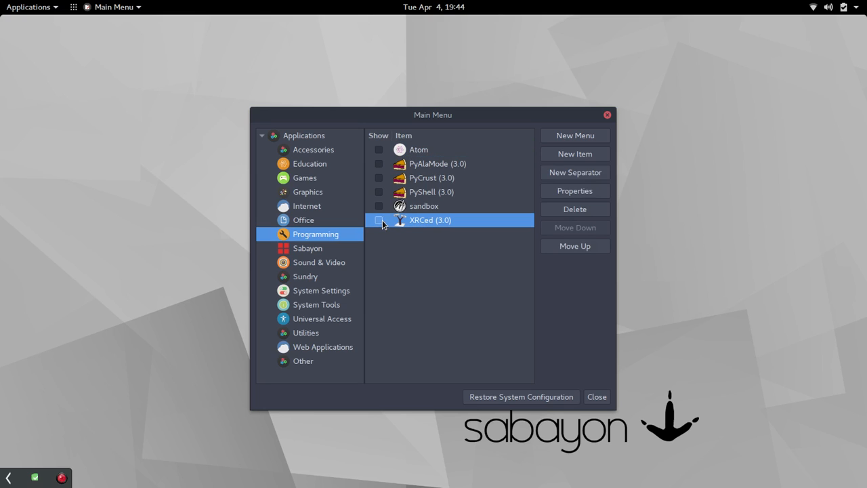
click(379, 220)
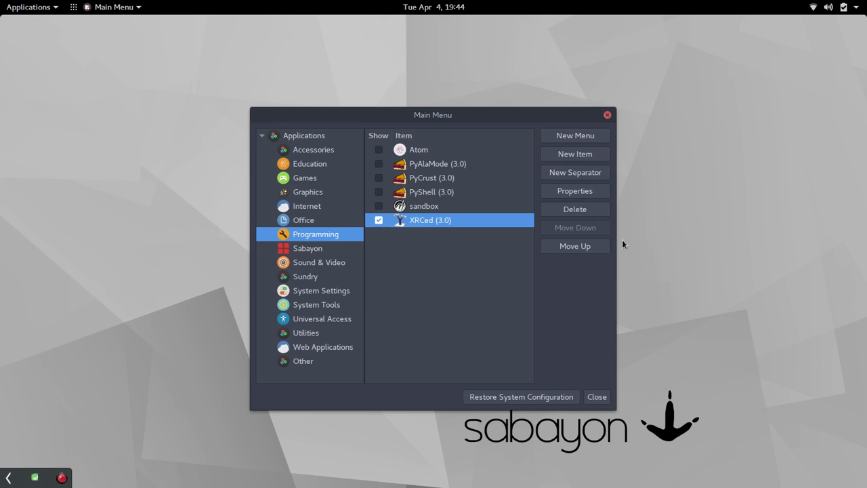
click(575, 209)
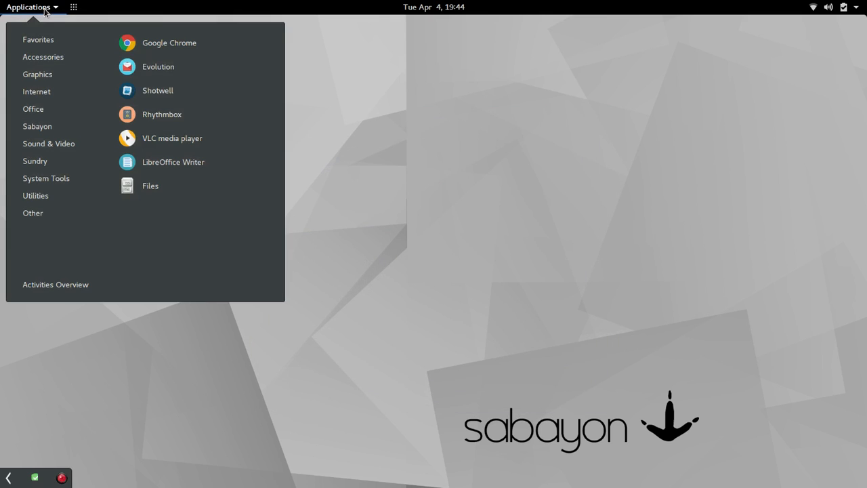
Browse Office, Sound & Video and Favorites, then scroll Utilities down to Passwords and Keys
click(33, 109)
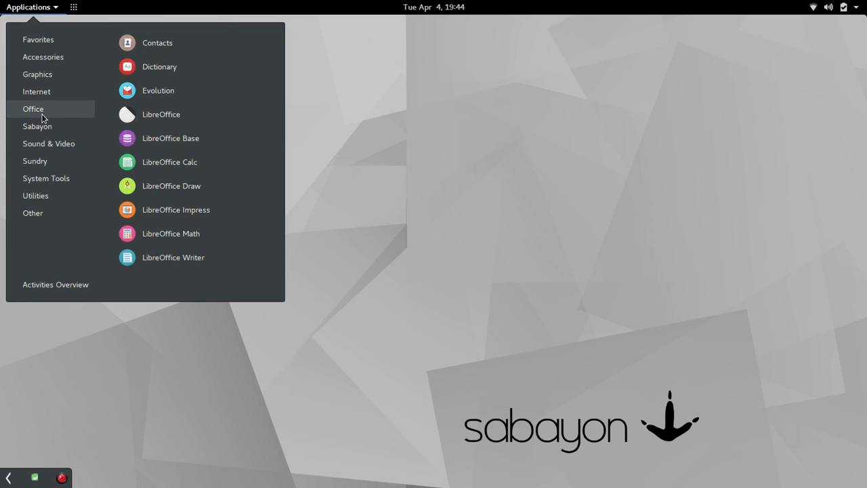
mouse_move(41, 127)
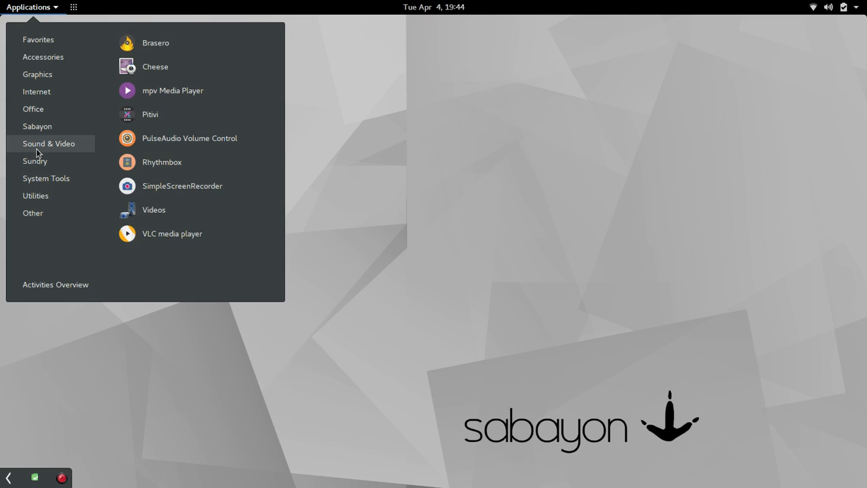
click(38, 39)
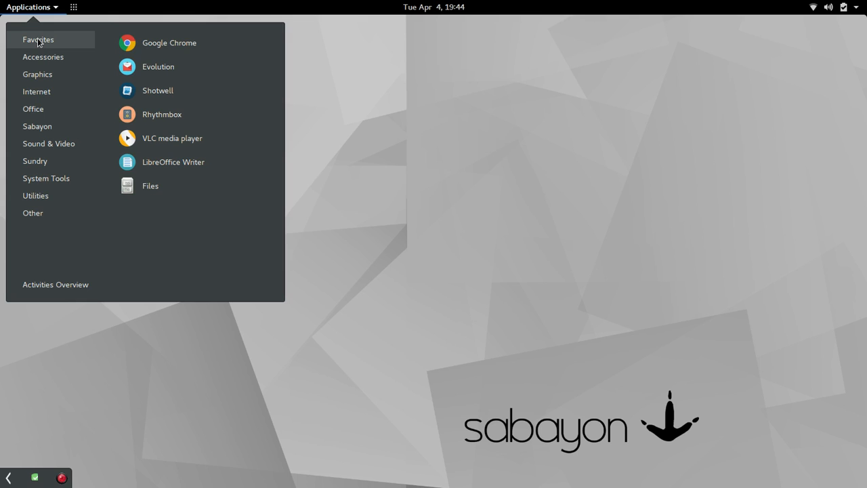
click(43, 57)
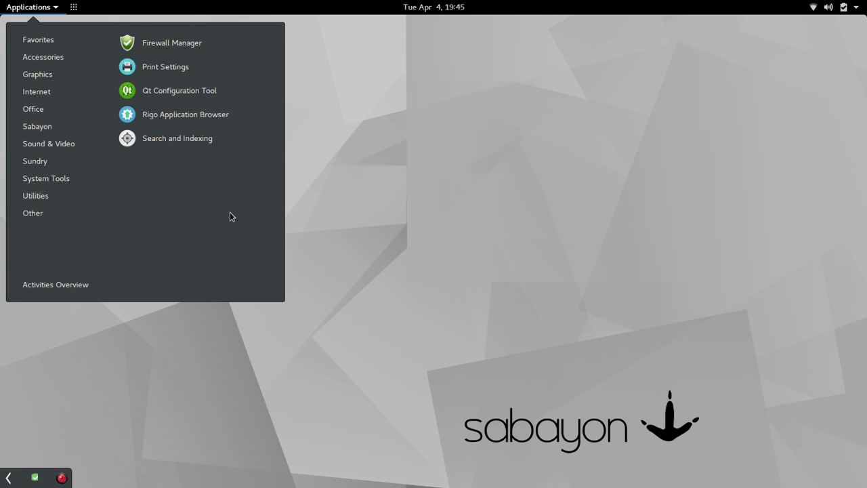
click(43, 56)
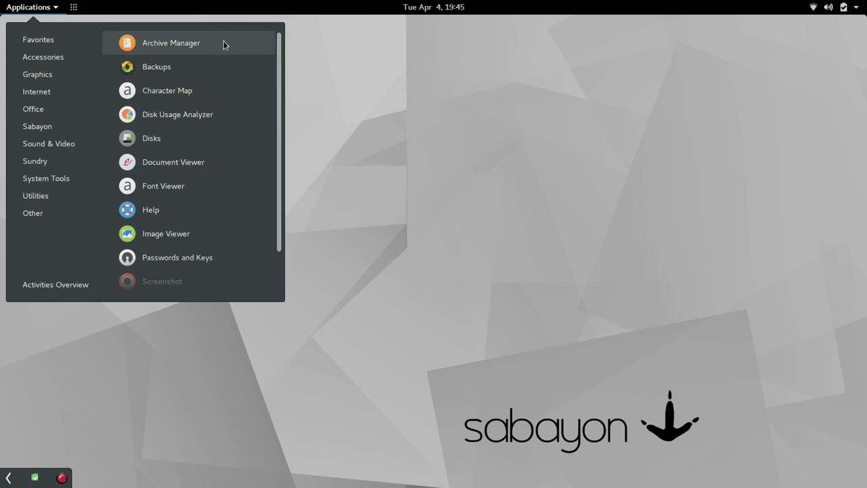
scroll(down, 3)
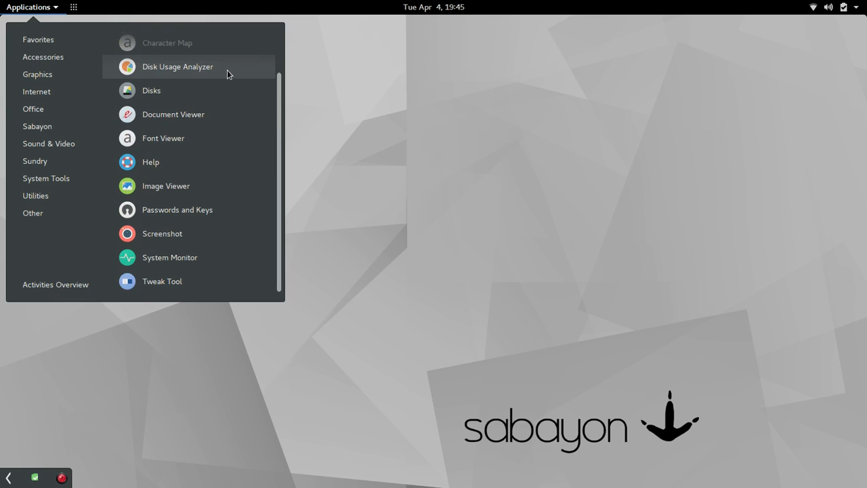
mouse_move(229, 90)
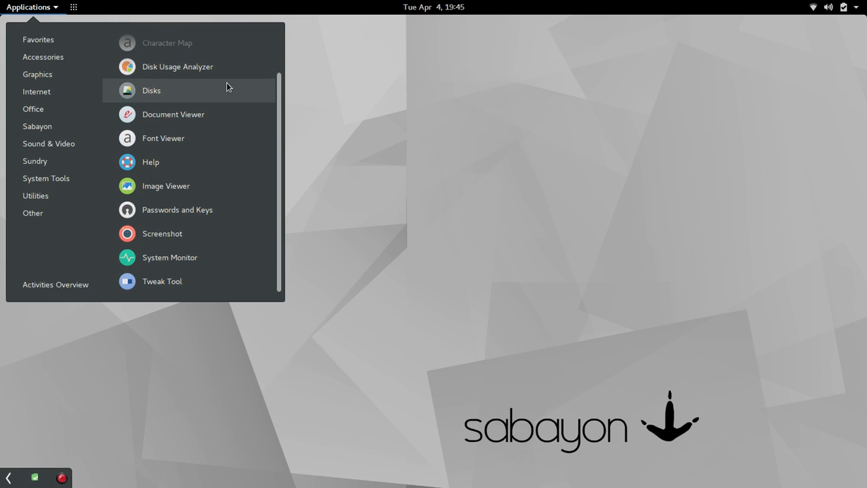
mouse_move(230, 209)
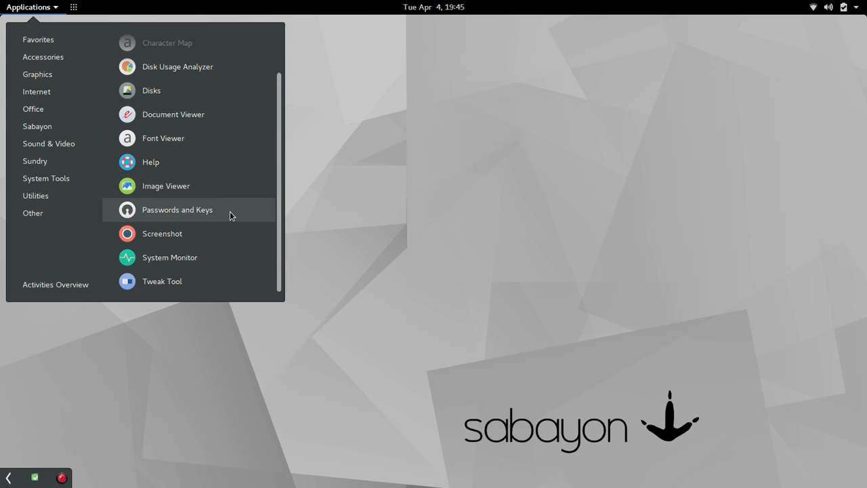
Launch Passwords and Keys and widen its sidebar to show full keyring names
click(177, 209)
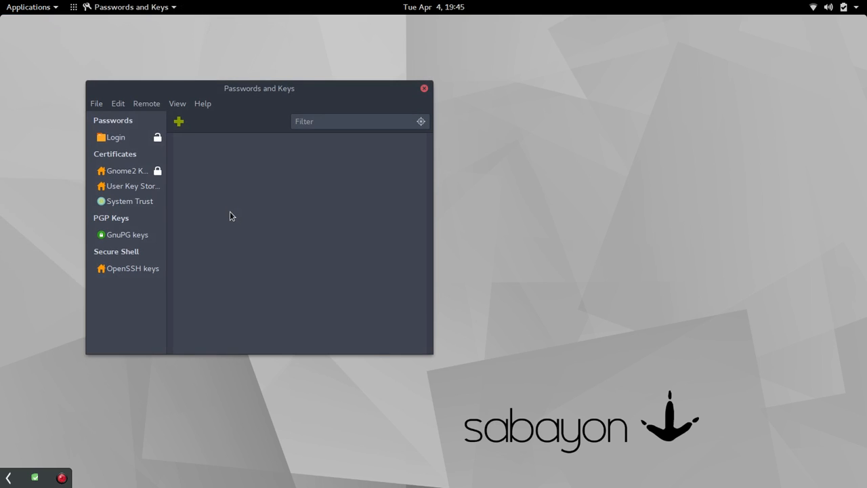
mouse_move(441, 100)
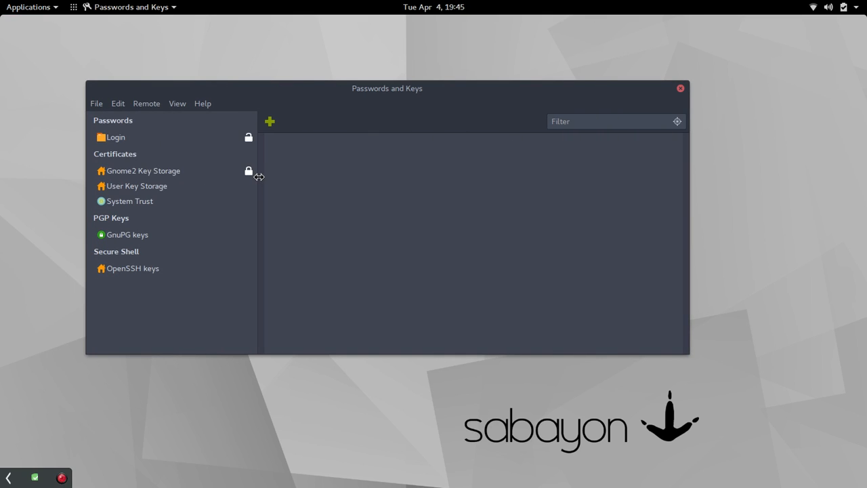
drag(258, 178, 241, 183)
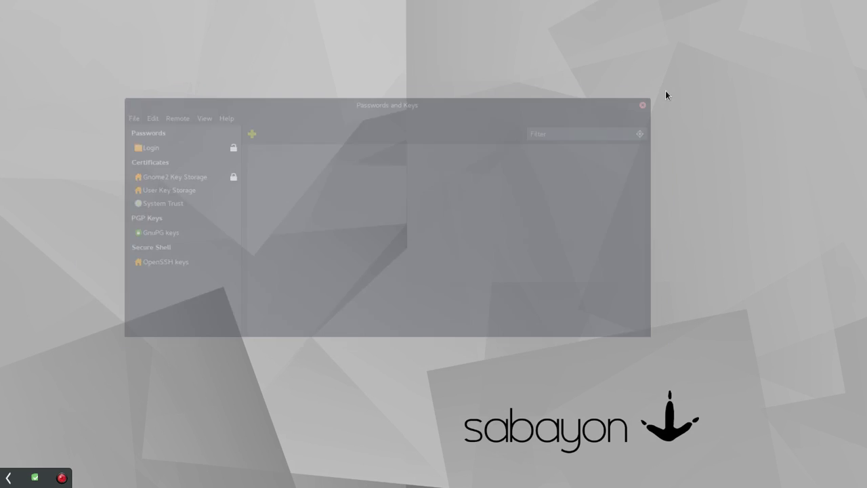
click(28, 7)
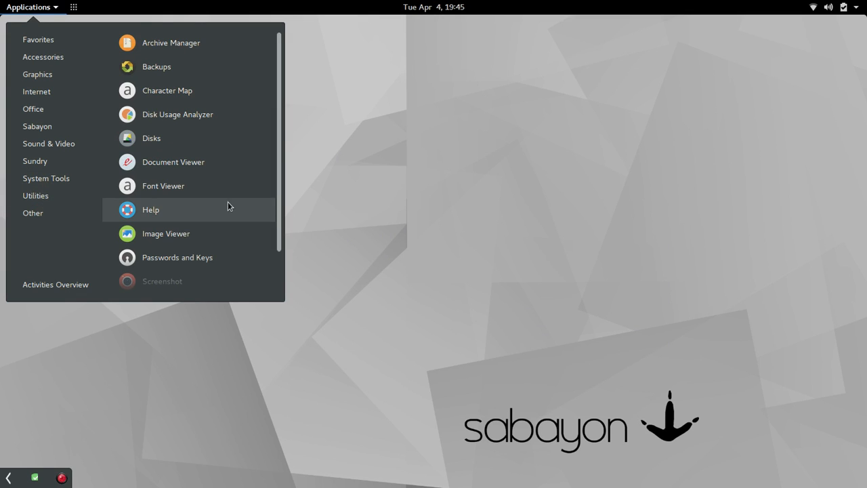
scroll(down, 3)
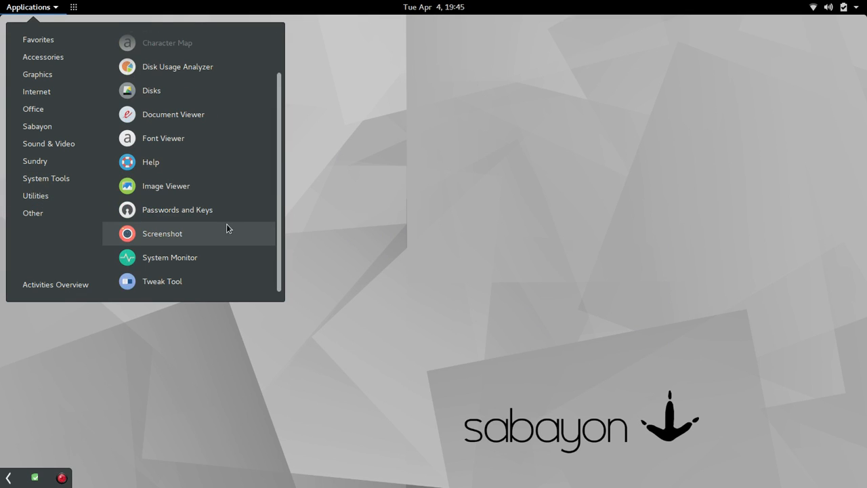
mouse_move(218, 235)
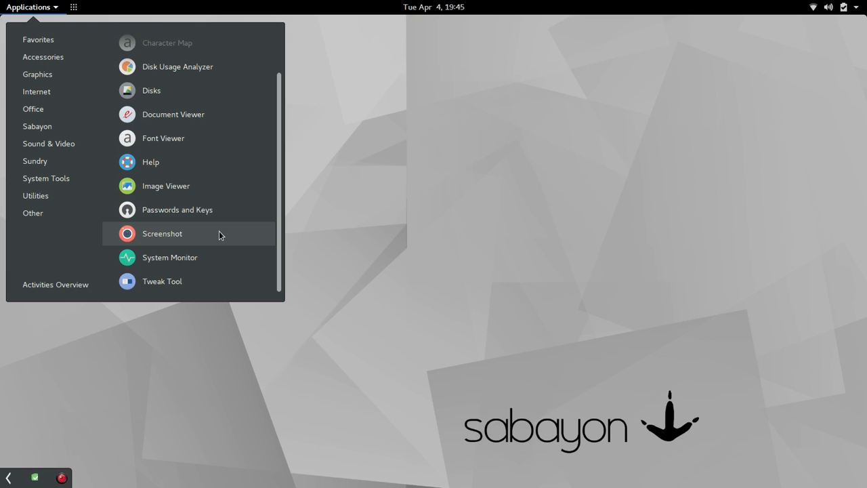
mouse_move(54, 221)
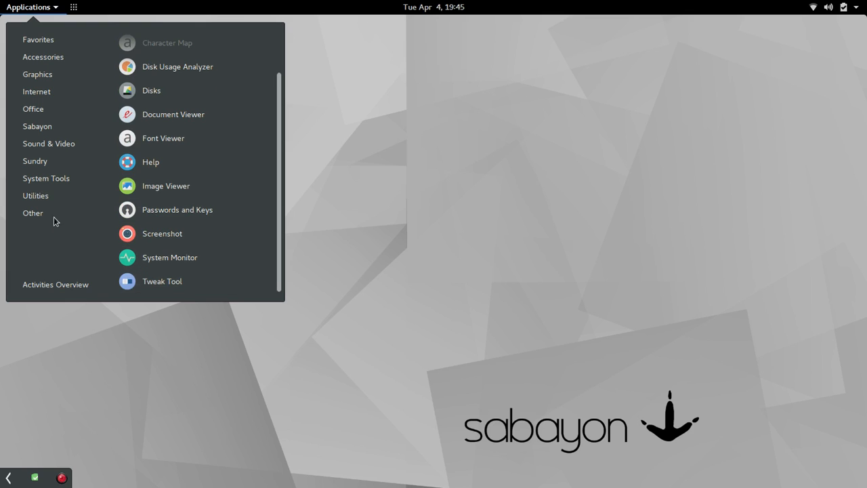
click(33, 212)
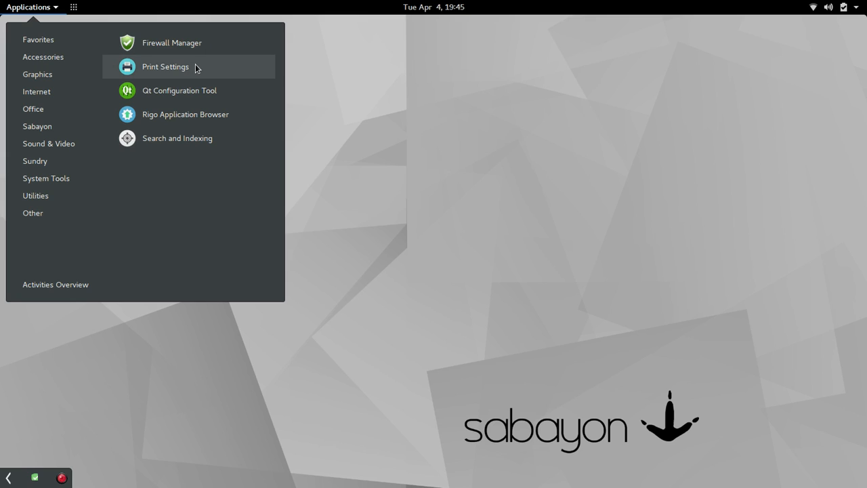
mouse_move(200, 90)
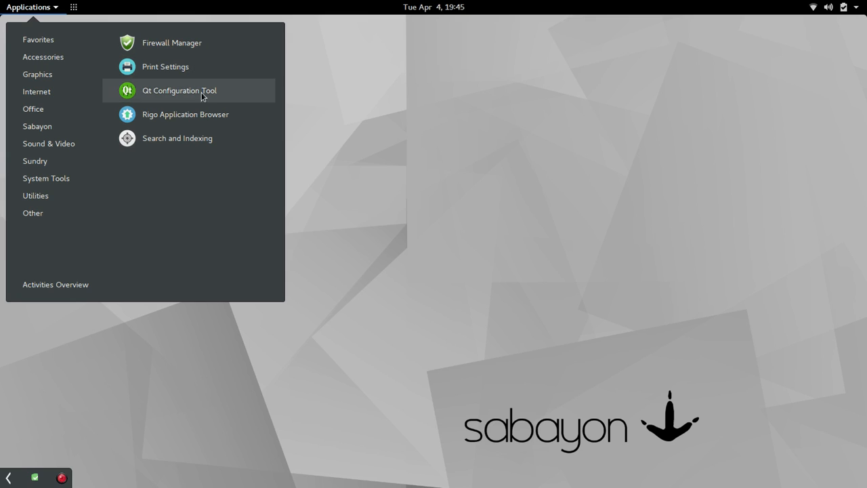
mouse_move(452, 242)
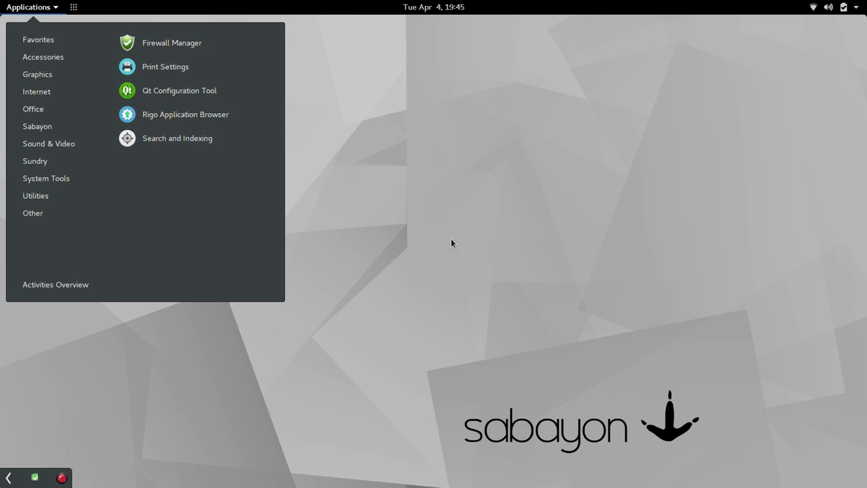
click(439, 345)
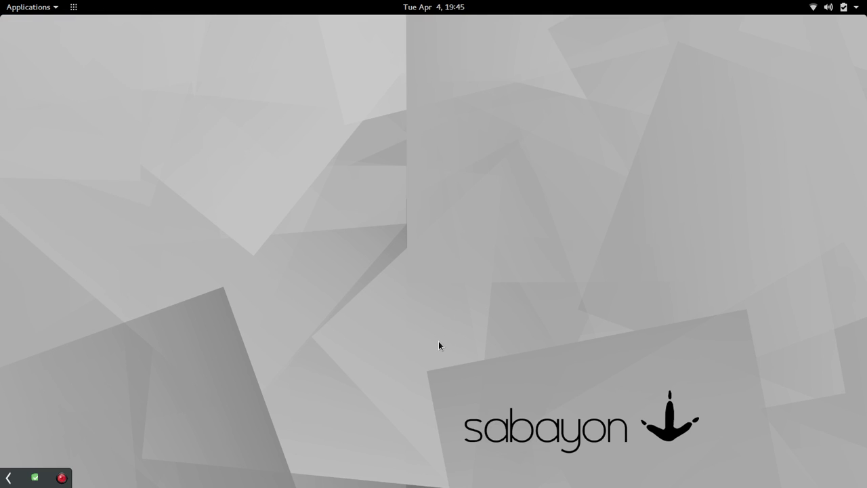